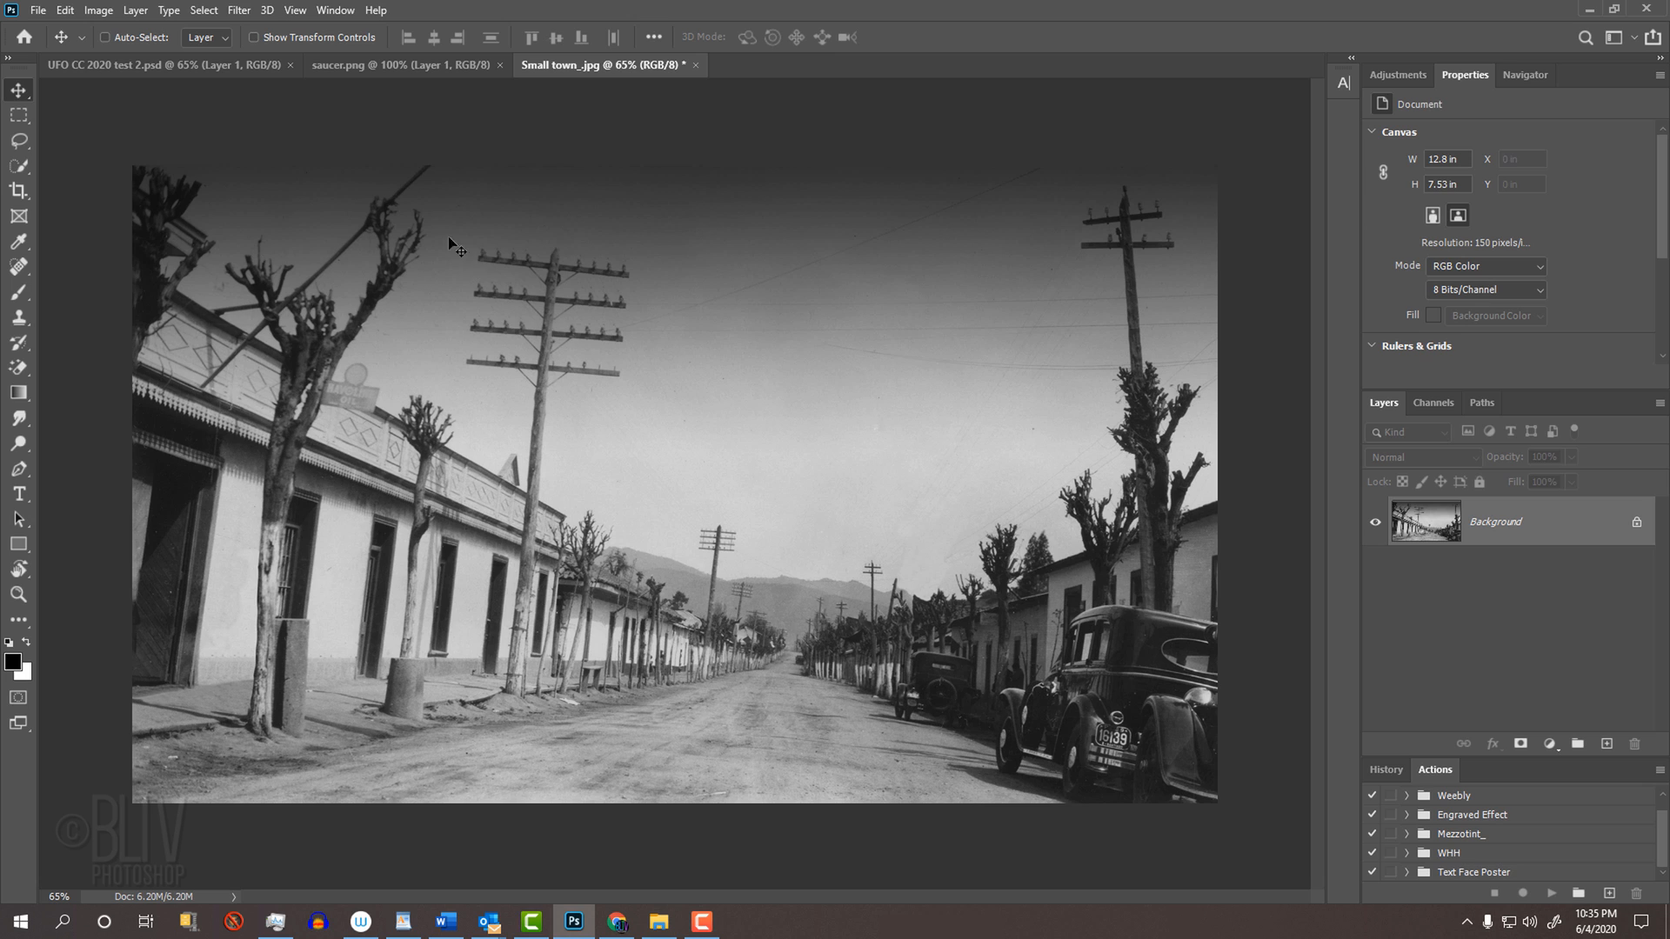
- Rotate the street photo with the Crop Tool and commit a Content-Aware crop at its original ratio
left_click(391, 64)
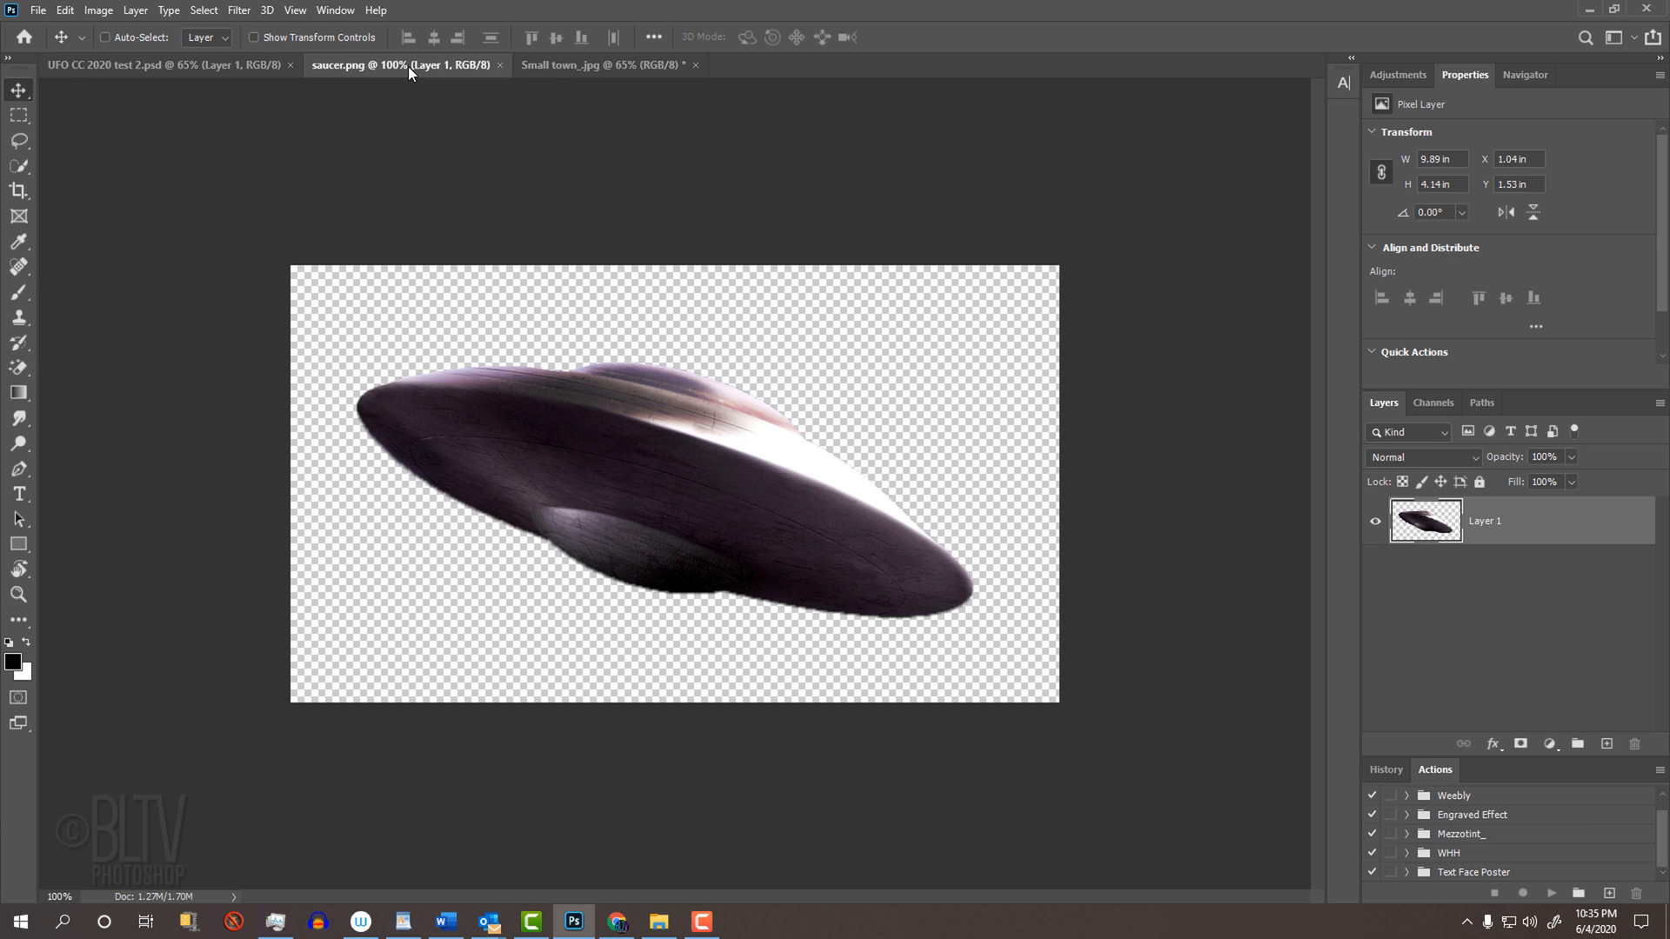
mouse_move(503, 82)
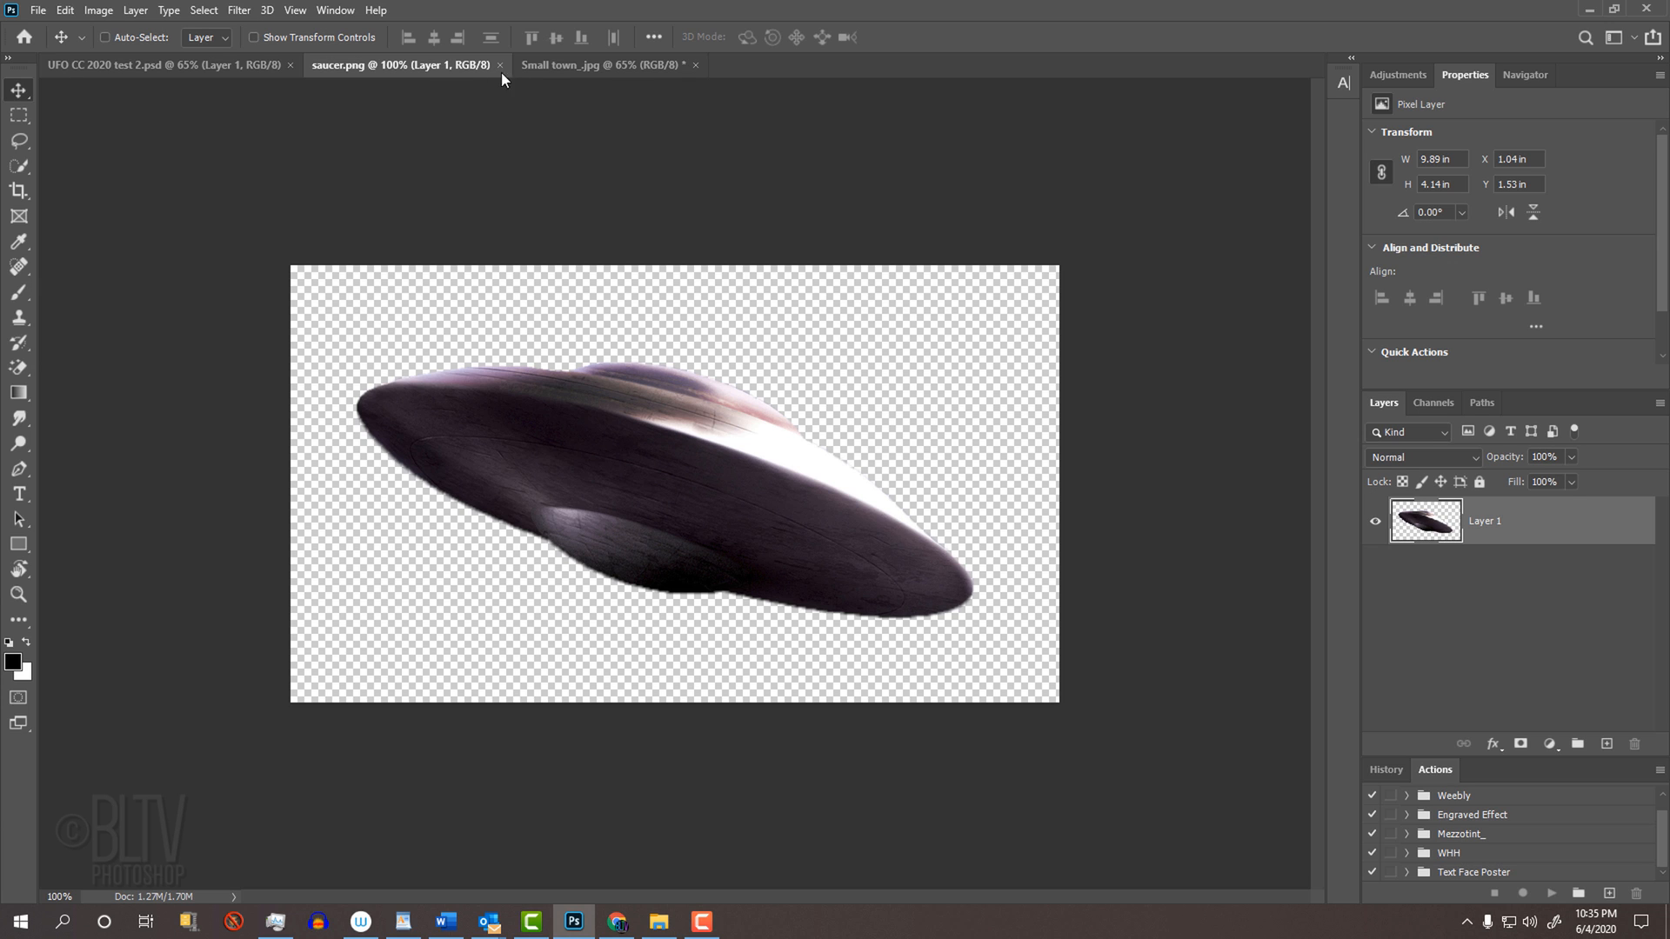
left_click(601, 65)
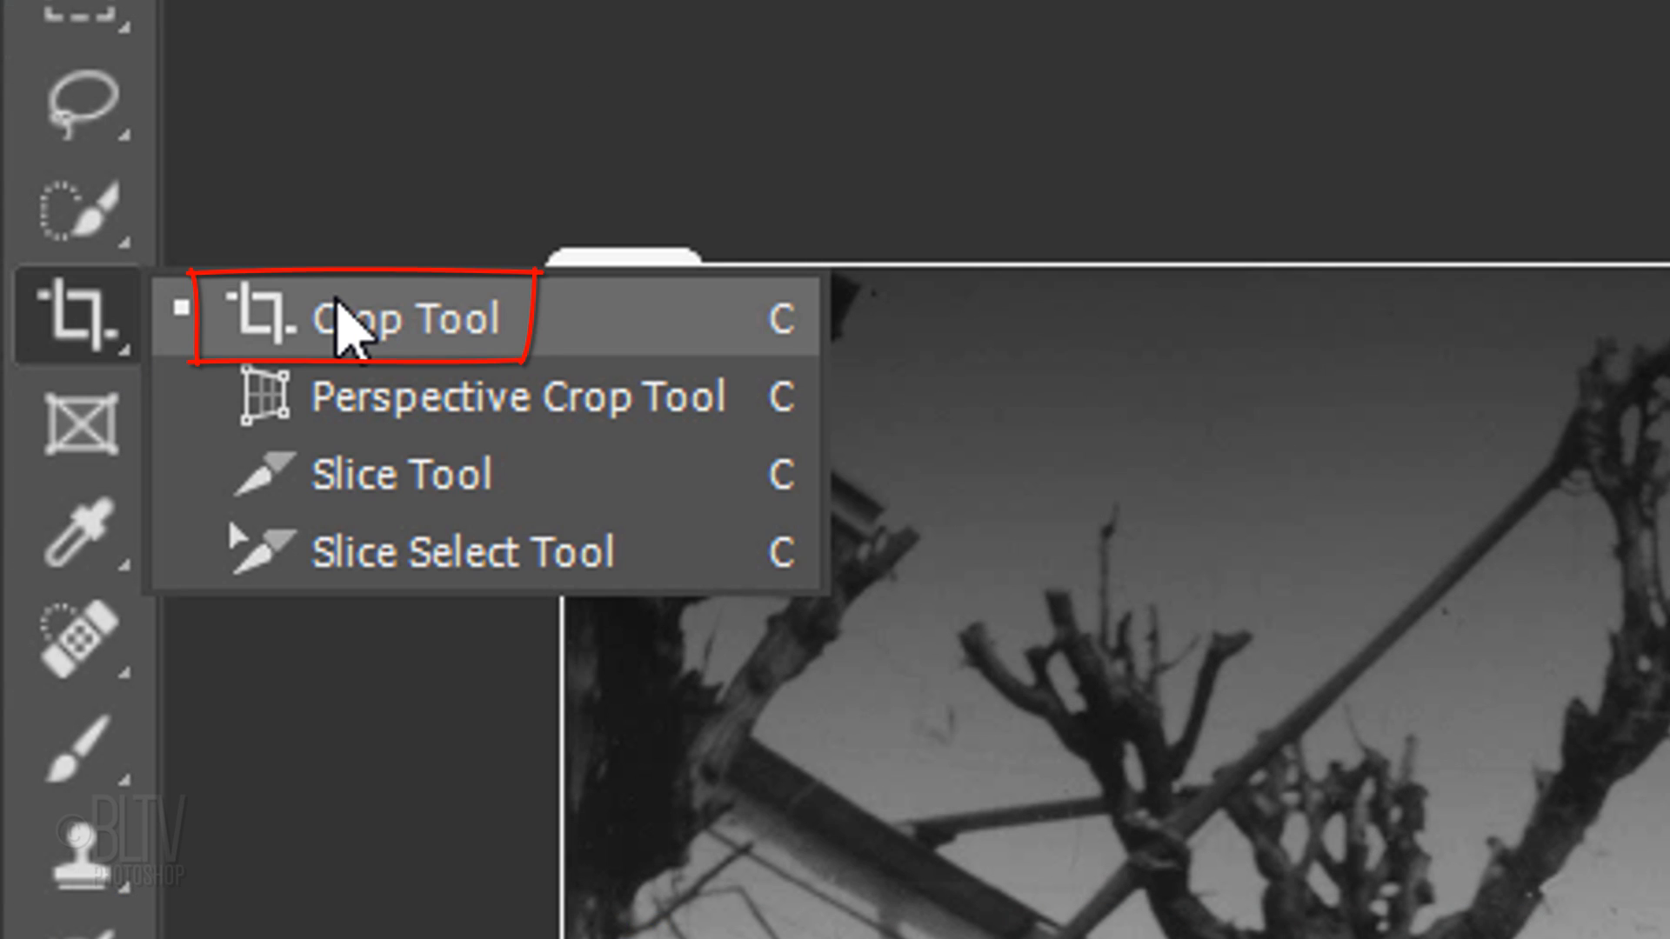
left_click(361, 318)
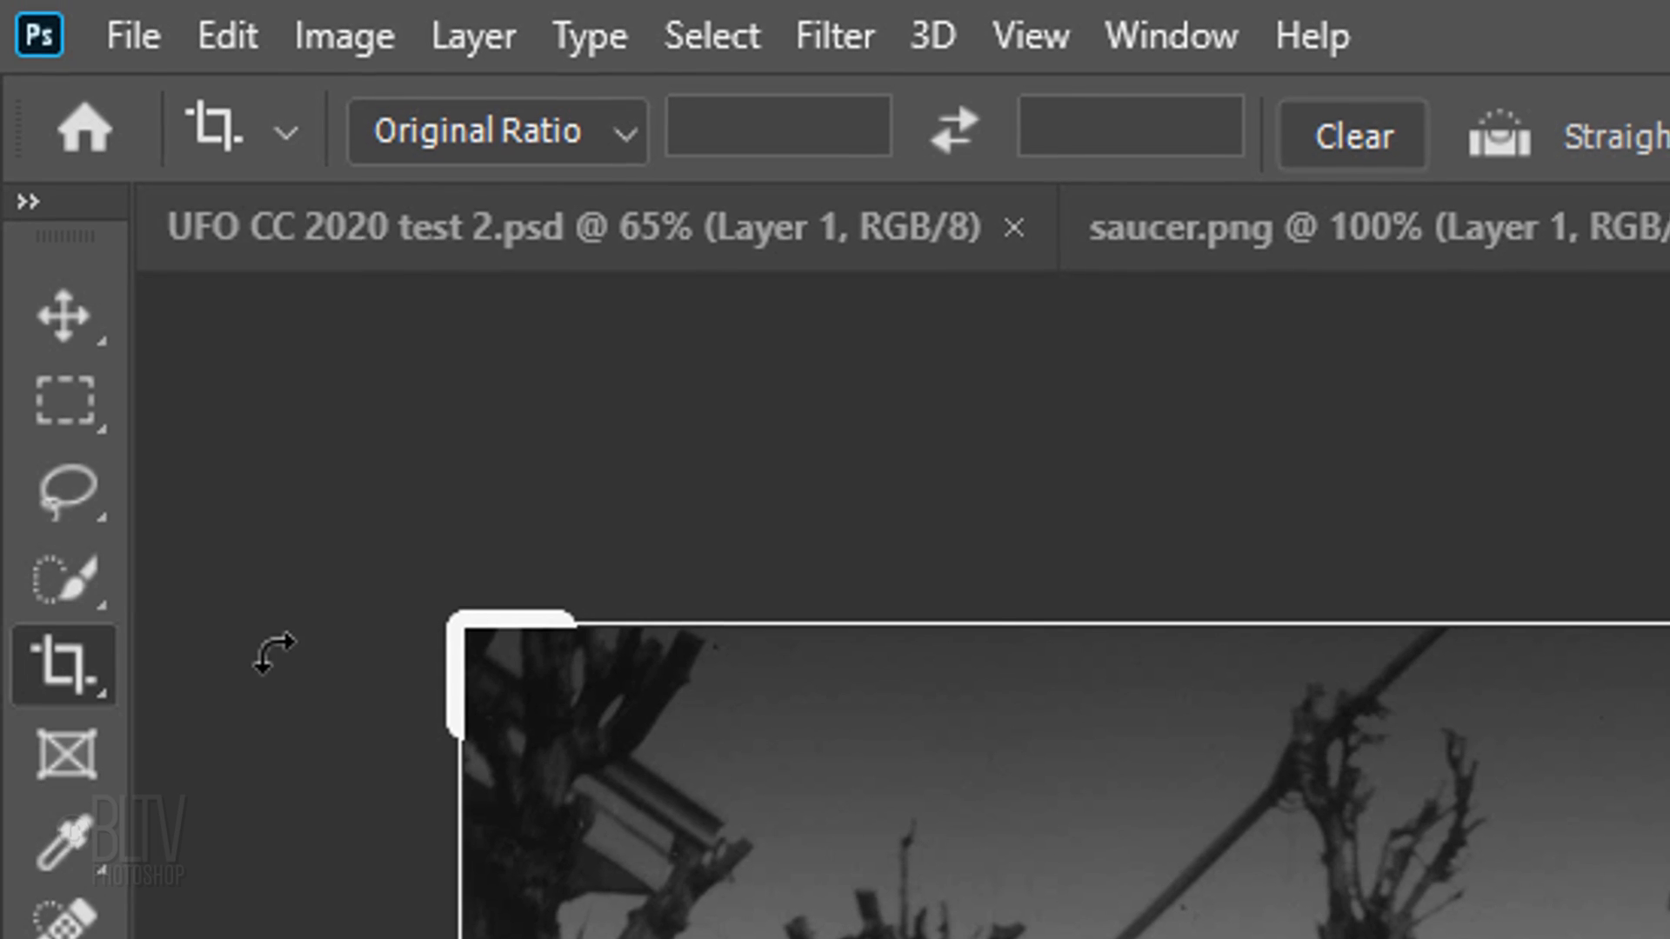
left_click(618, 137)
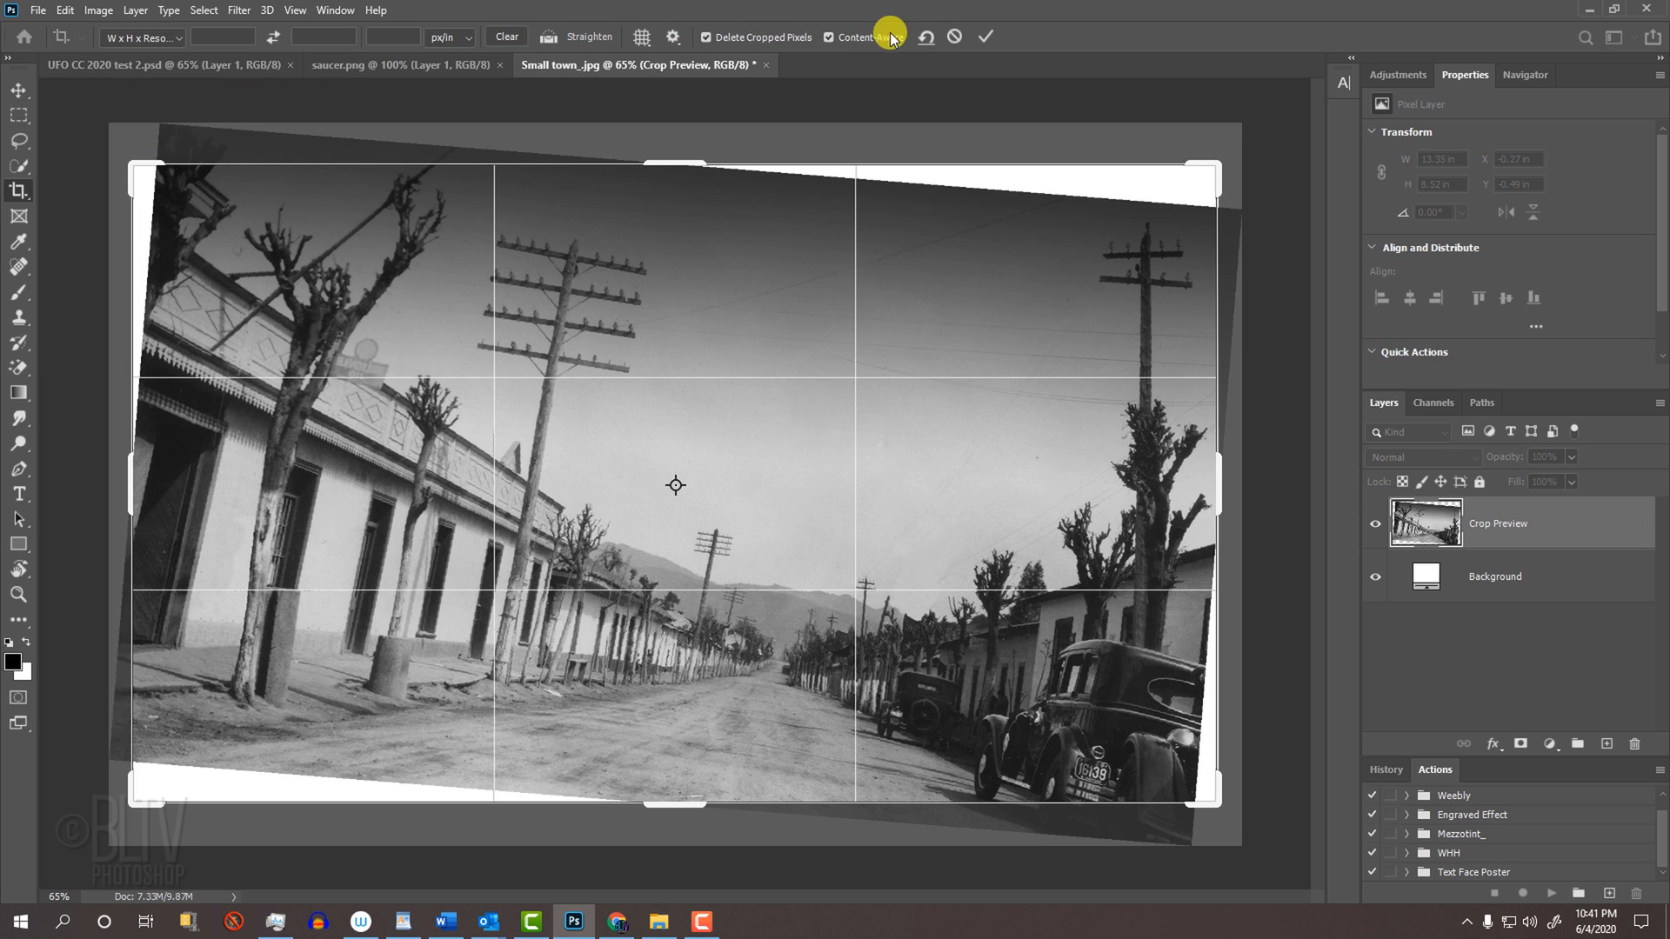
left_click(987, 37)
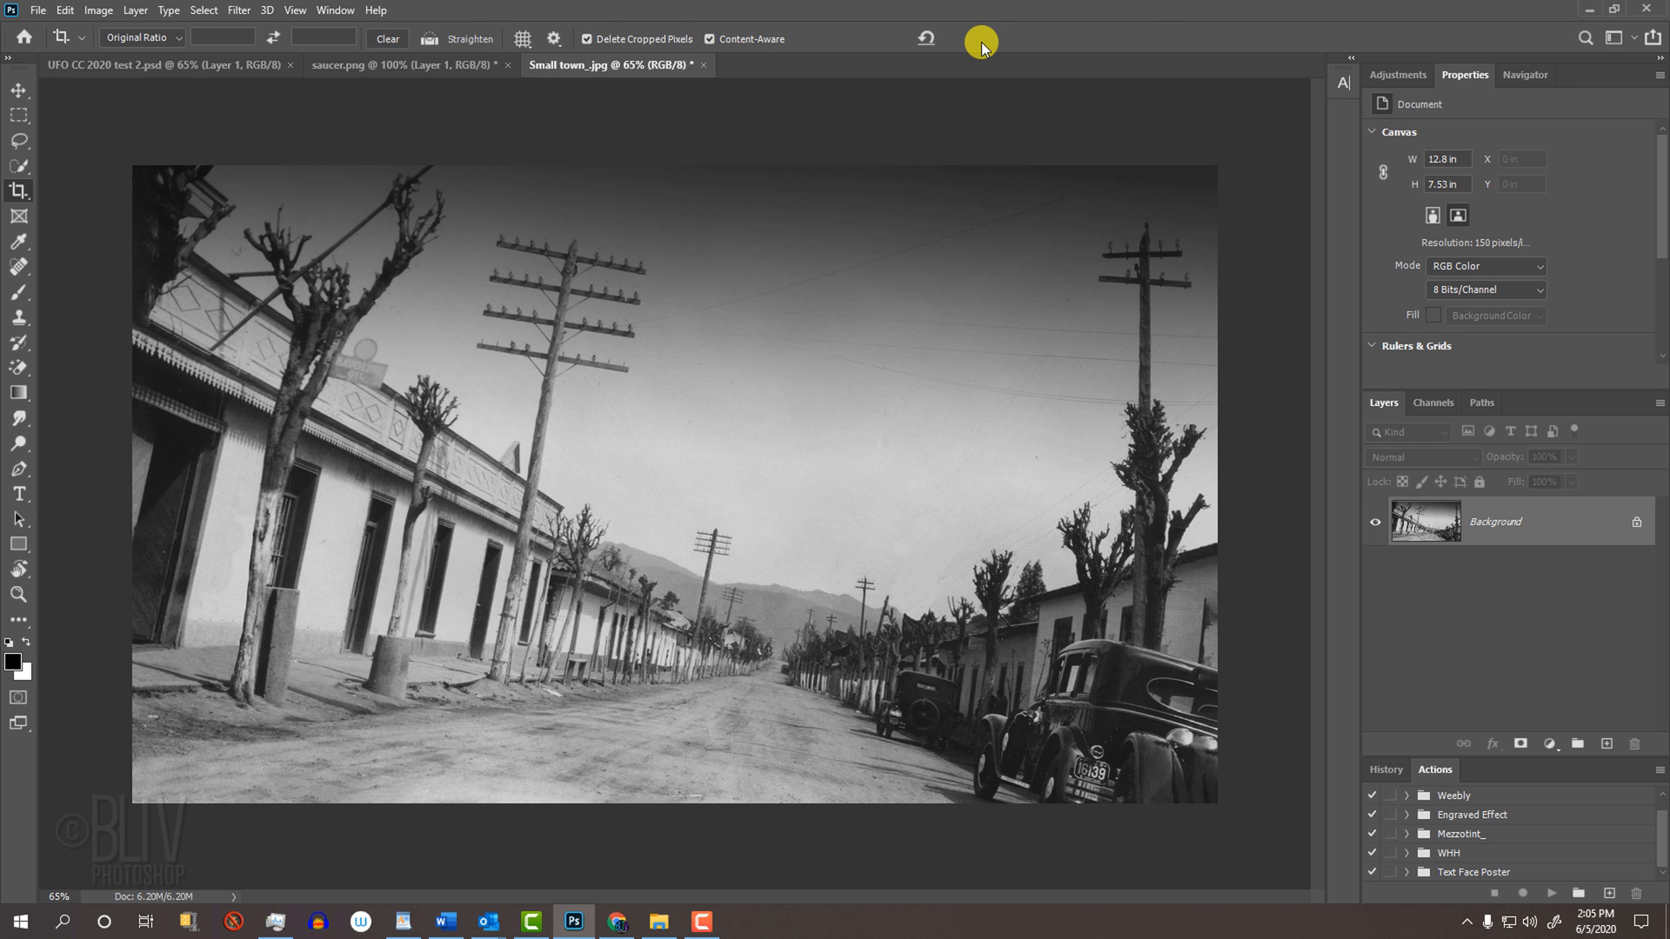
mouse_move(950, 58)
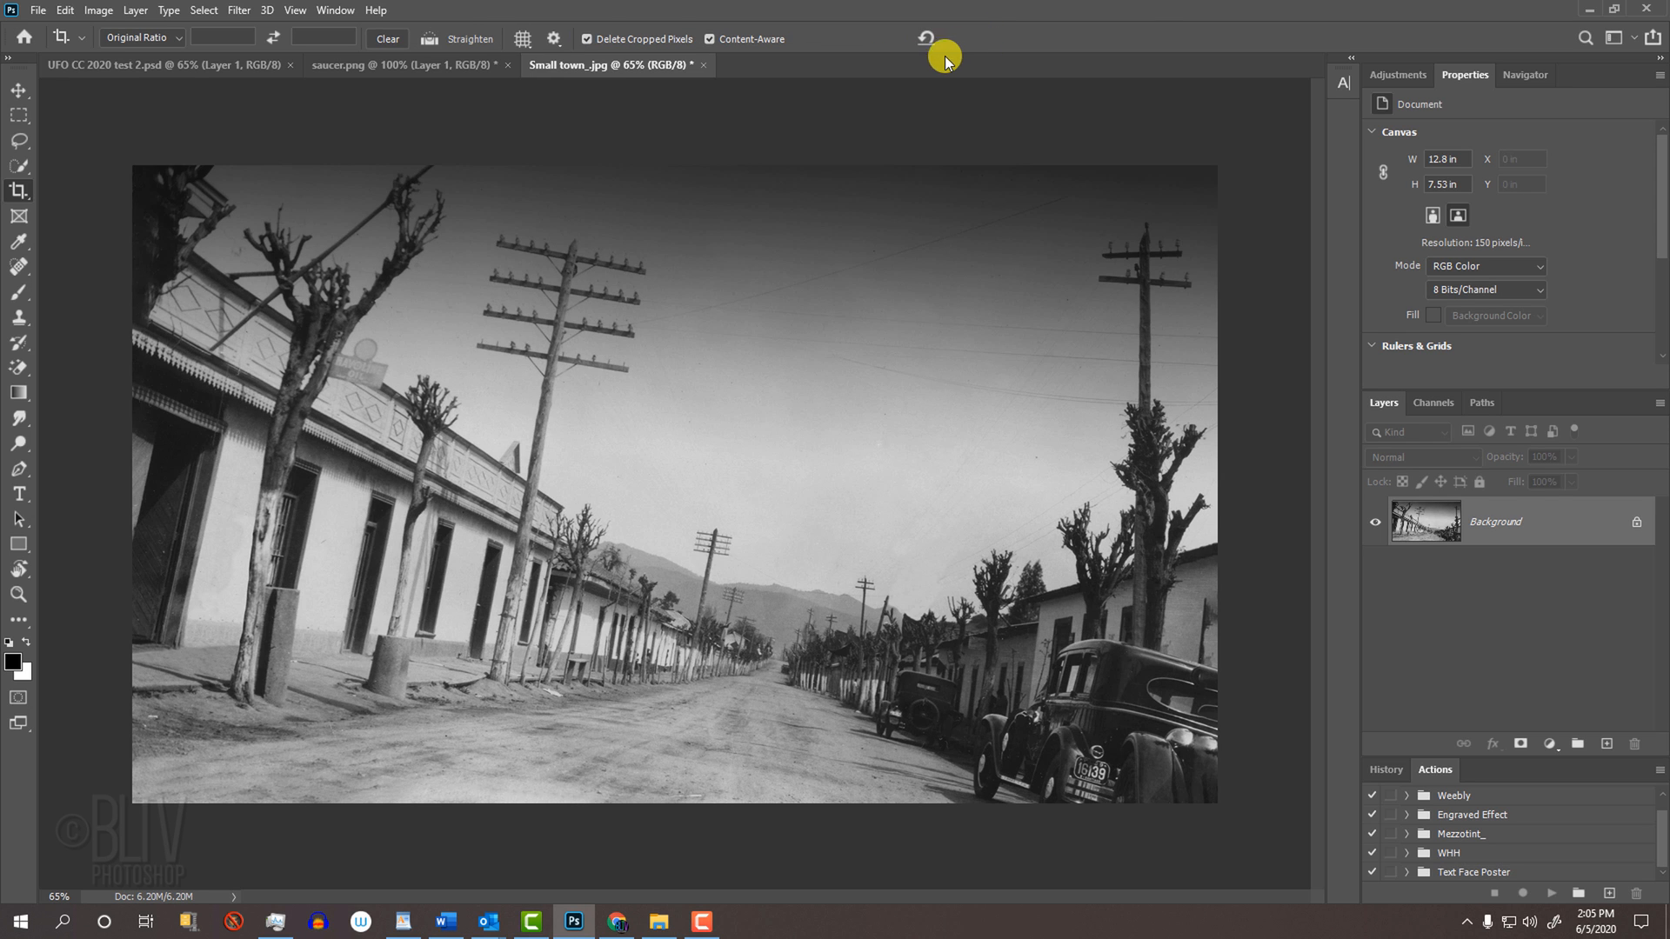
- Drag the saucer from saucer.png onto Small town.jpg as a new layer above the street
left_click(395, 65)
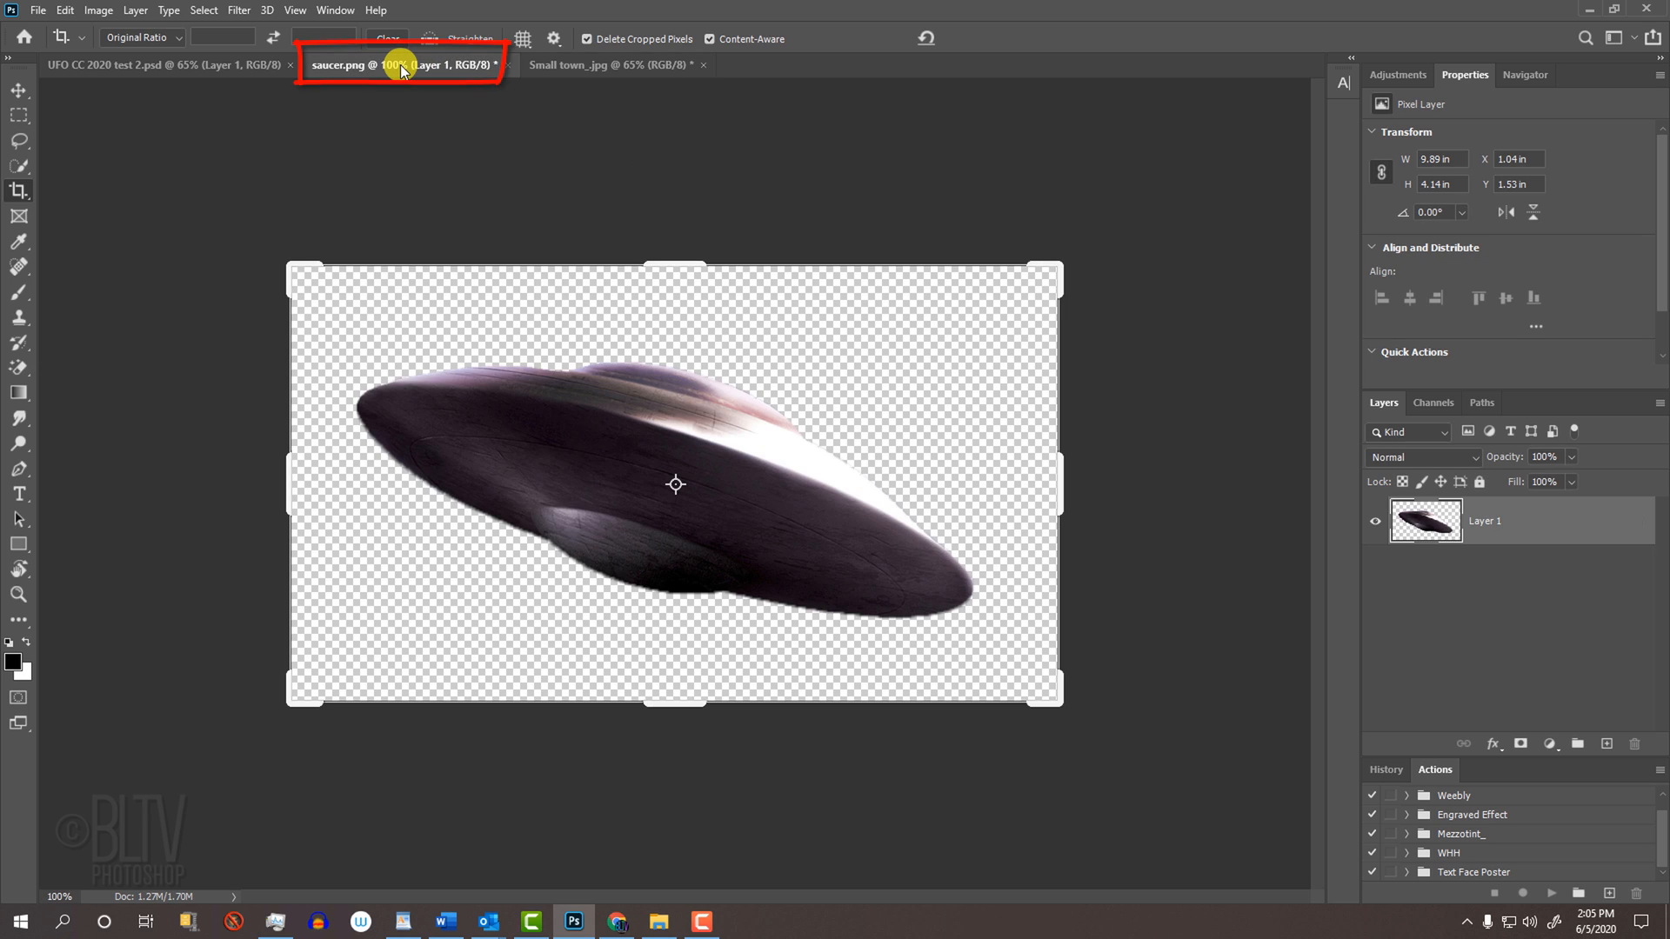
left_click(402, 65)
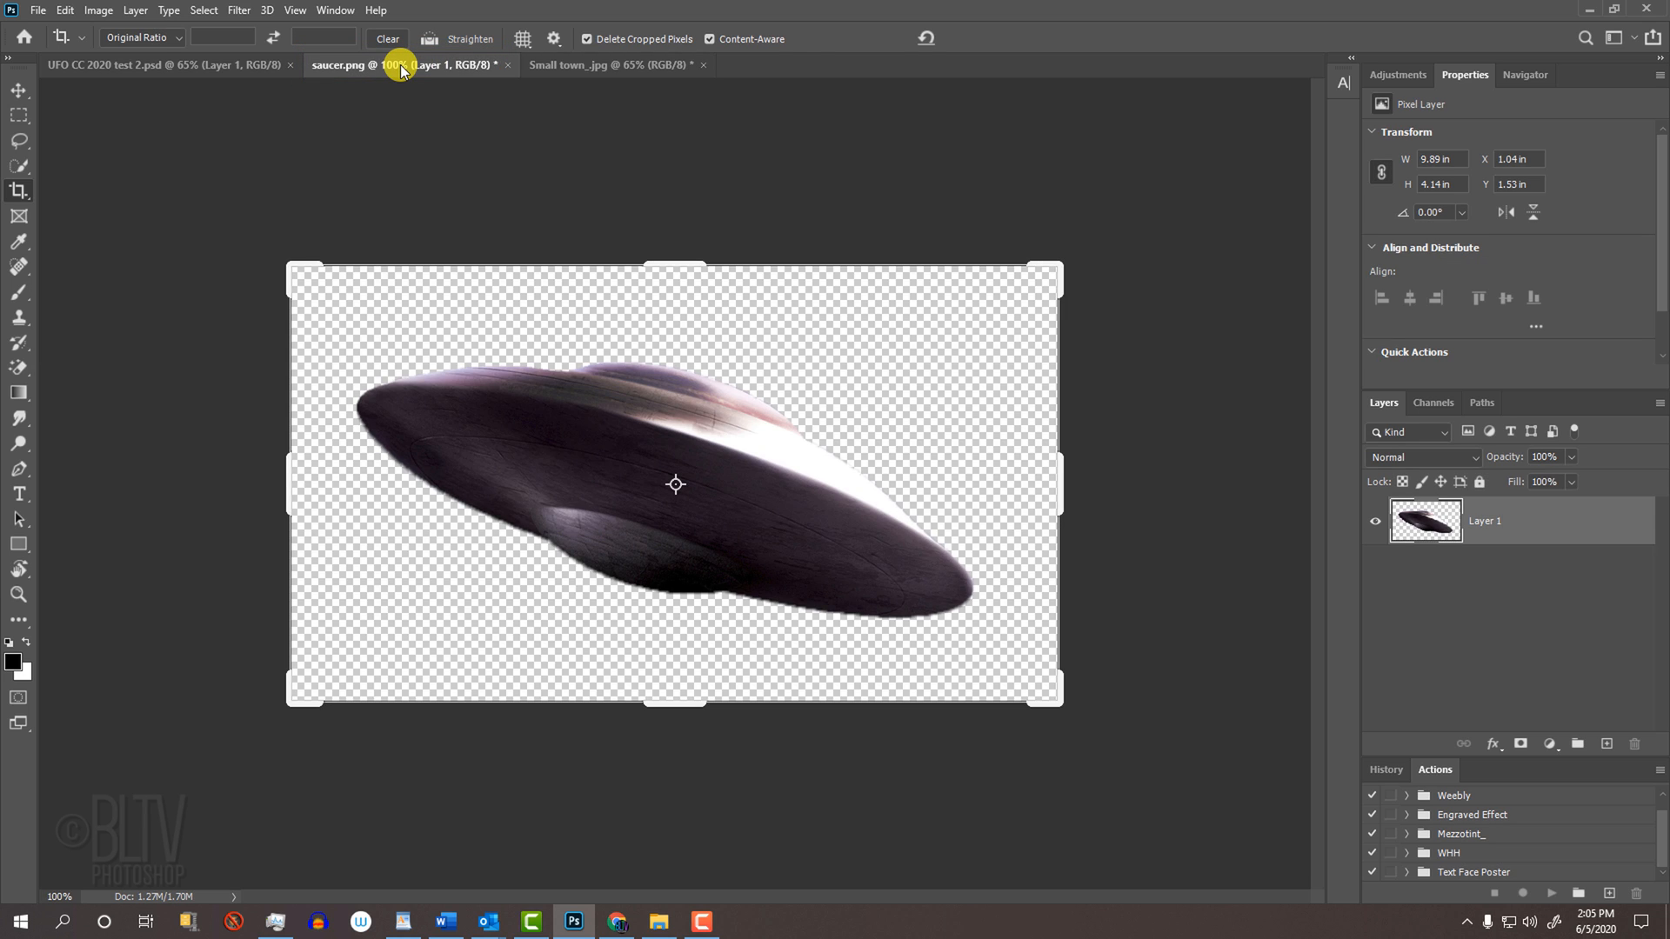
key("v")
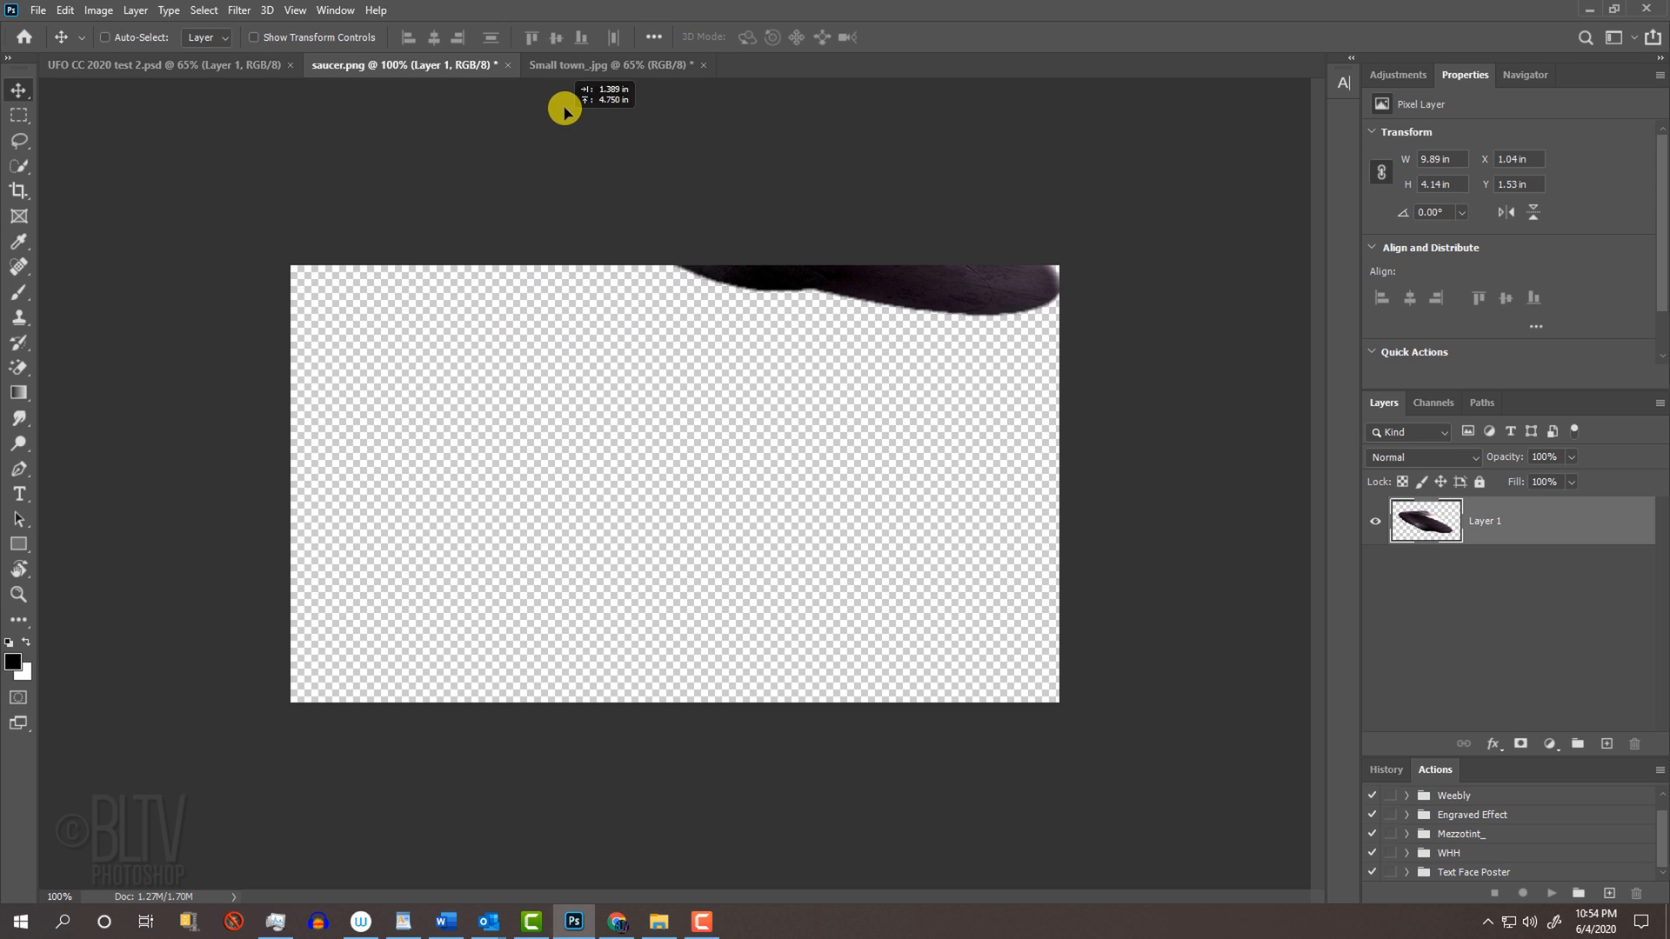
left_click(620, 65)
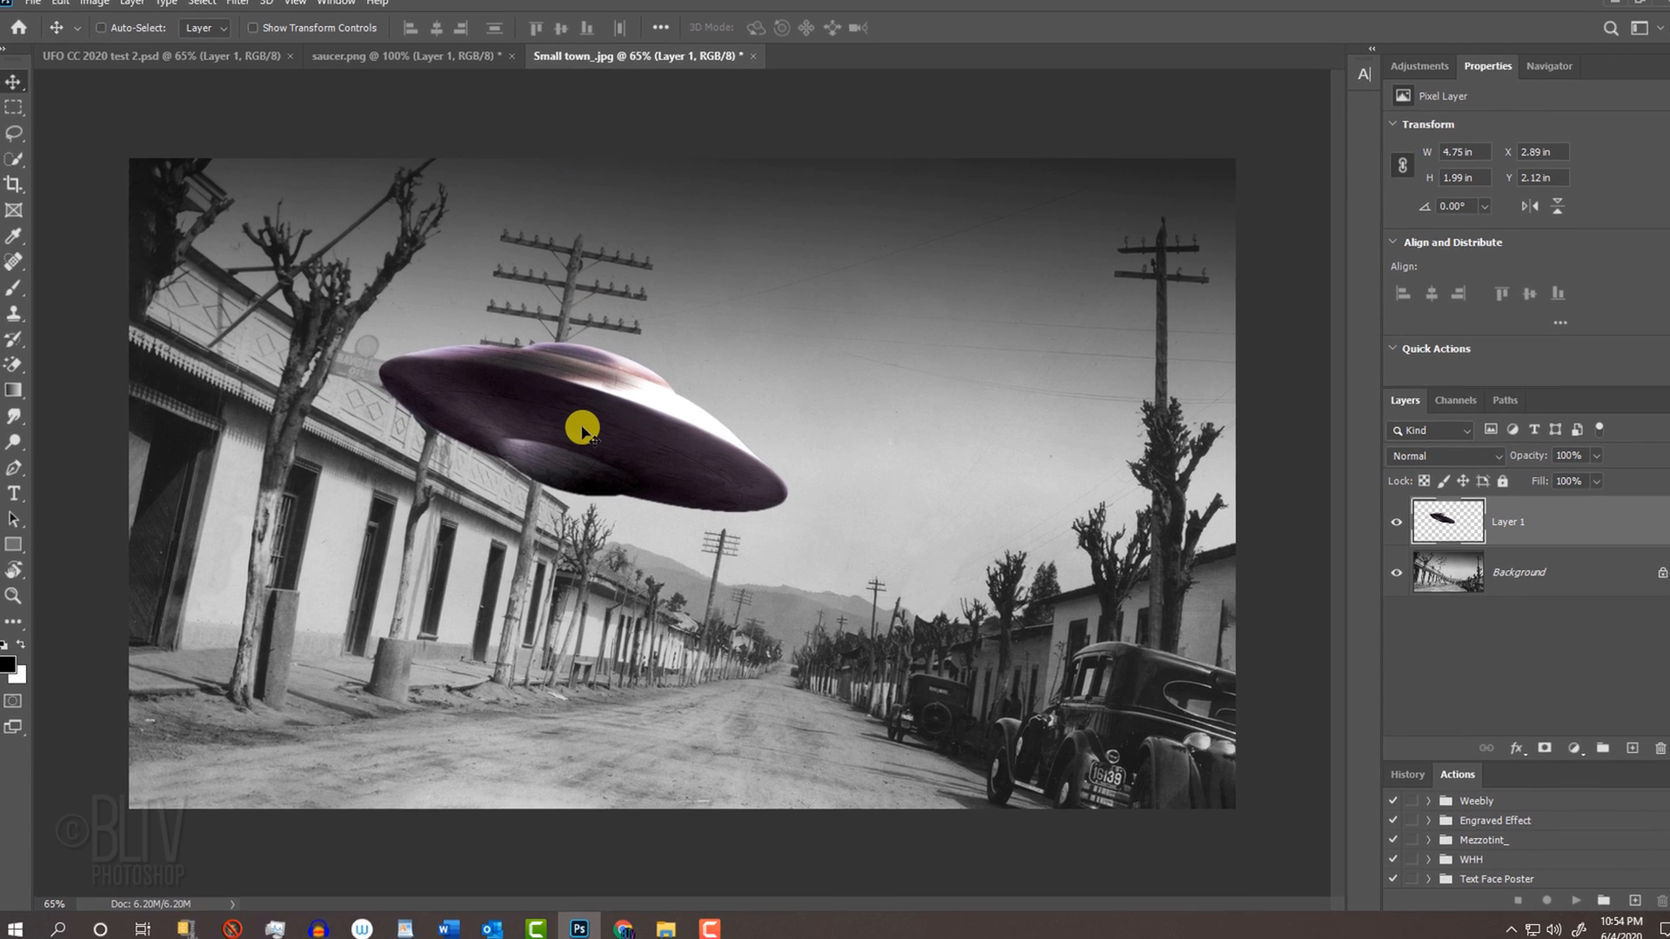
key("f")
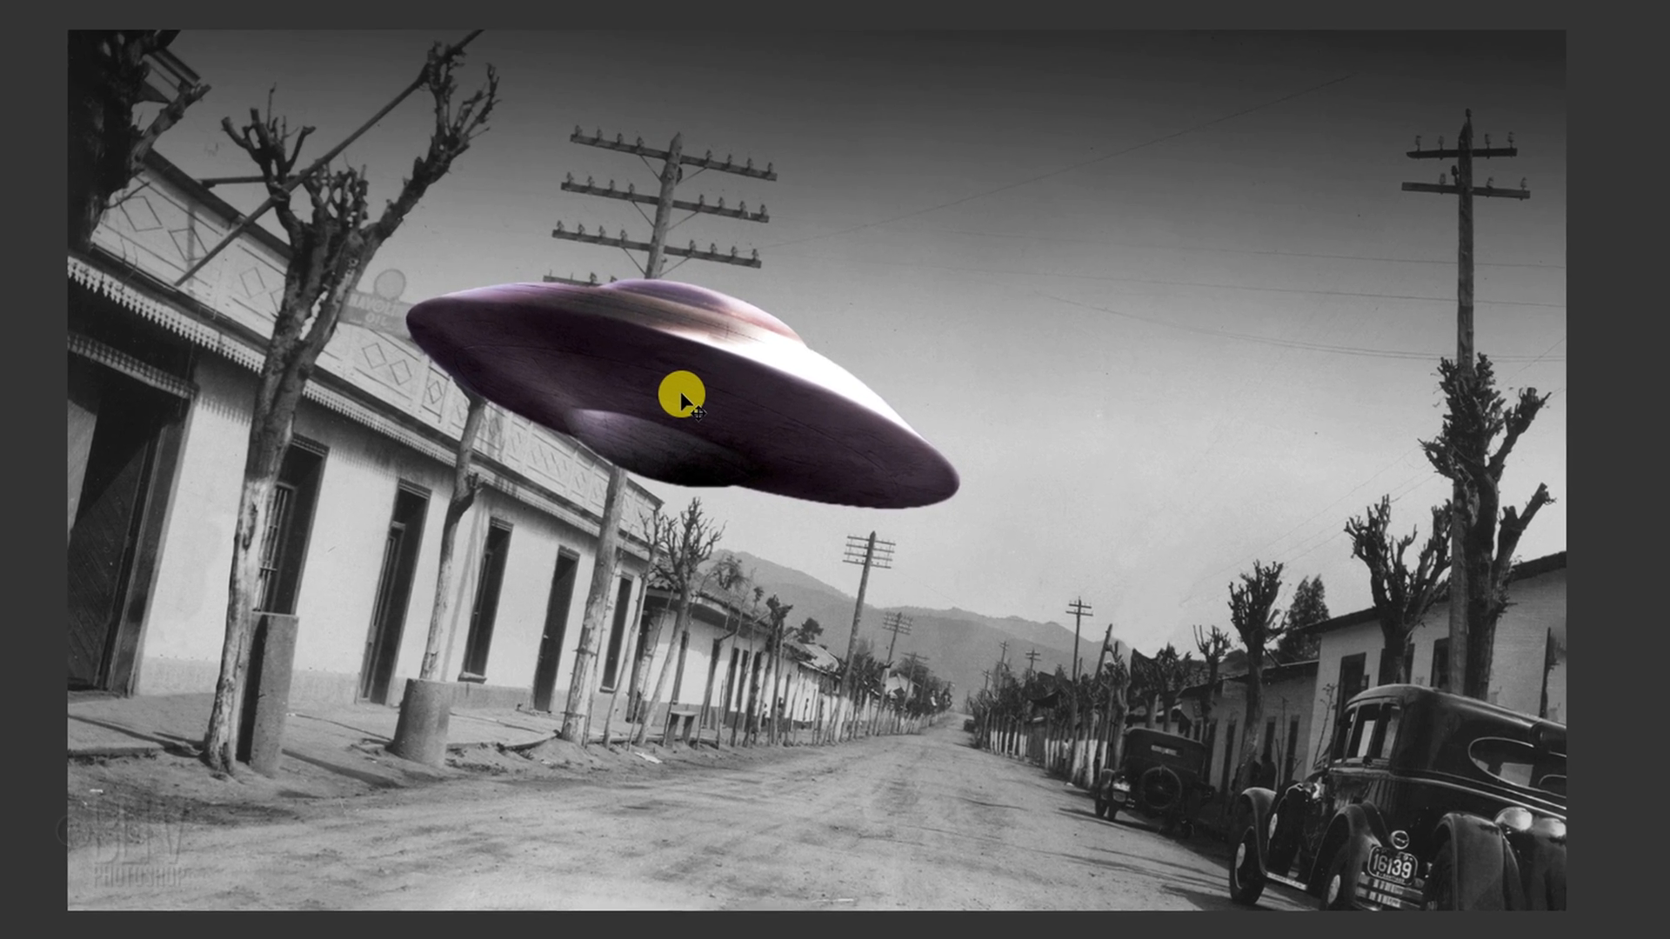
left_click_drag(678, 398, 687, 389)
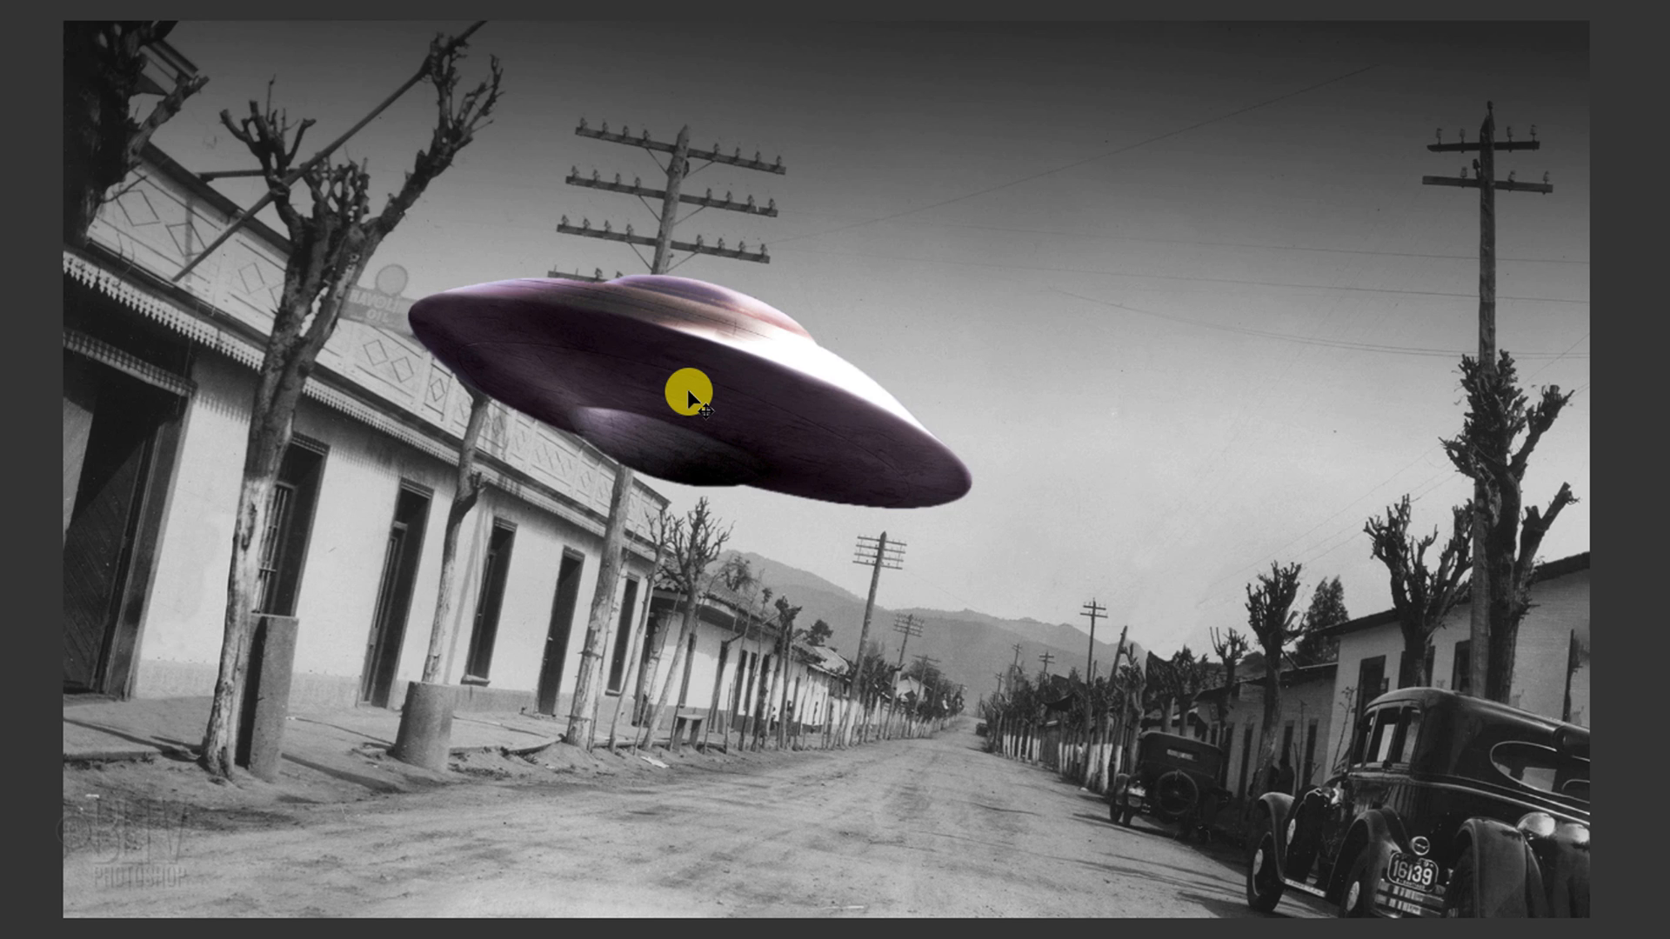
- Move the saucer up into the sky beside the right-hand telephone pole
left_click_drag(689, 388, 1044, 205)
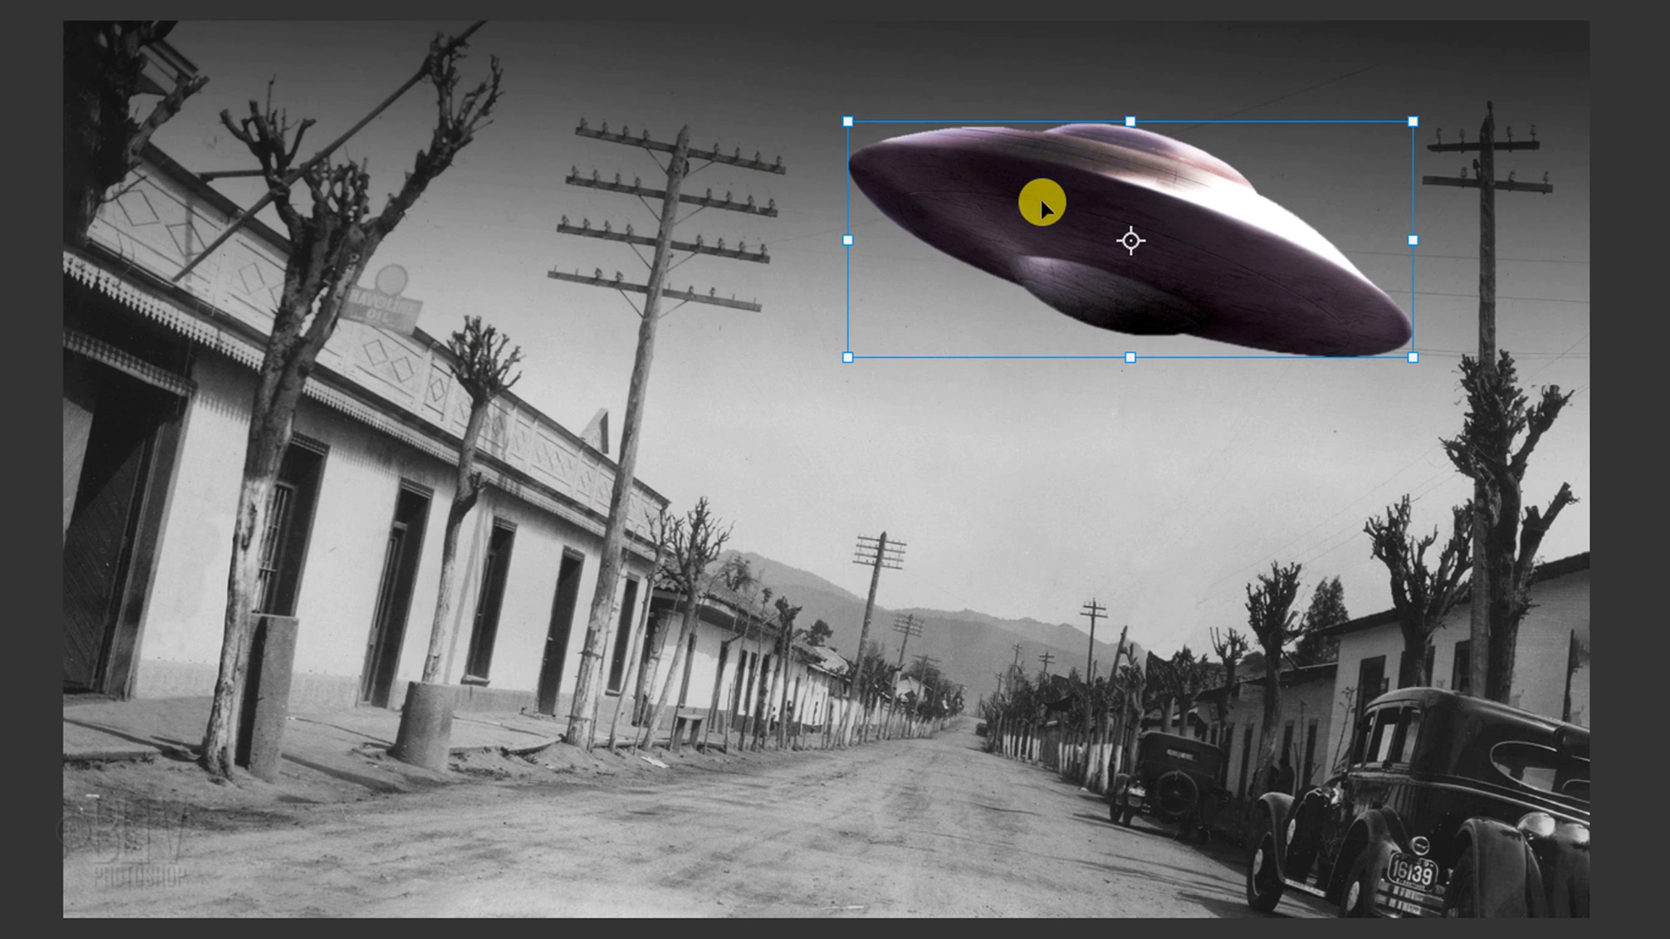
mouse_move(894, 296)
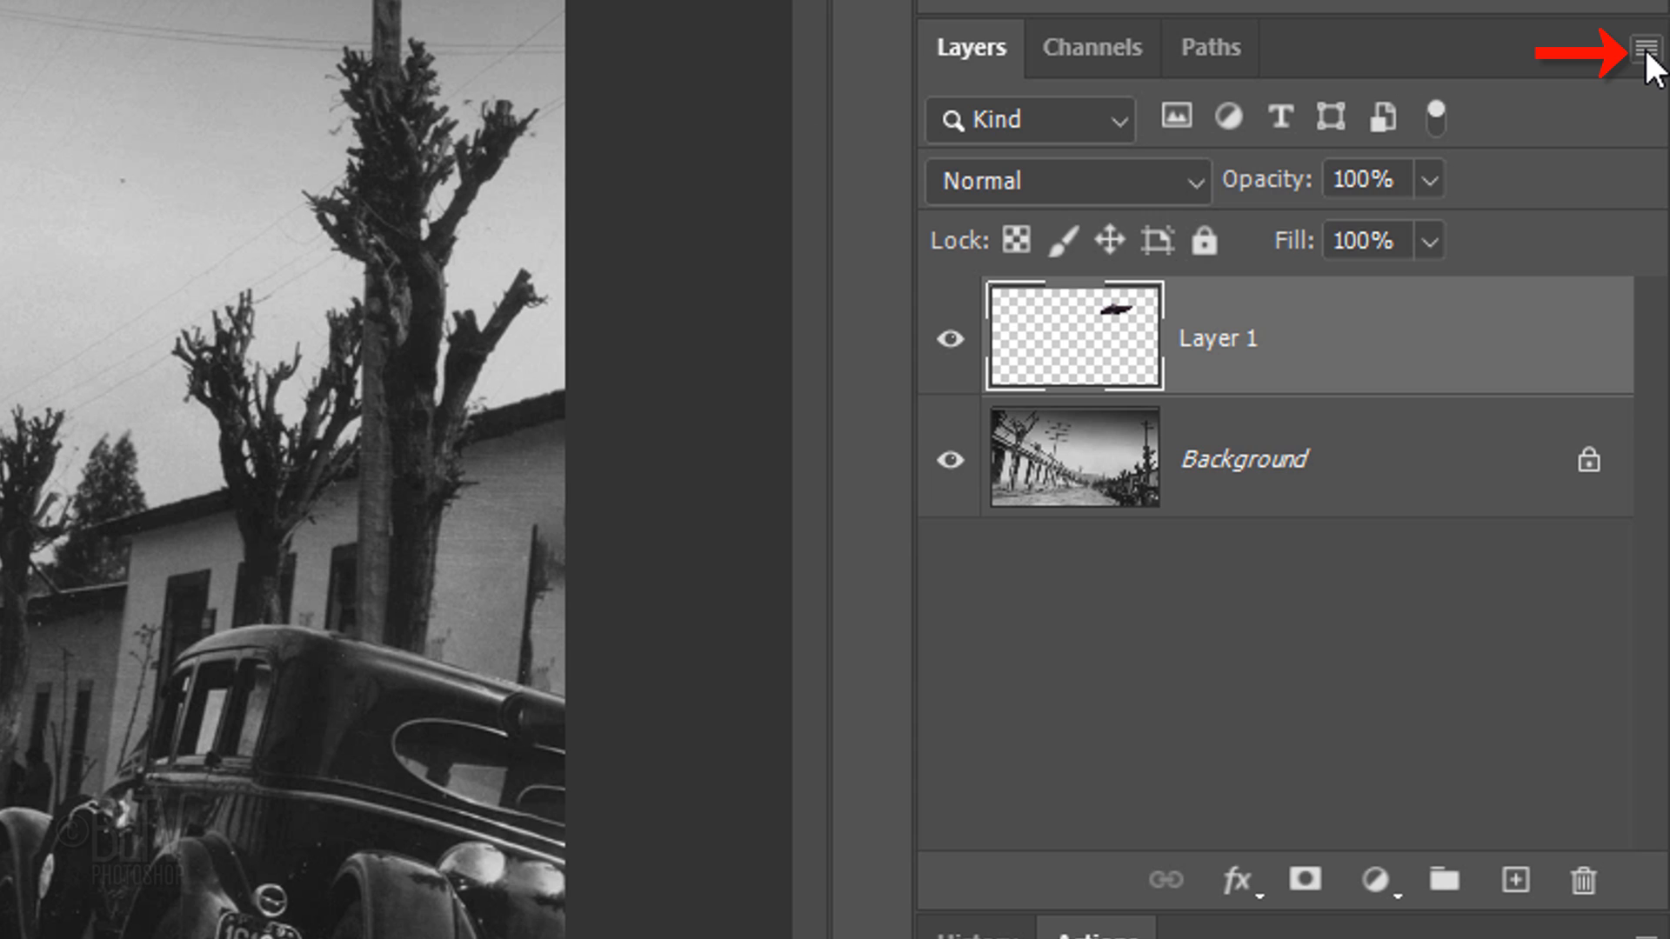
- Convert the saucer layer to a Smart Object through the Layers panel menu
left_click(1649, 45)
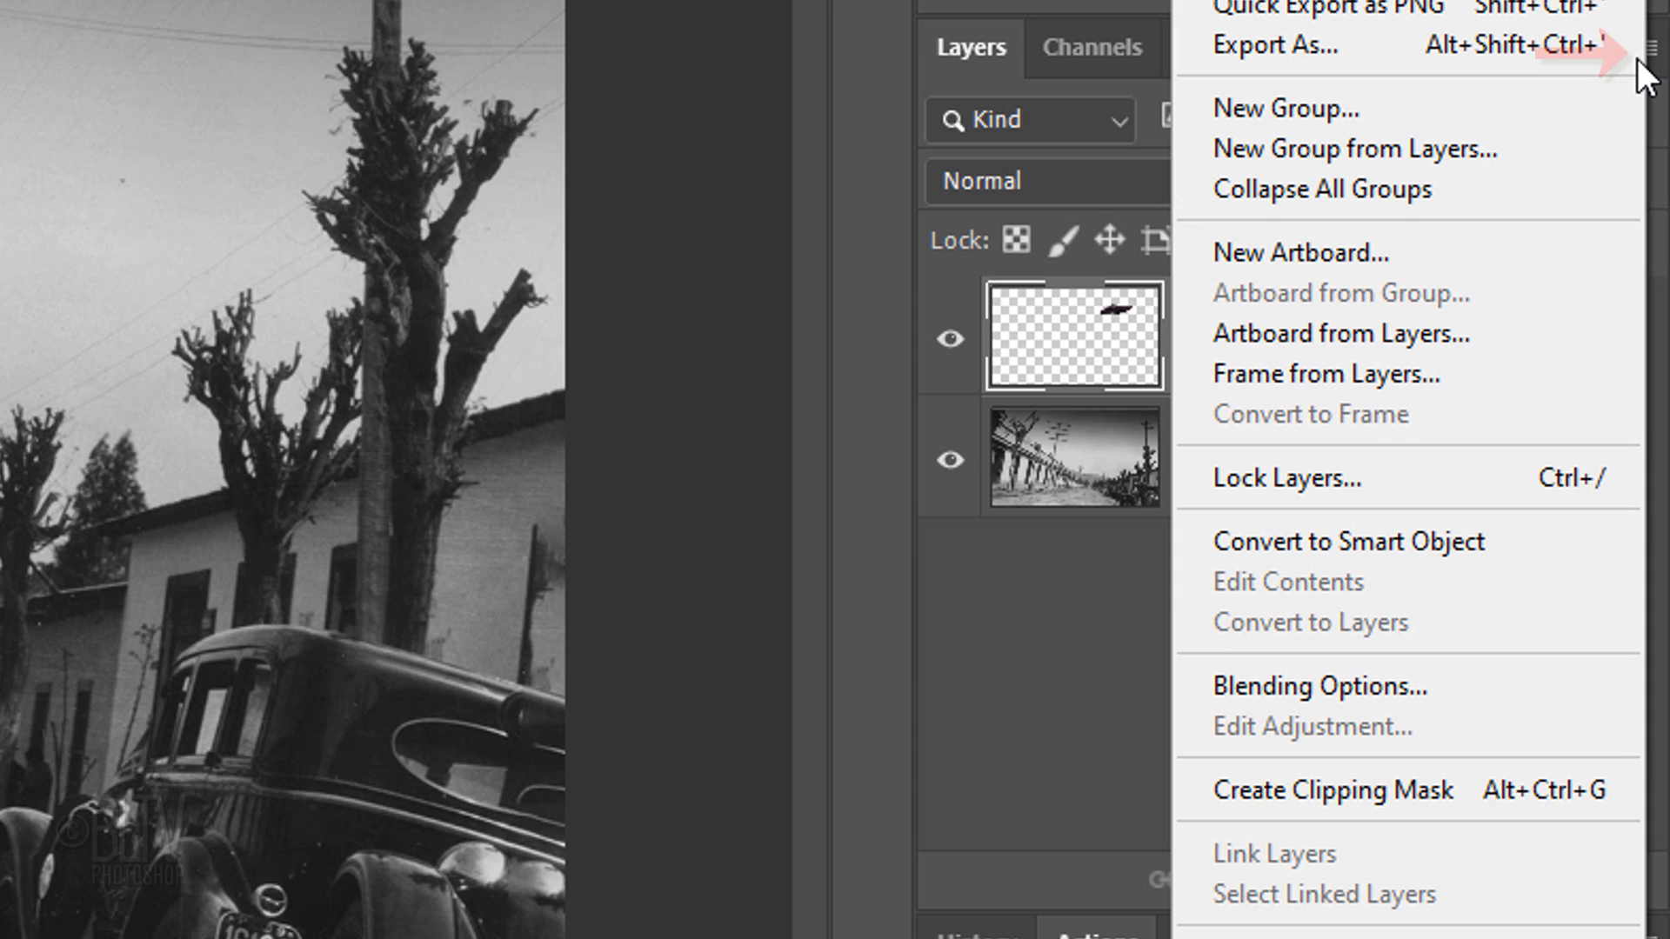
mouse_move(1322, 558)
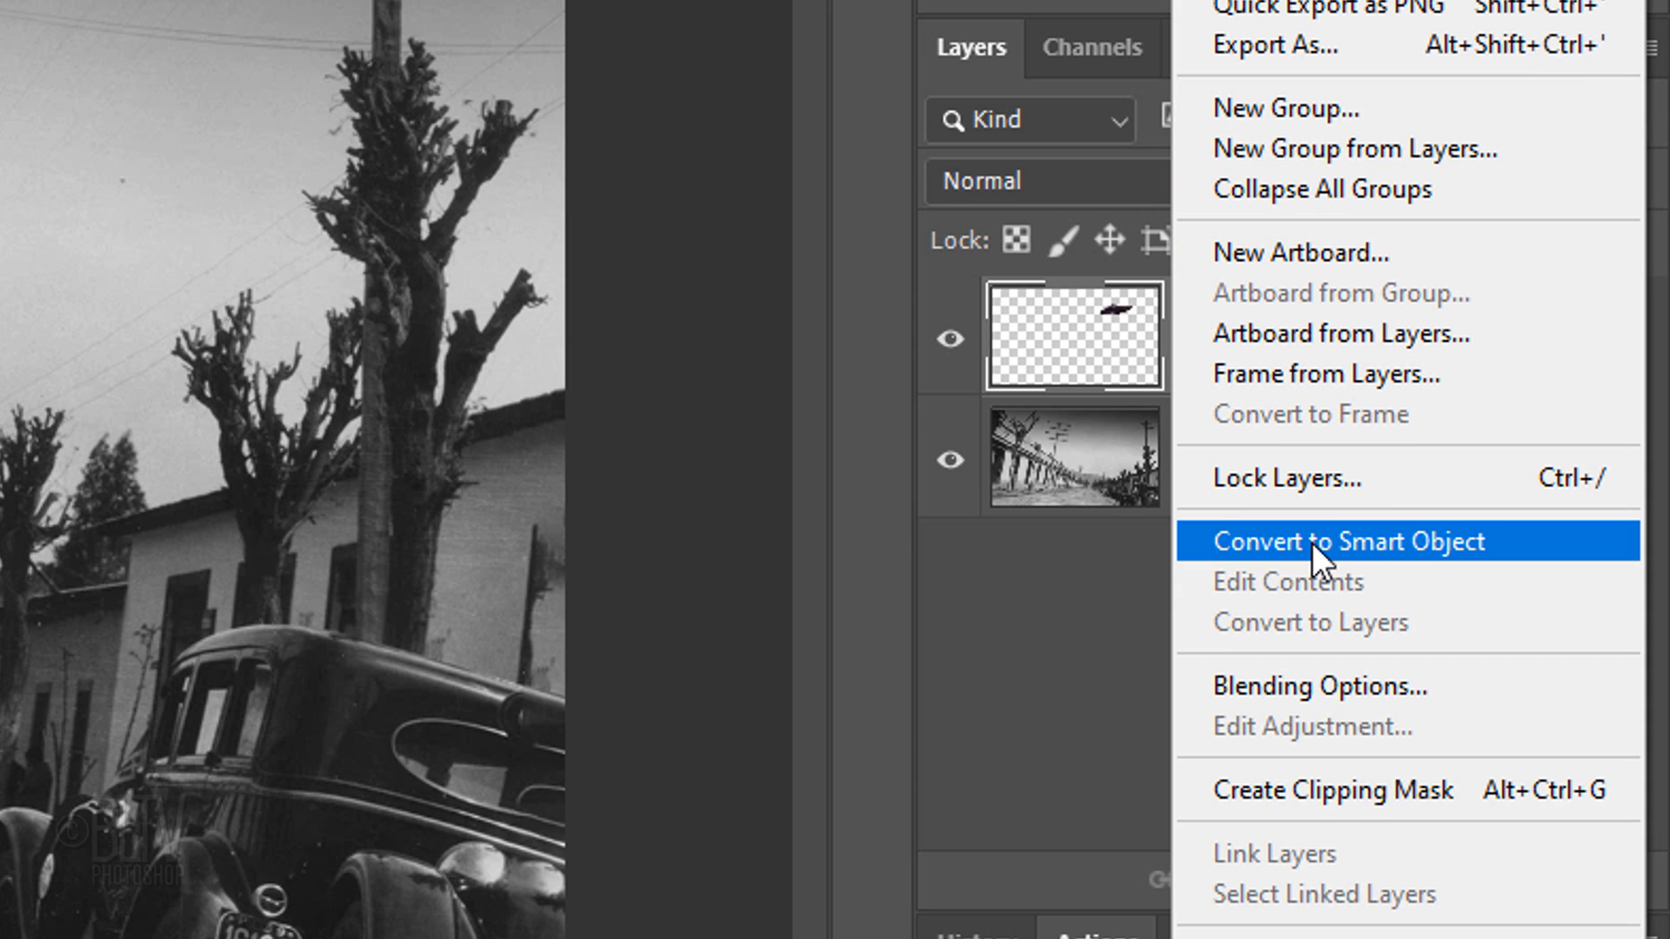
left_click(1348, 542)
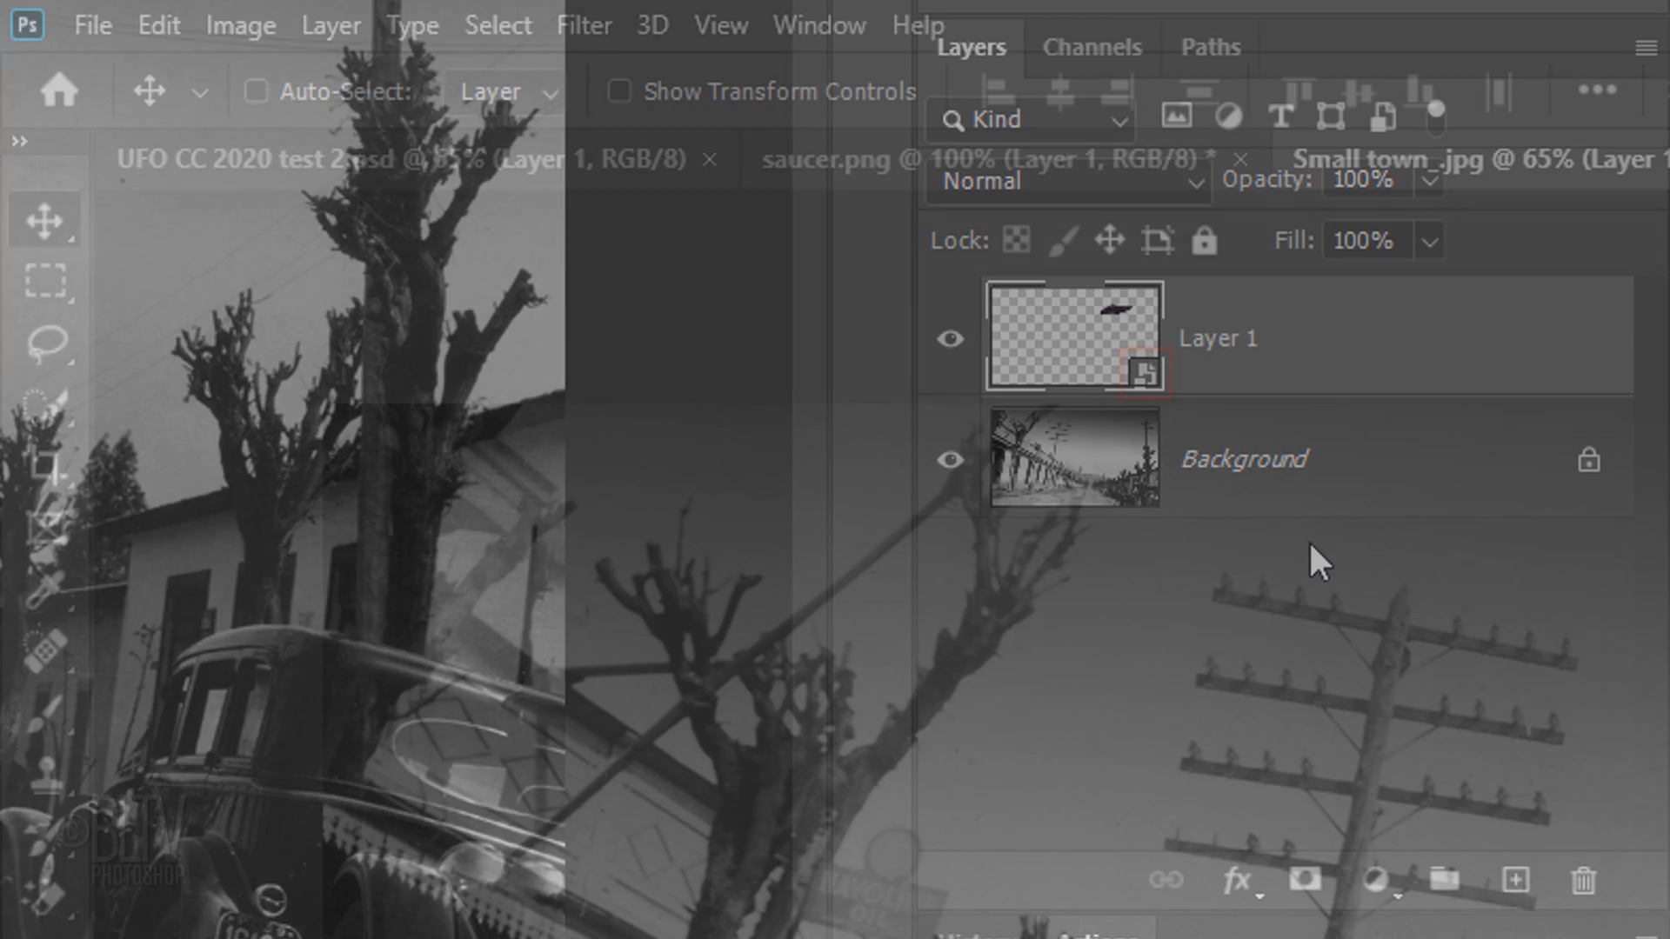
left_click(586, 25)
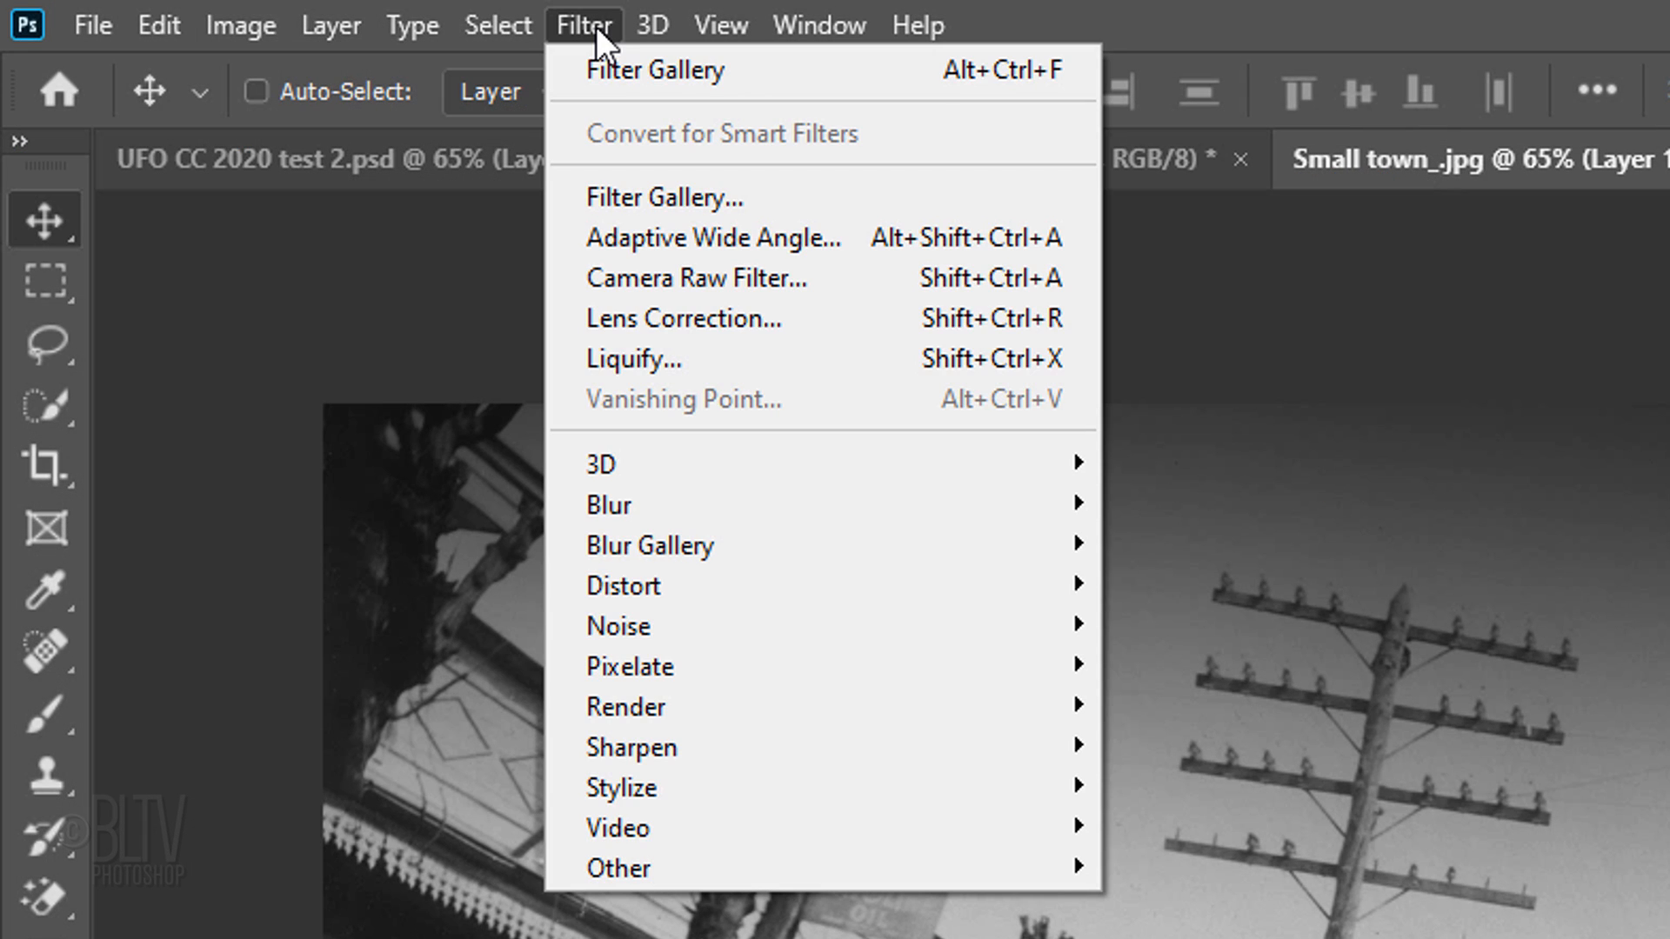
mouse_move(651, 545)
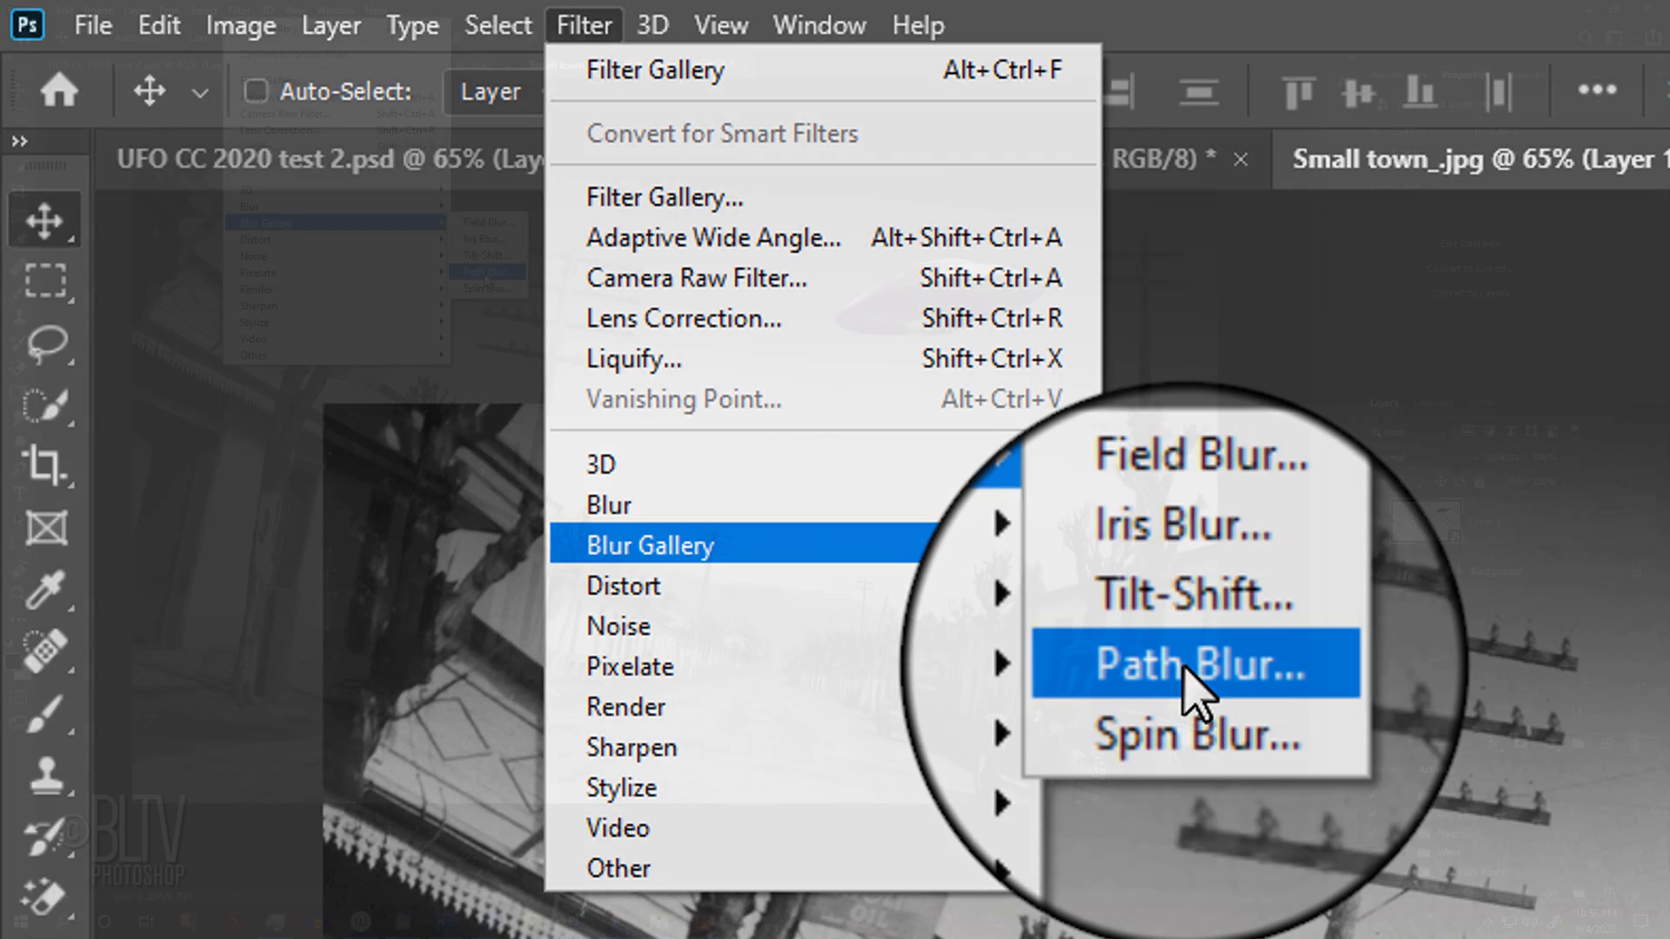
- Apply a Path Blur streaking the saucer along its upper-right flight path
left_click(1192, 663)
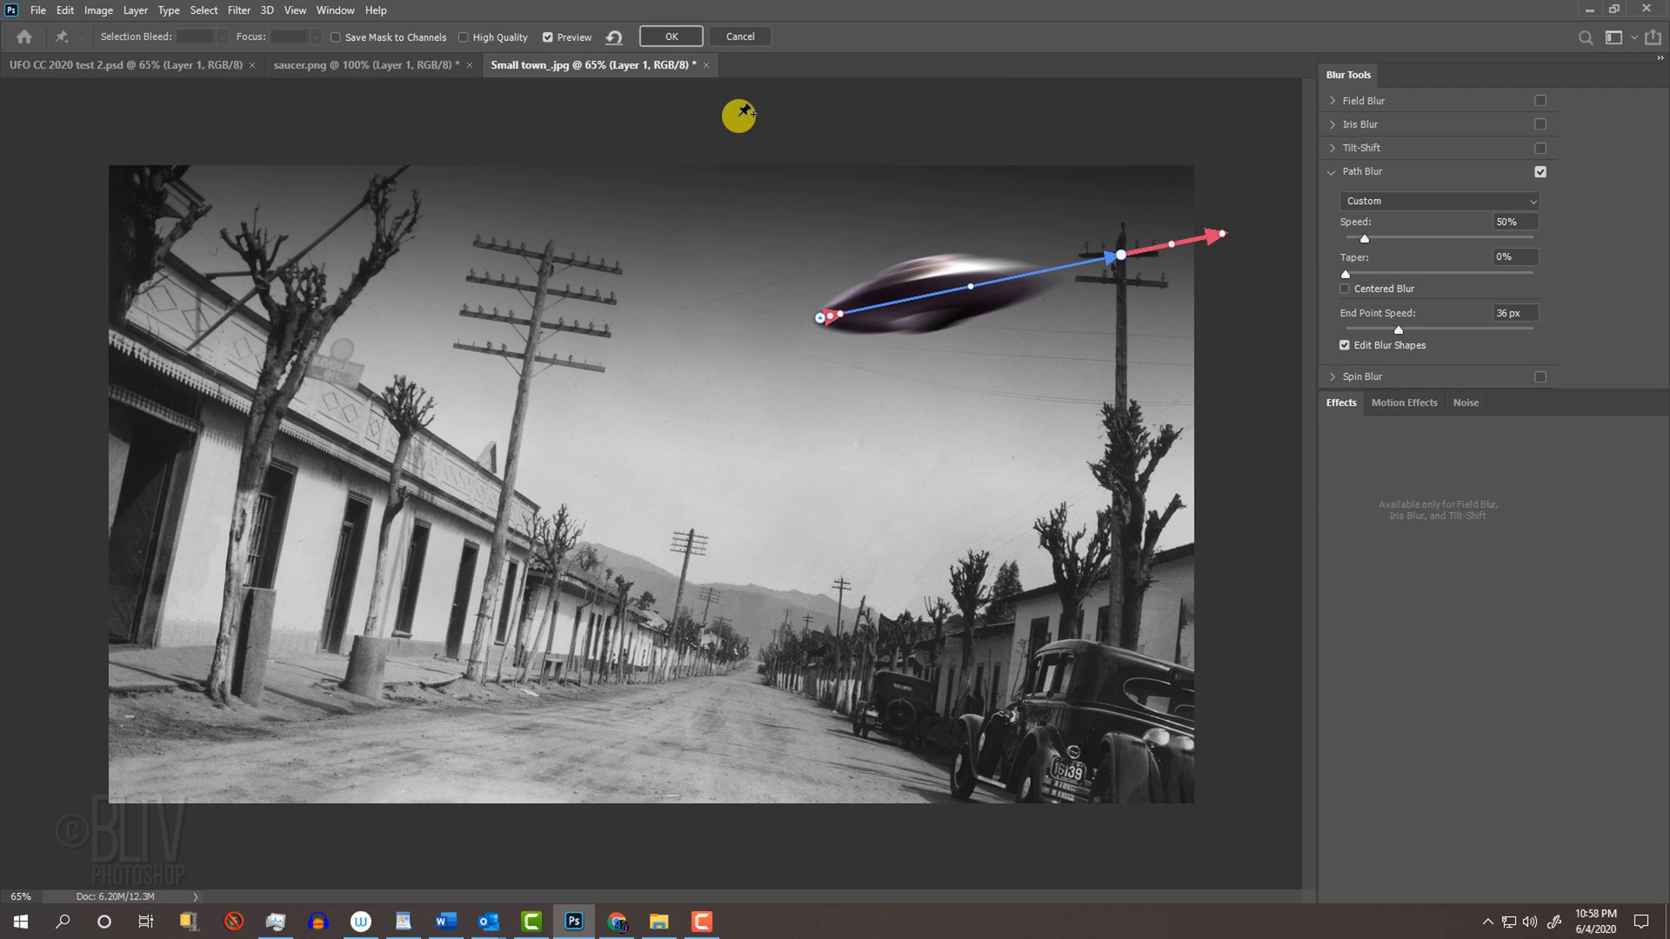
left_click(672, 36)
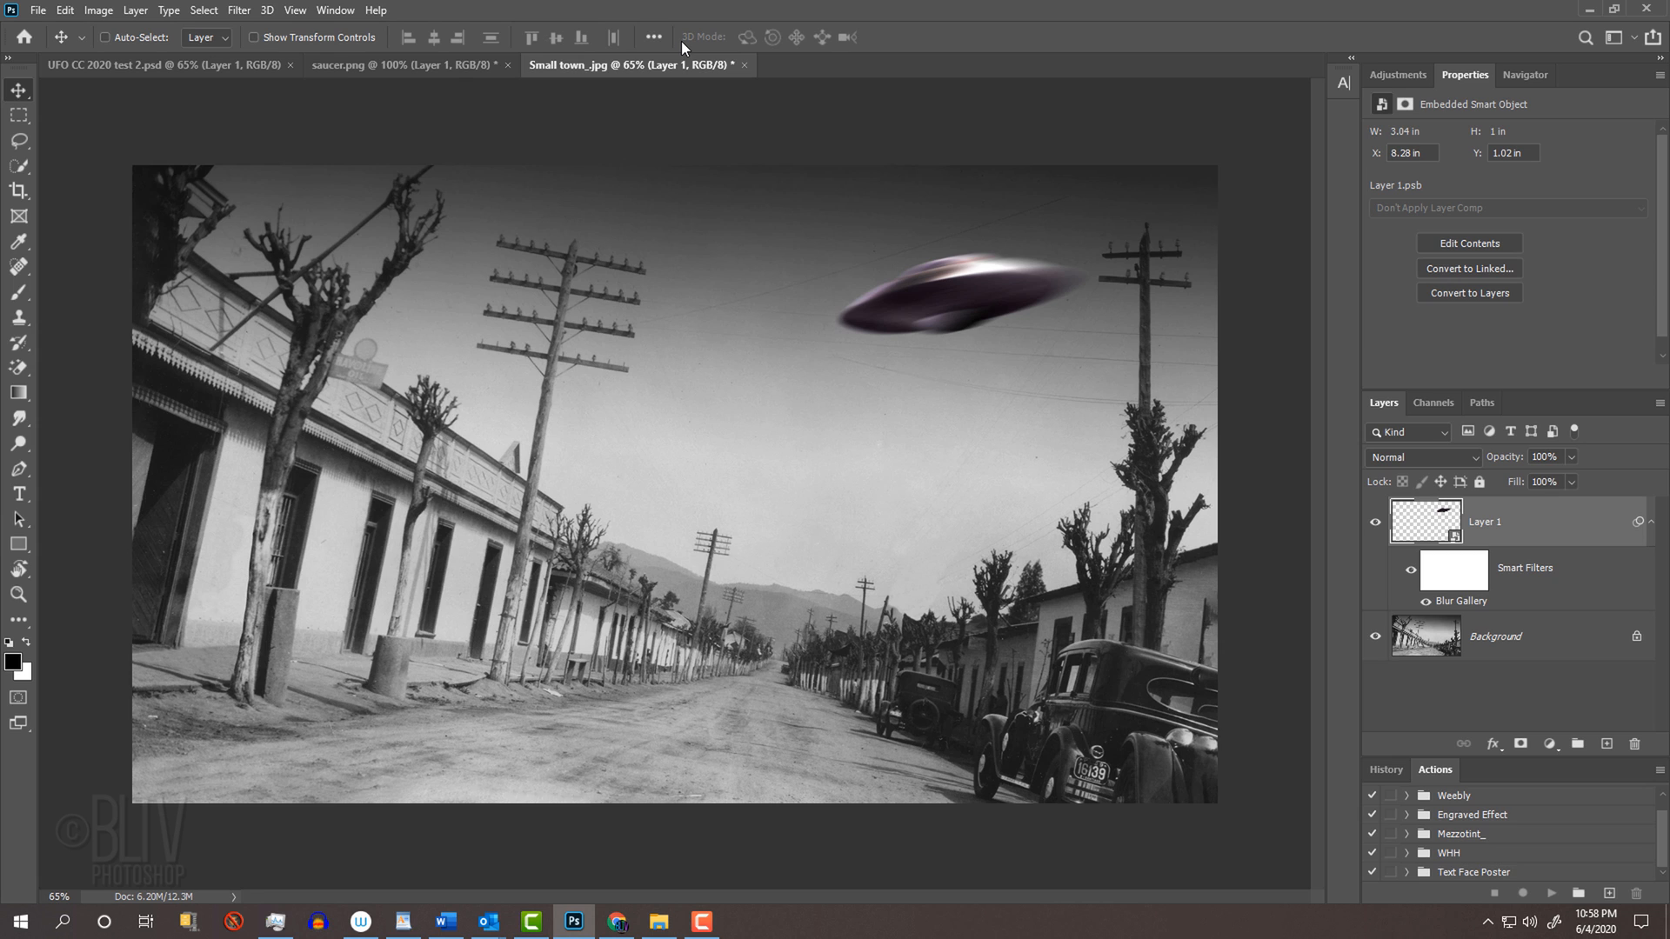
- Stamp all visible layers into a merged Layer 2 with Alt+Ctrl+Shift+E
key("Alt+Ctrl+Shift+E")
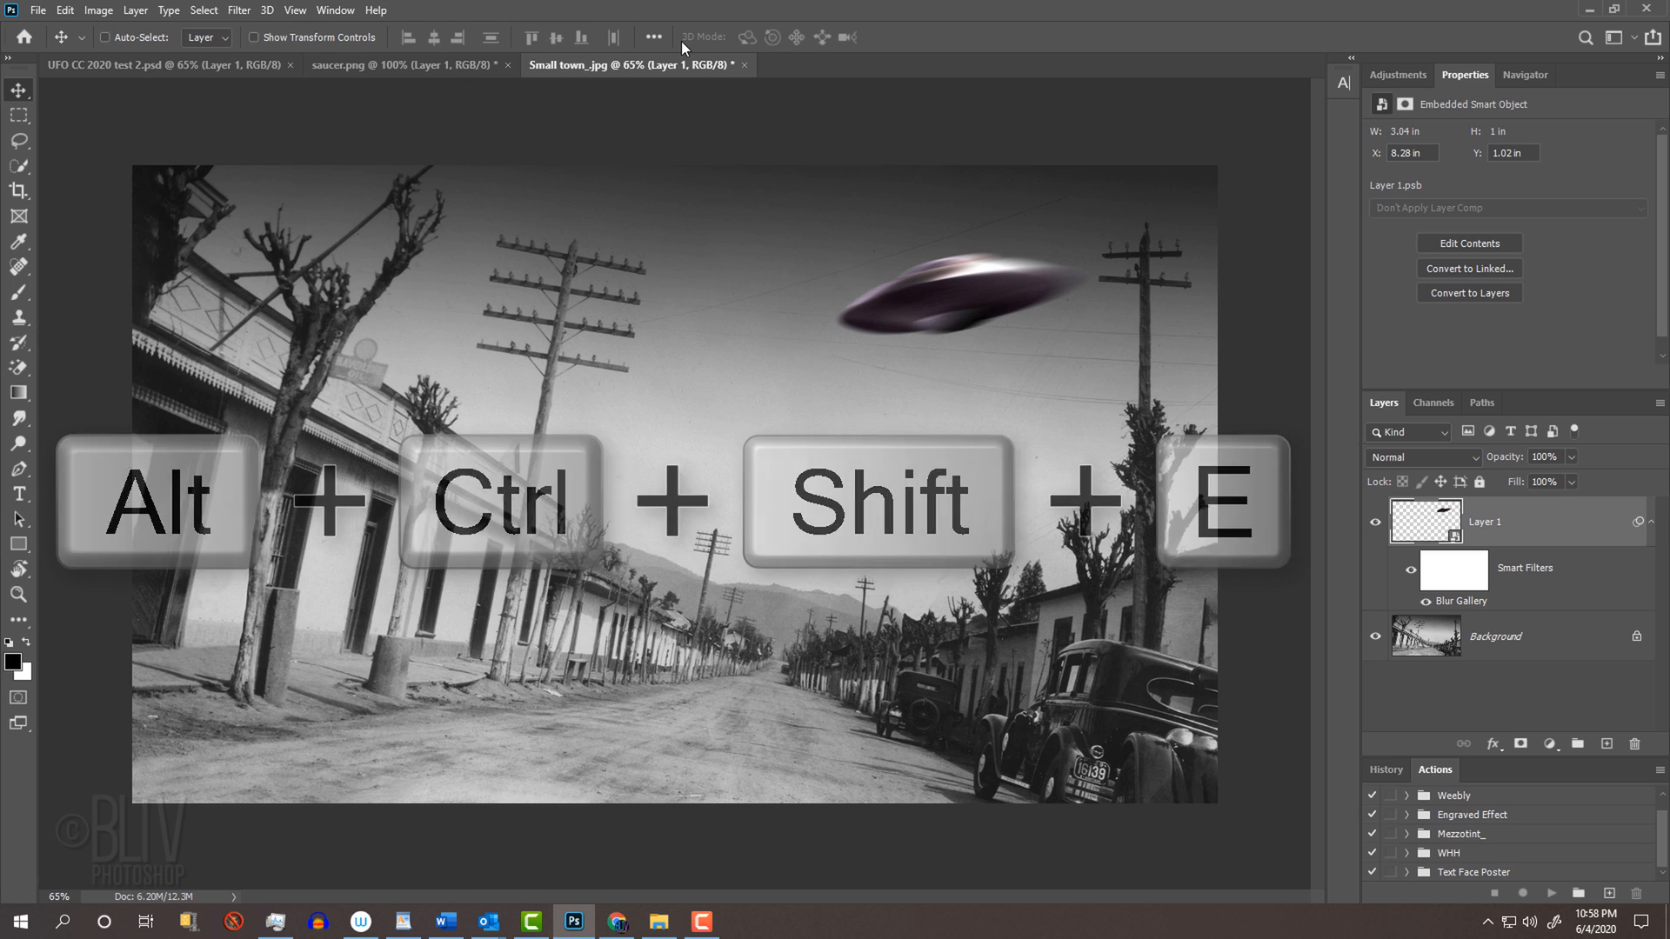
key("ctrl+alt+shift+e")
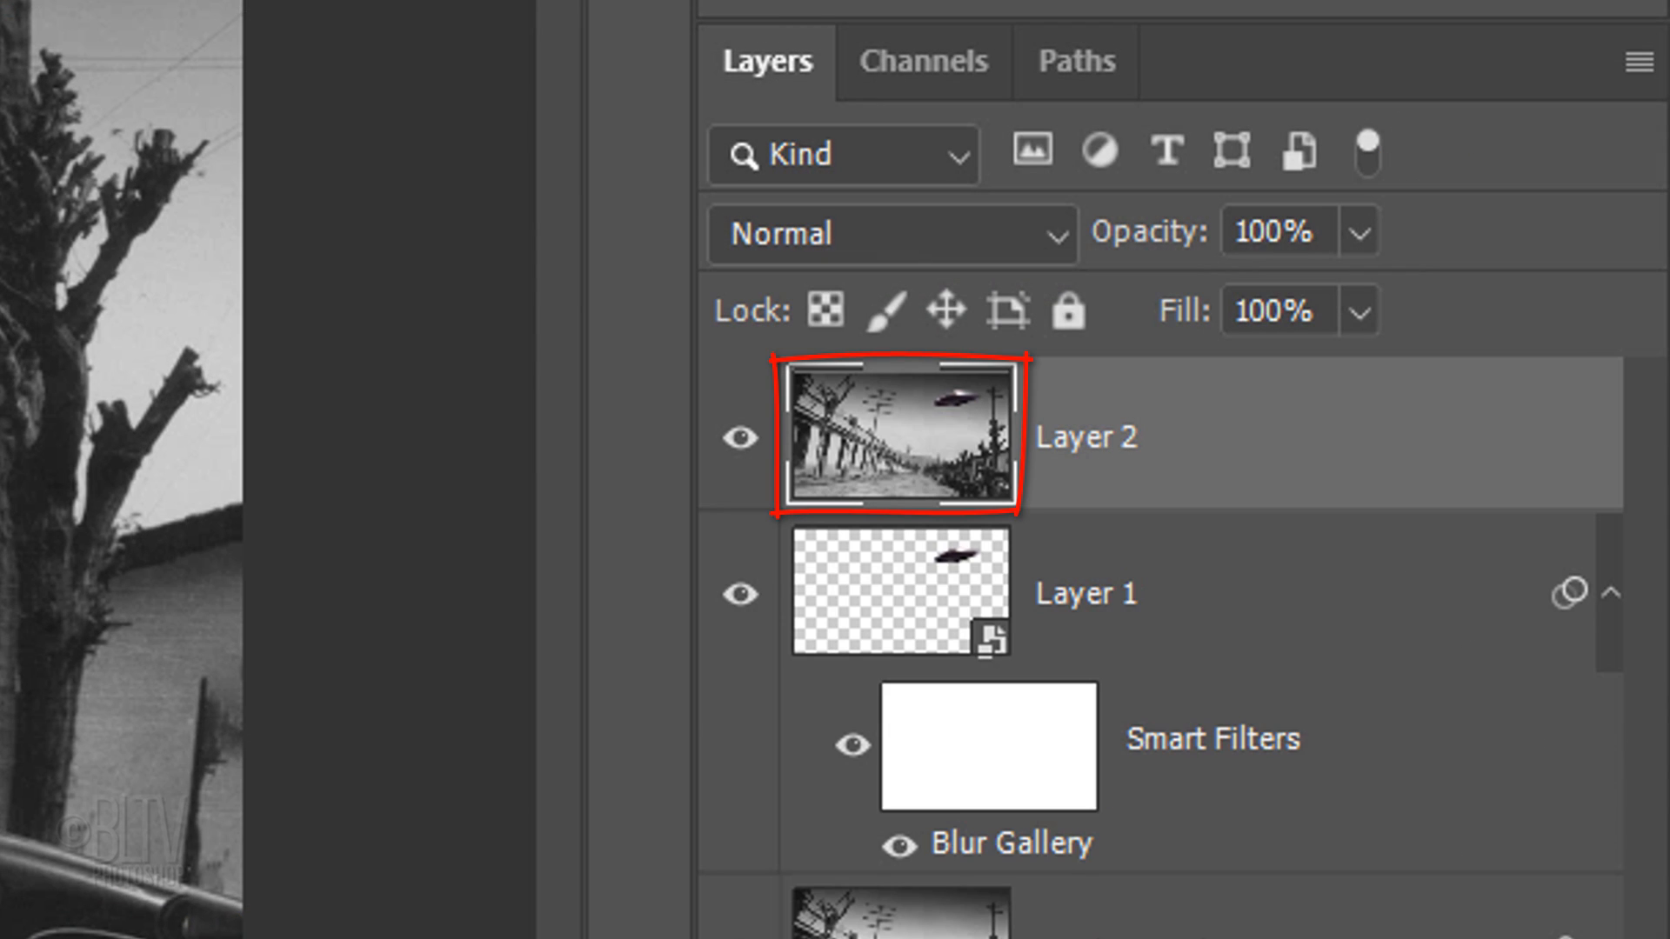
left_click(499, 20)
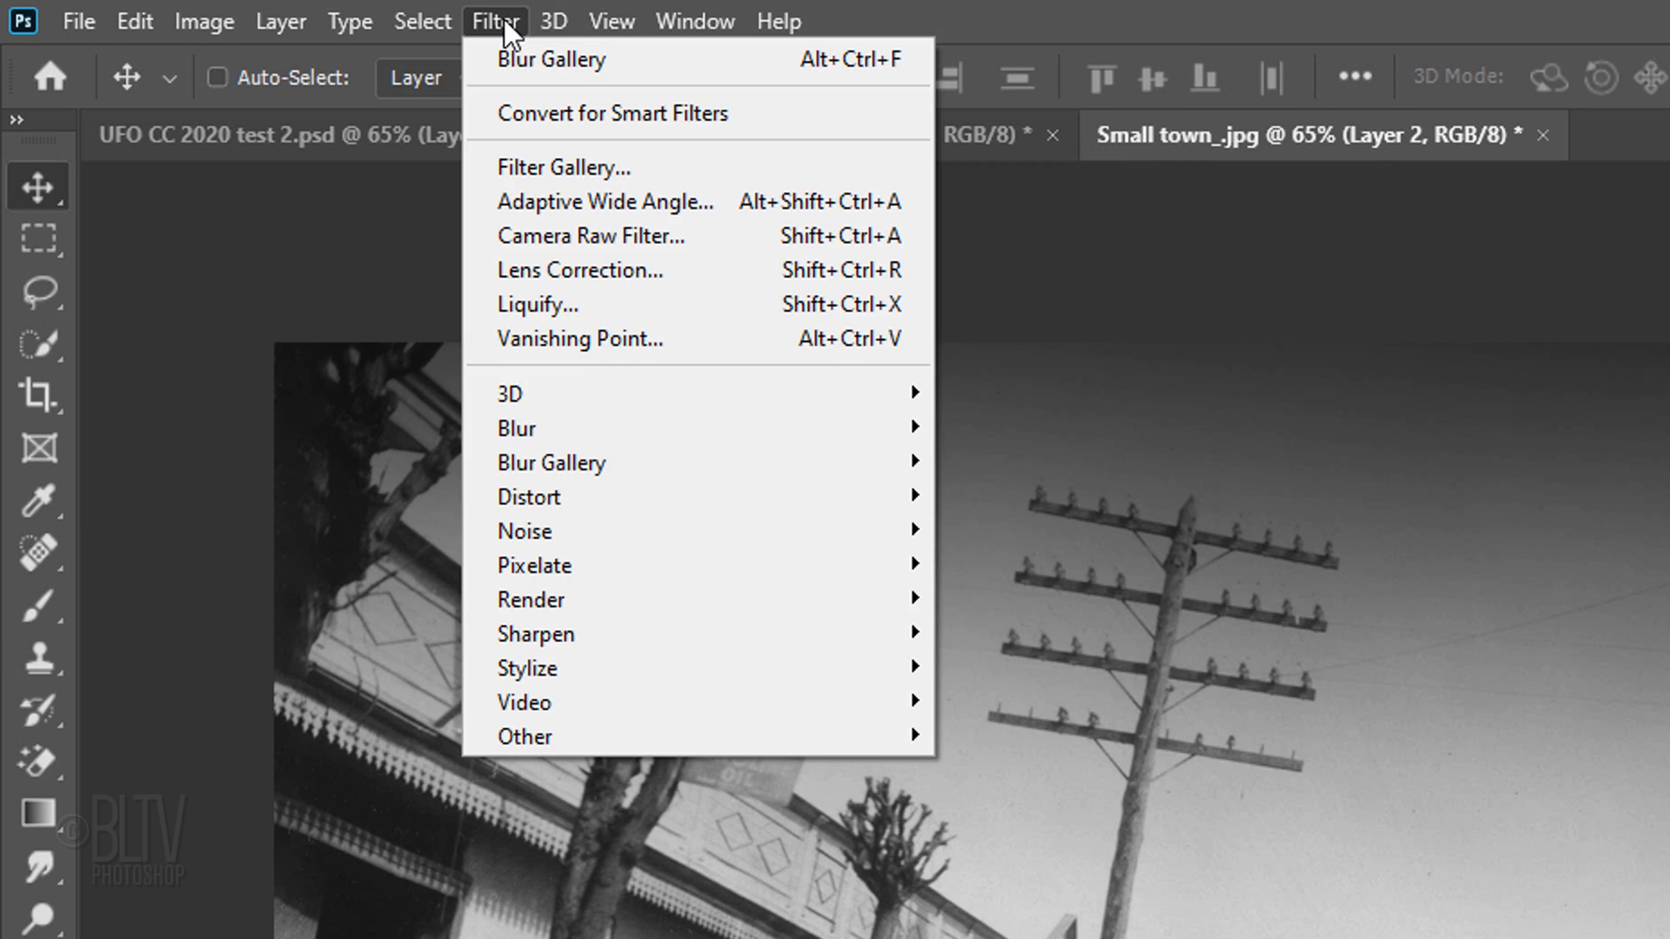
mouse_move(551, 603)
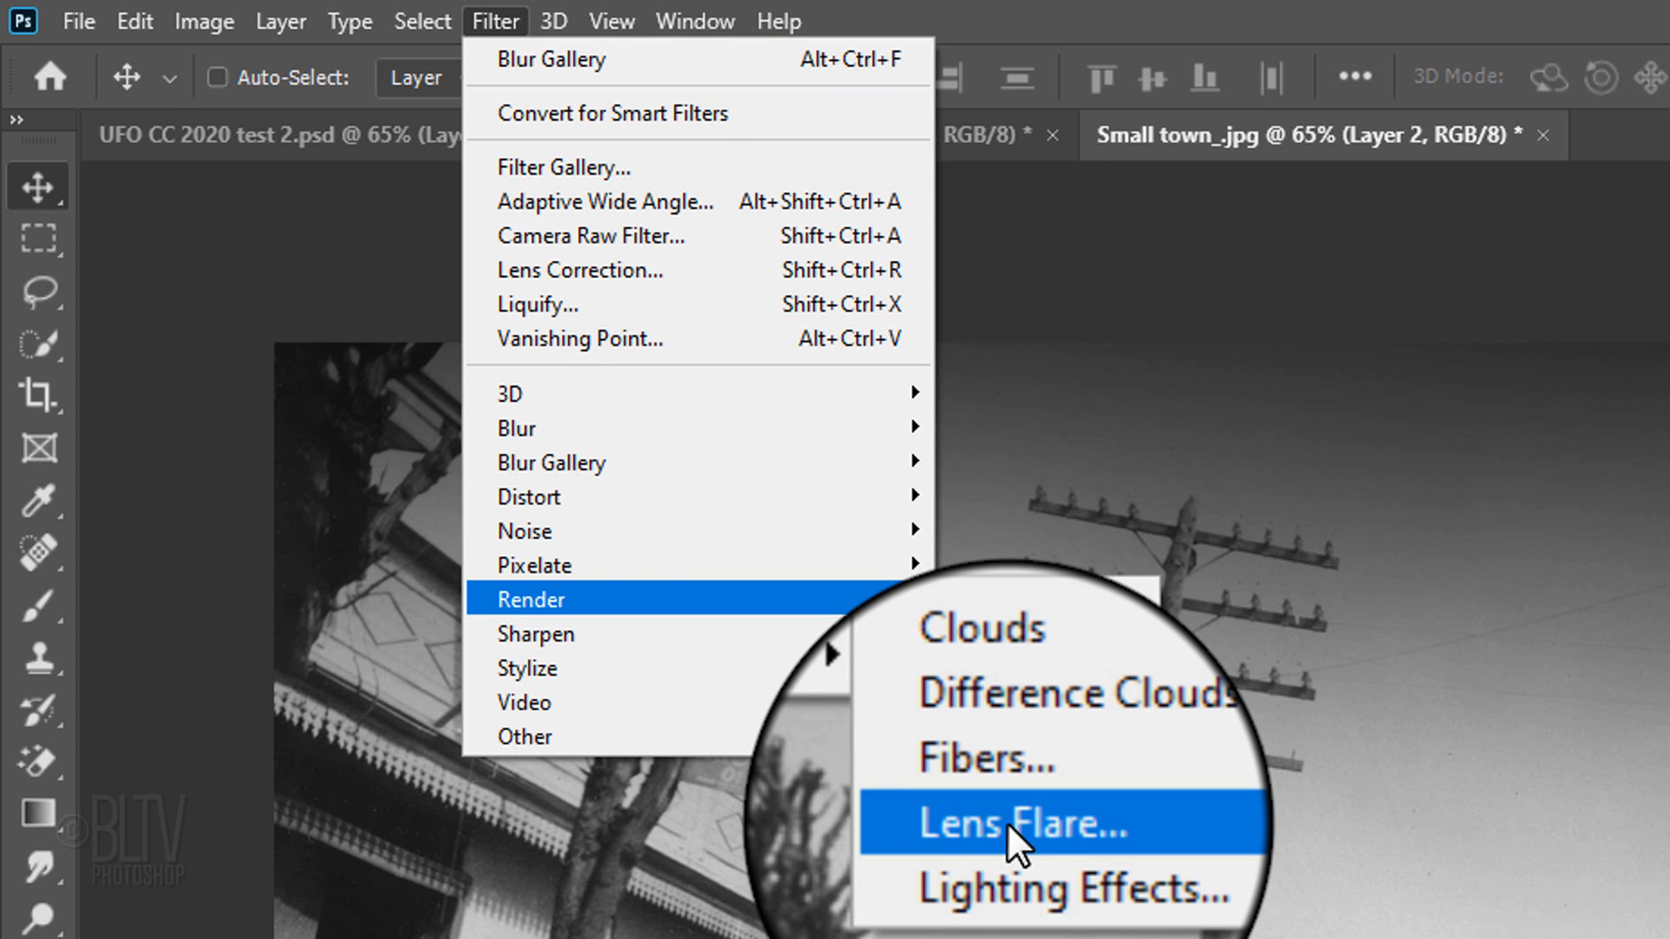
- Render a Lens Flare centred on the saucer at 125% brightness
left_click(1003, 822)
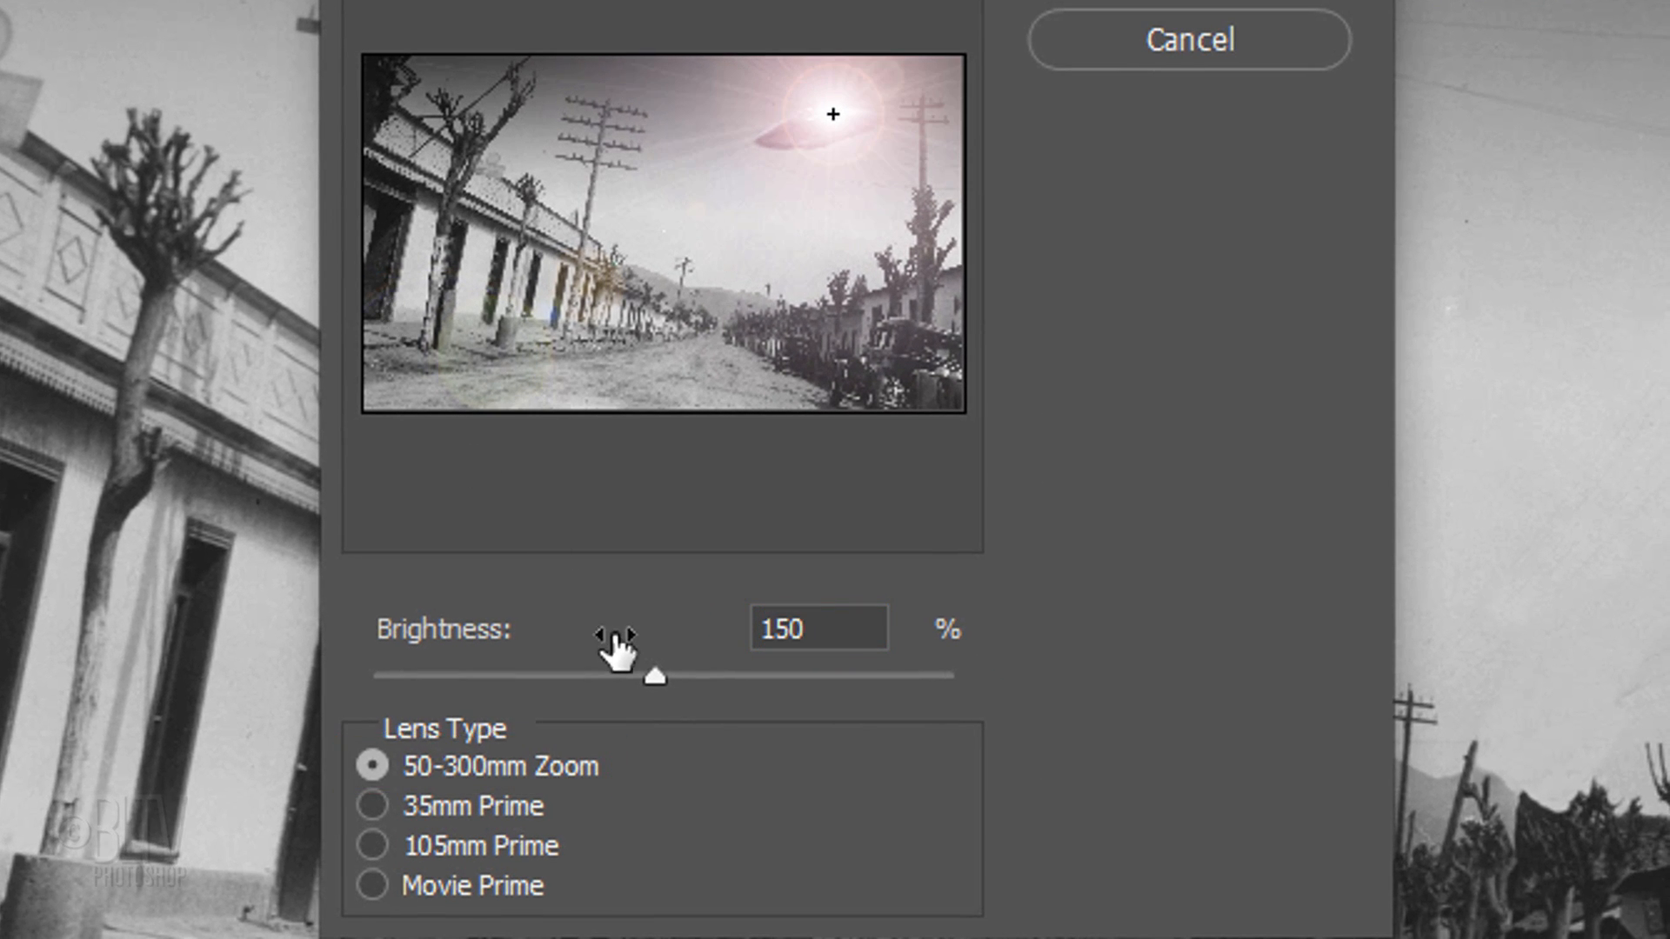
left_click_drag(655, 674, 453, 675)
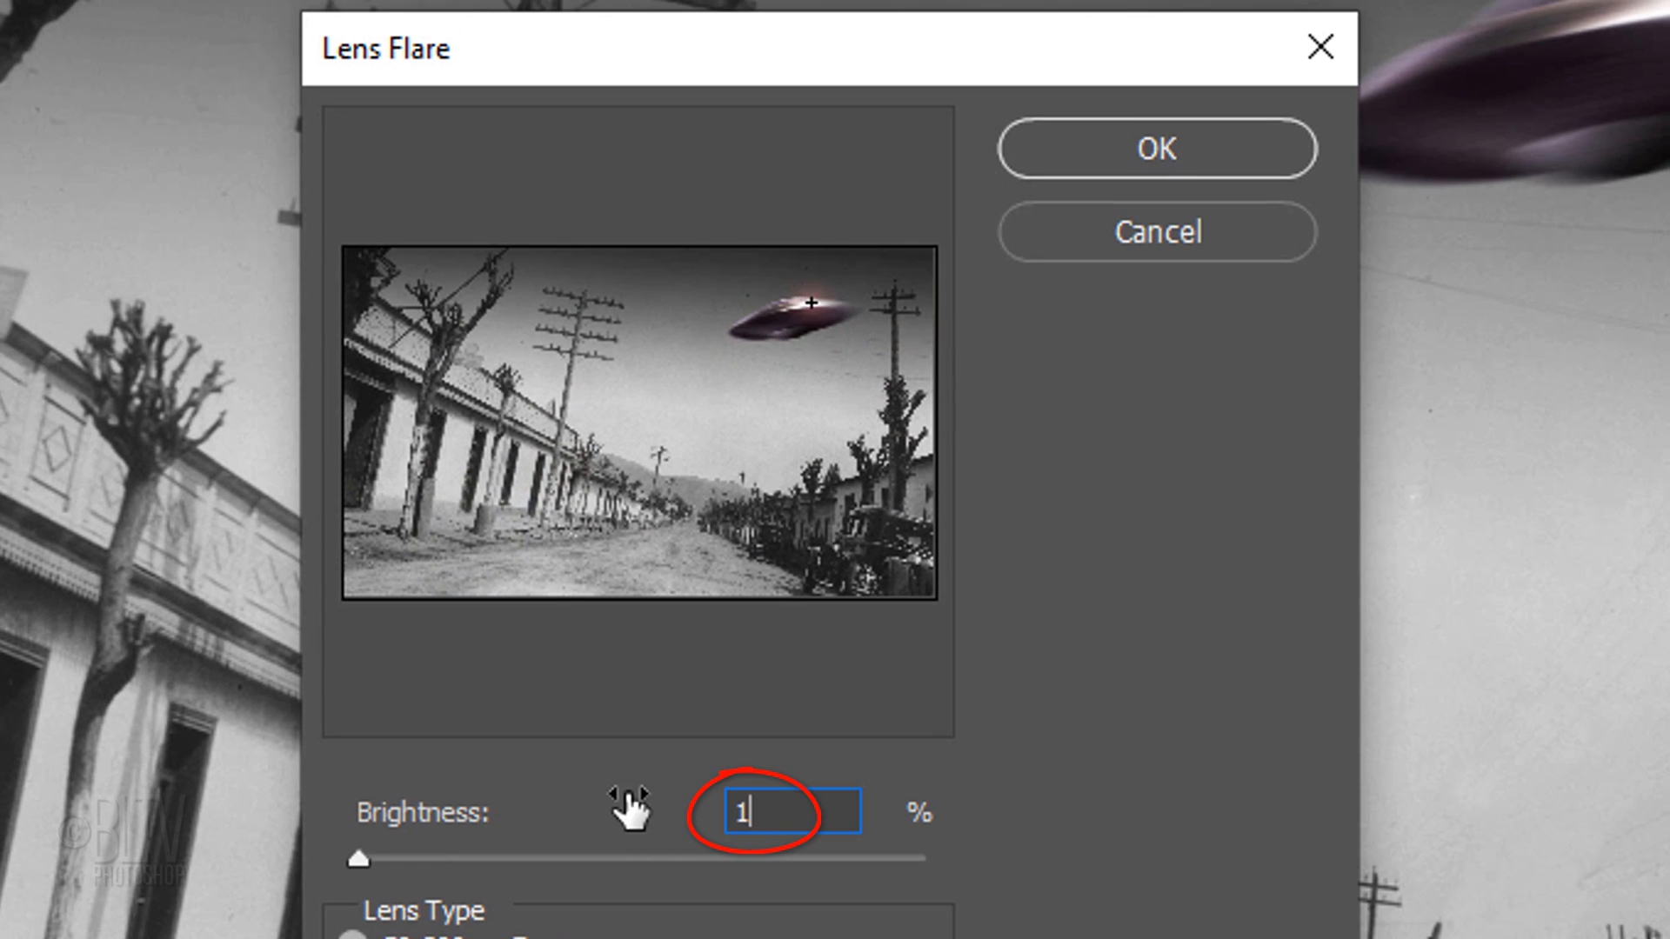
type("125")
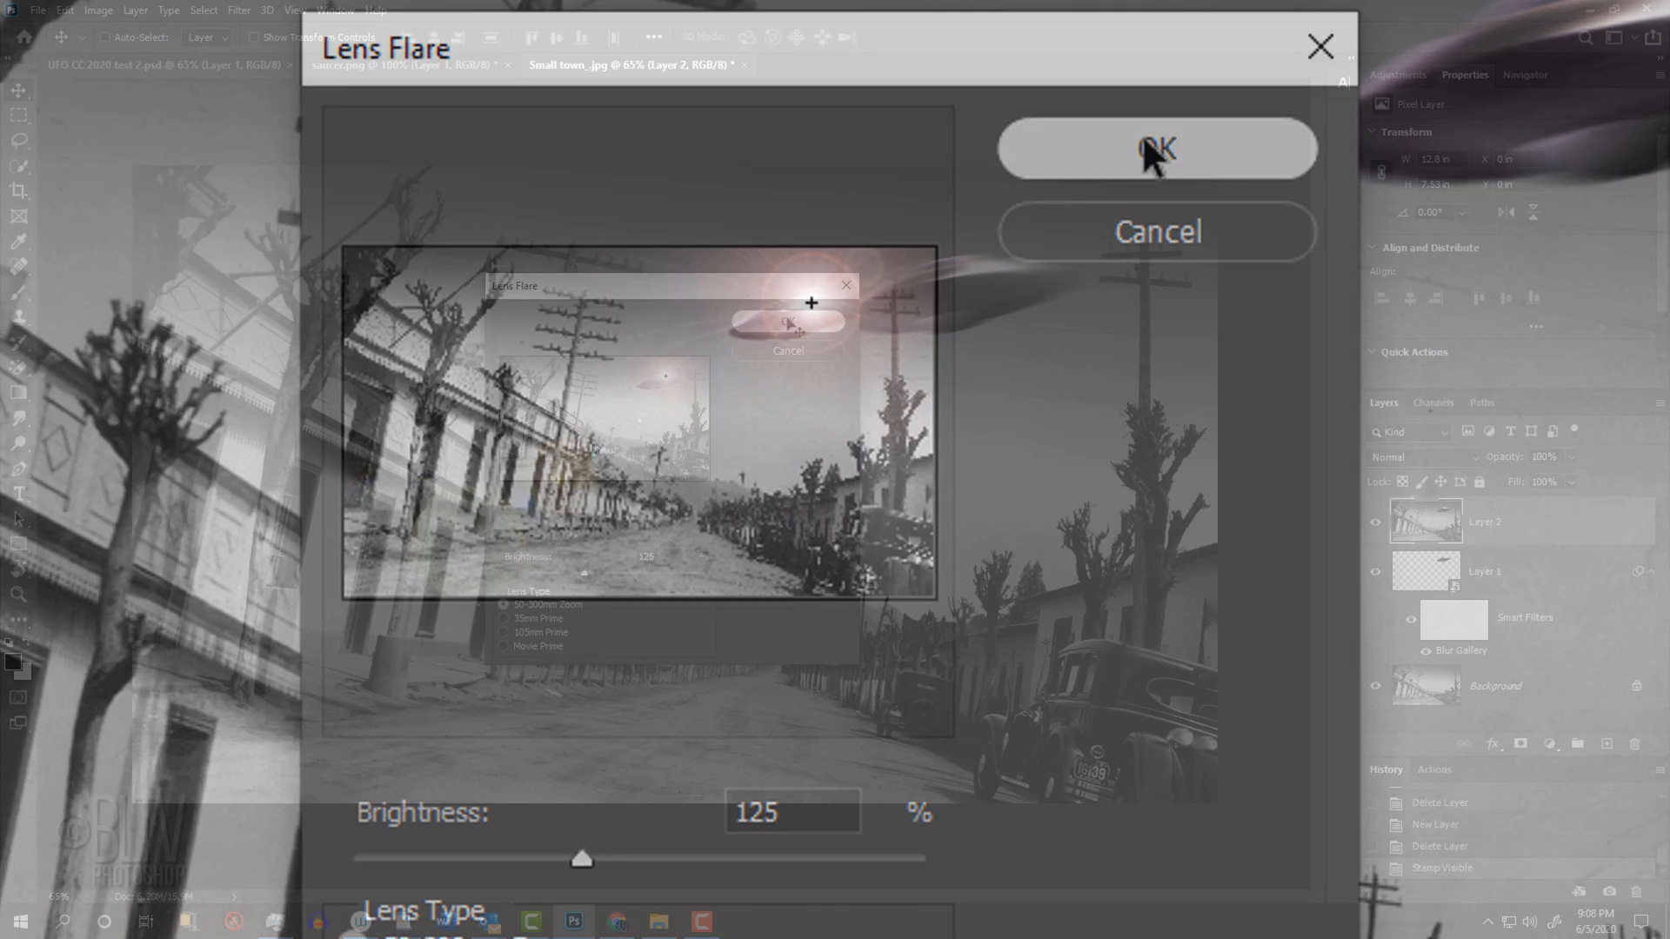
left_click(1156, 148)
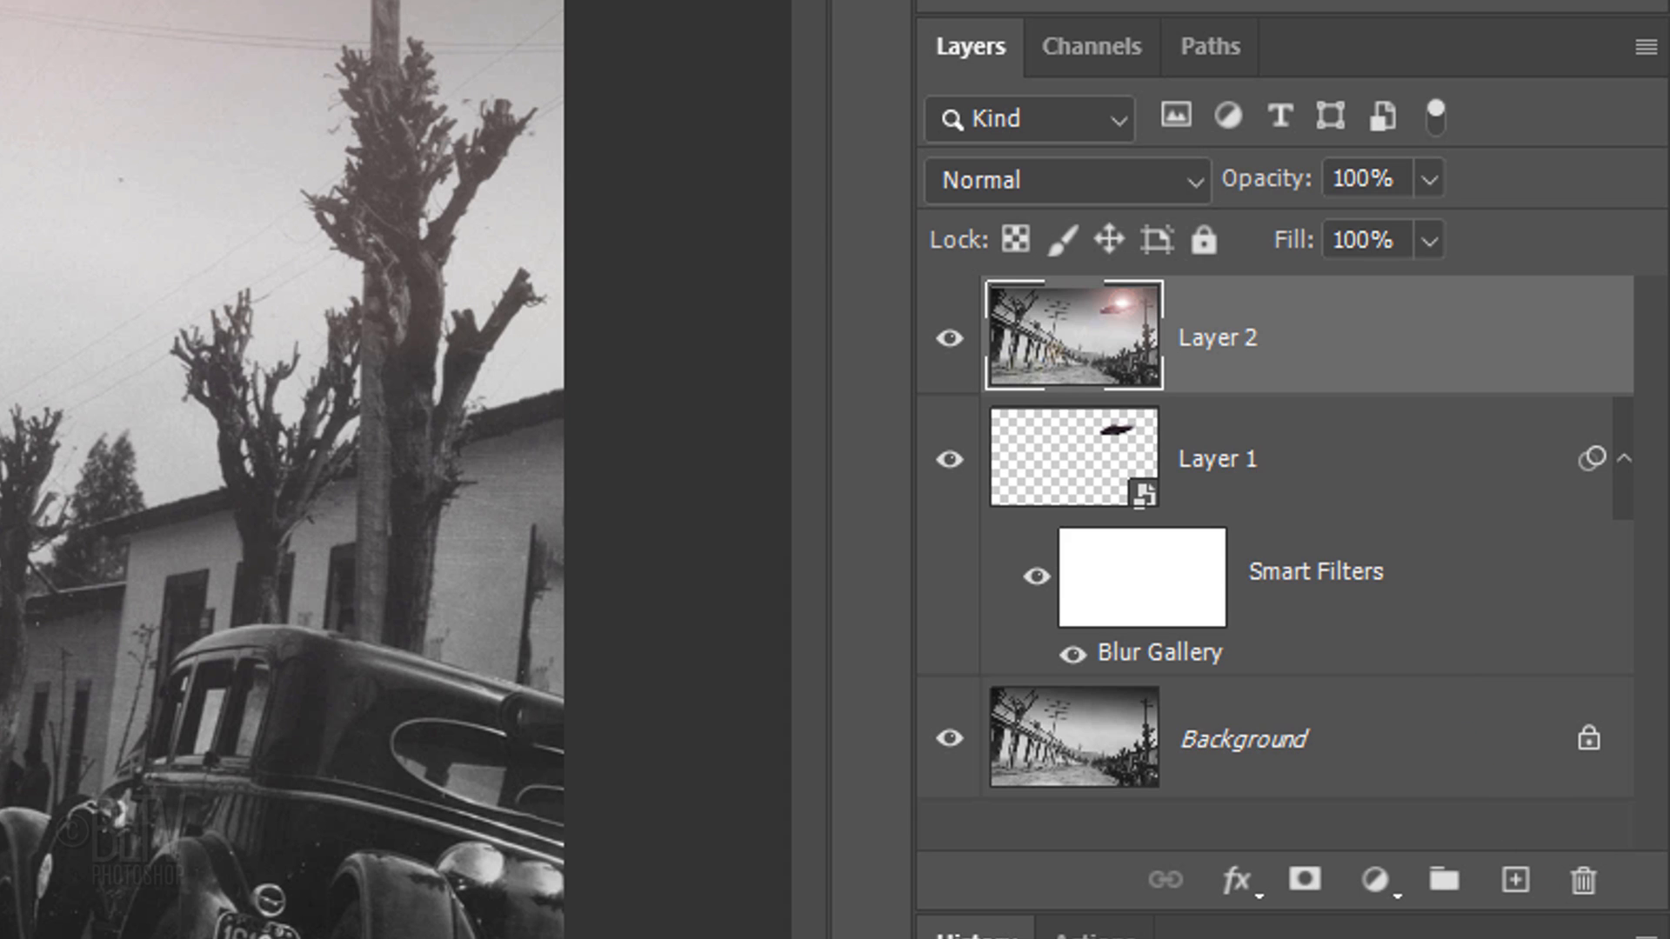
- Delete the flared Layer 2 and add a new black-filled layer set to Screen
key("Delete")
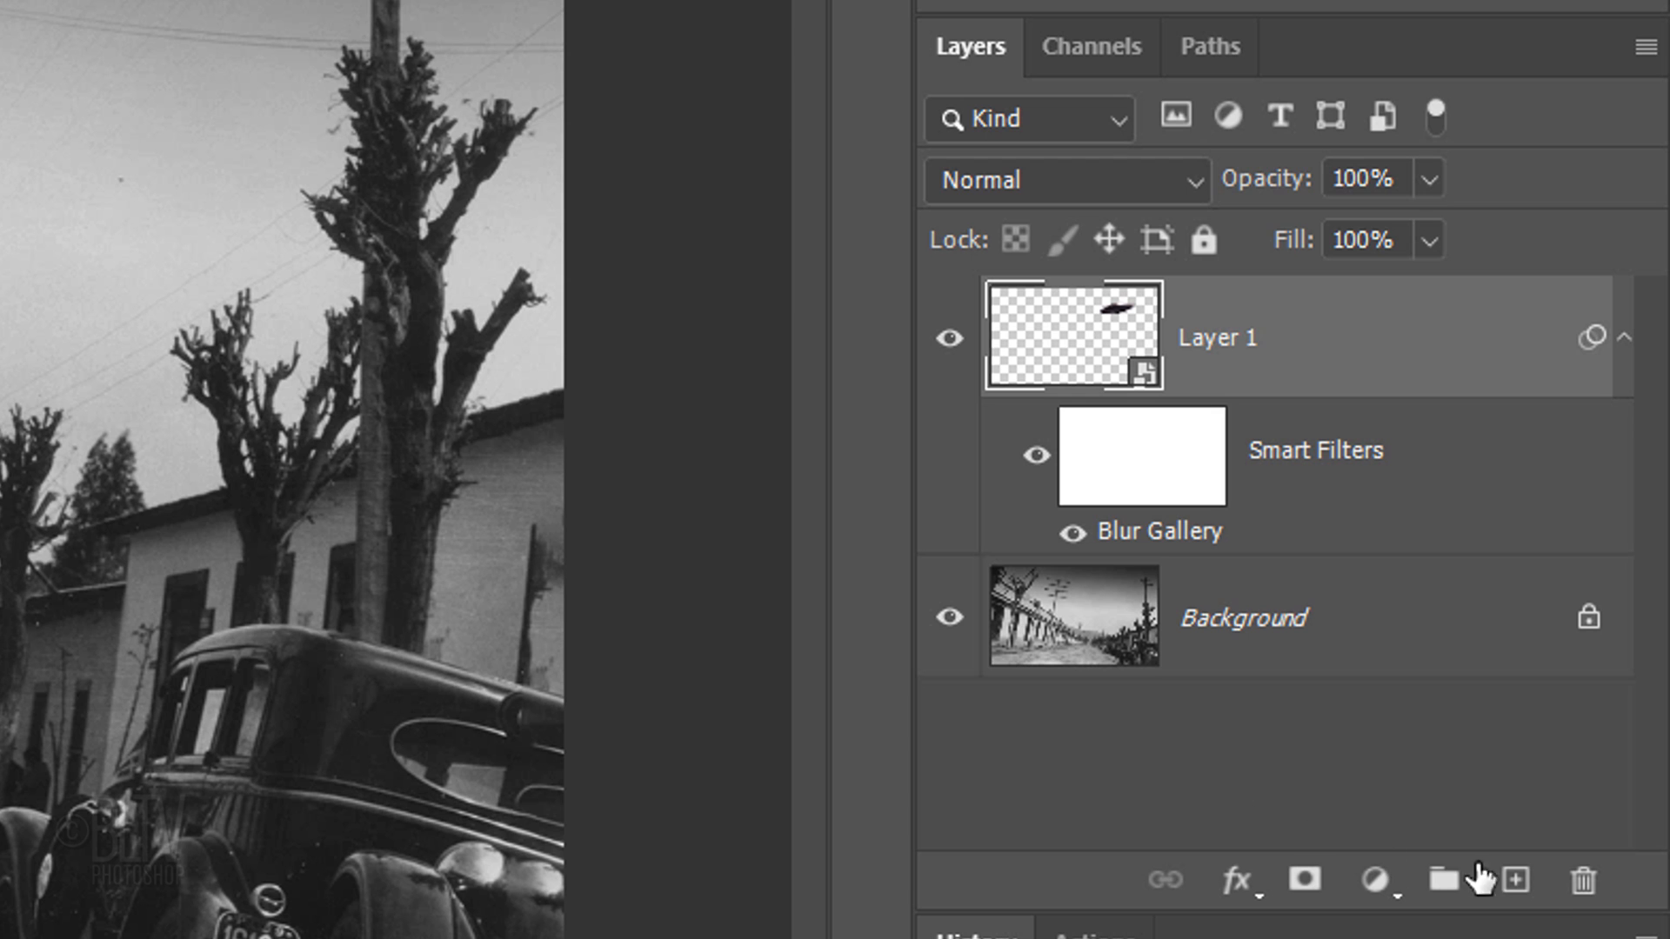
left_click(1515, 880)
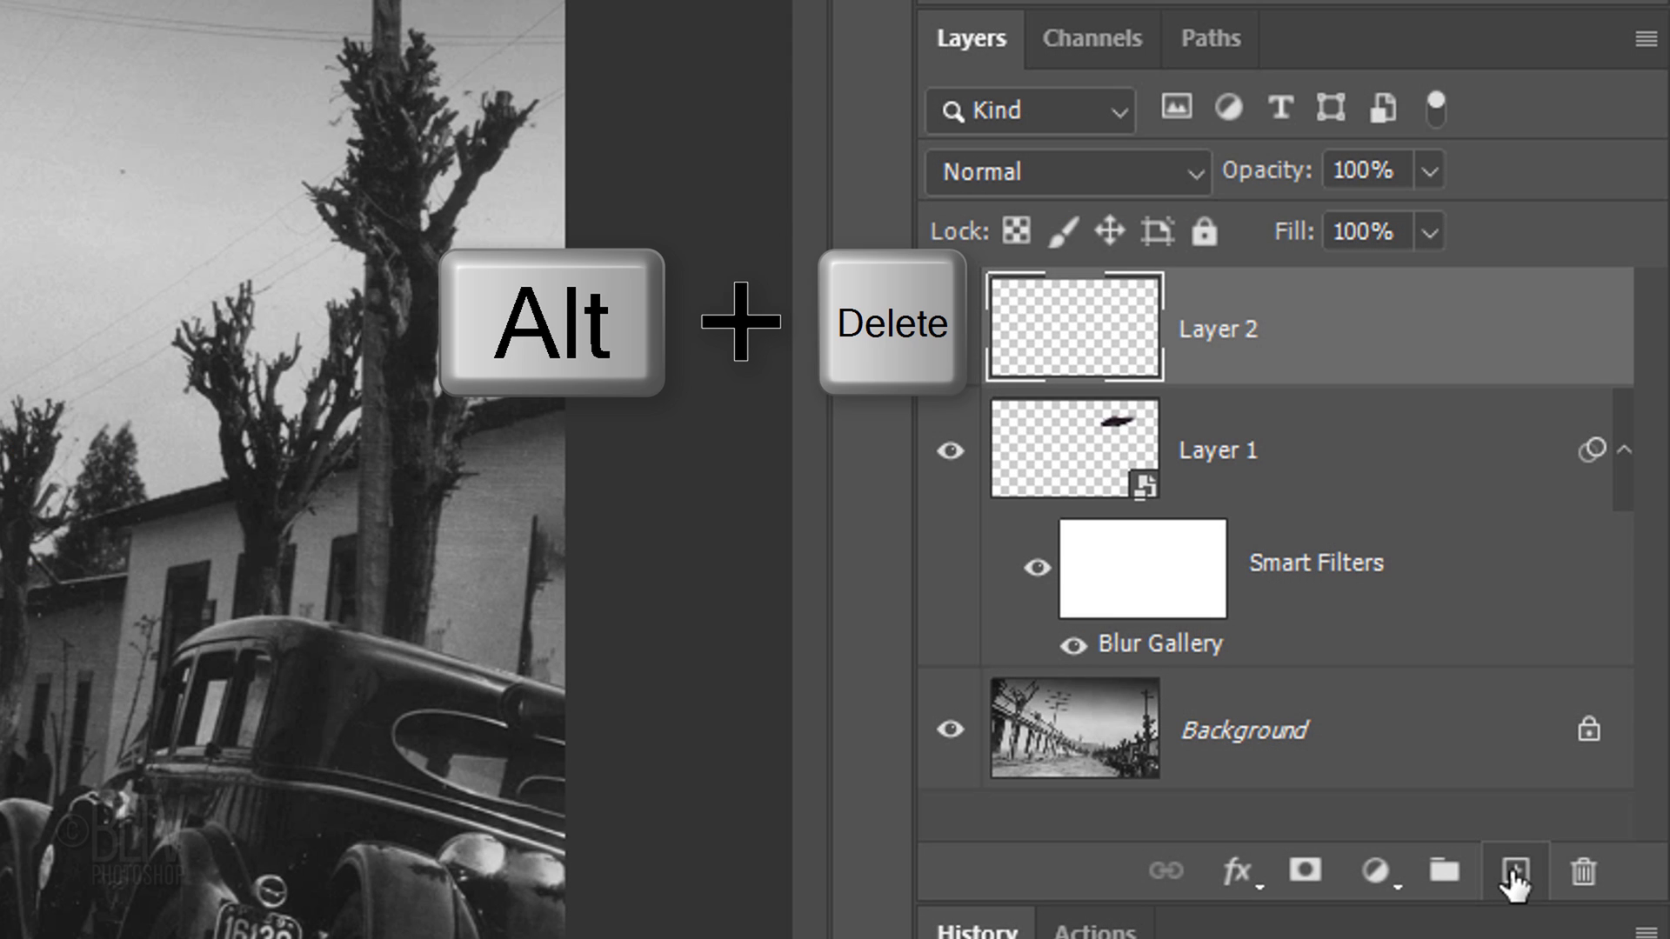
key("alt+Delete")
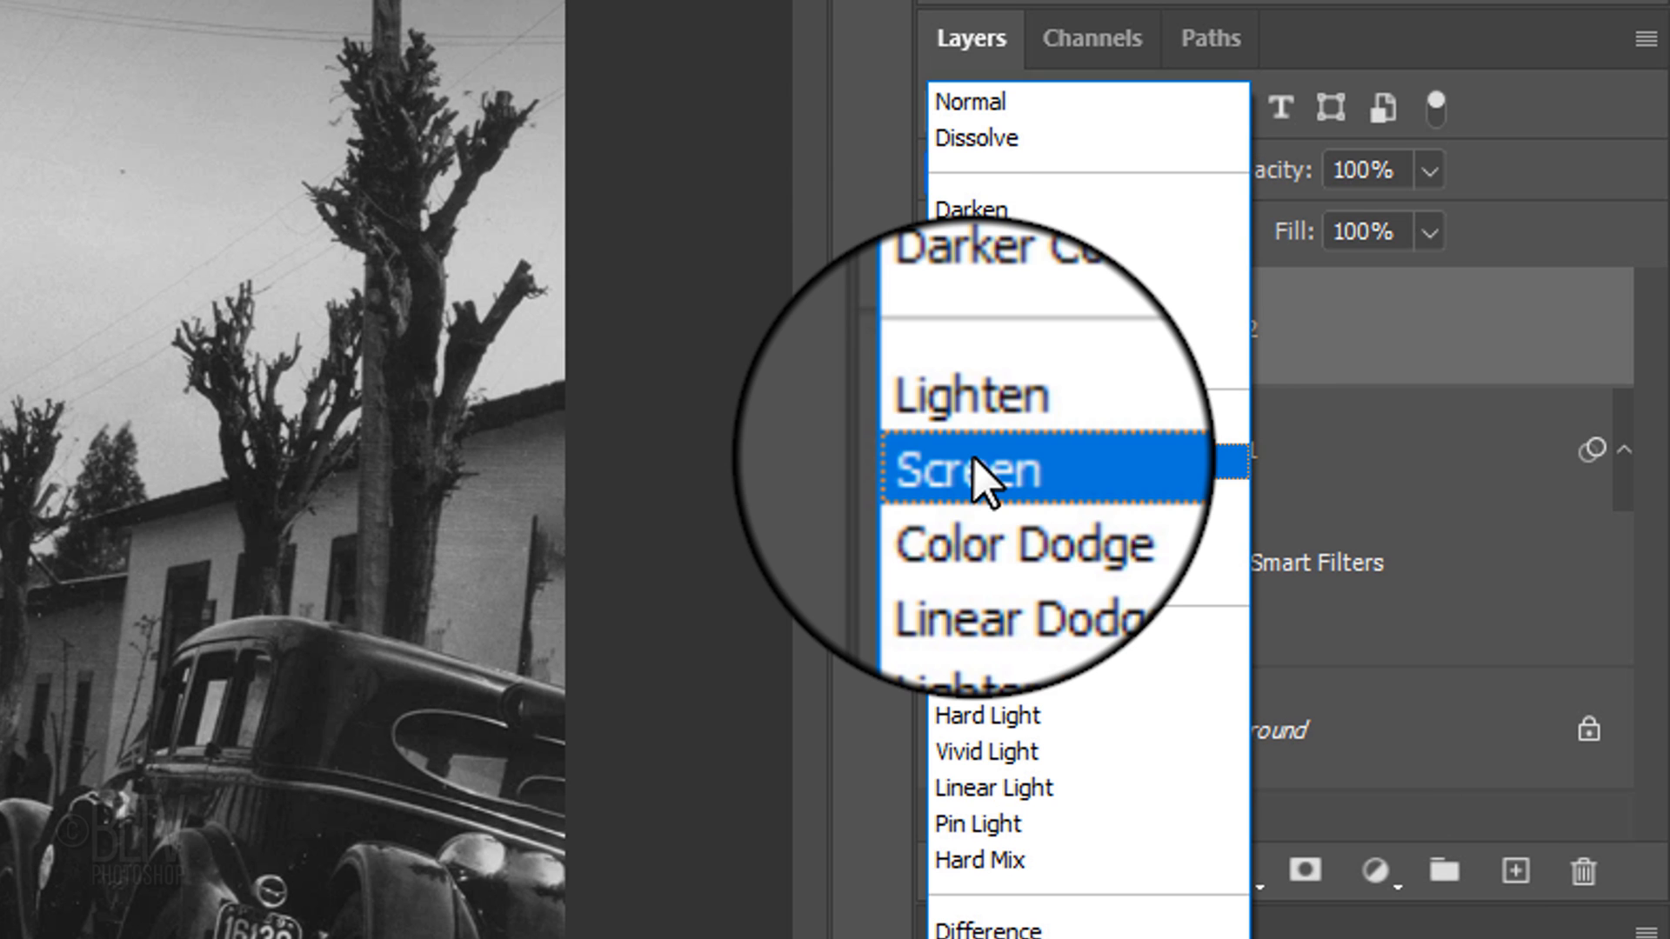
left_click(968, 470)
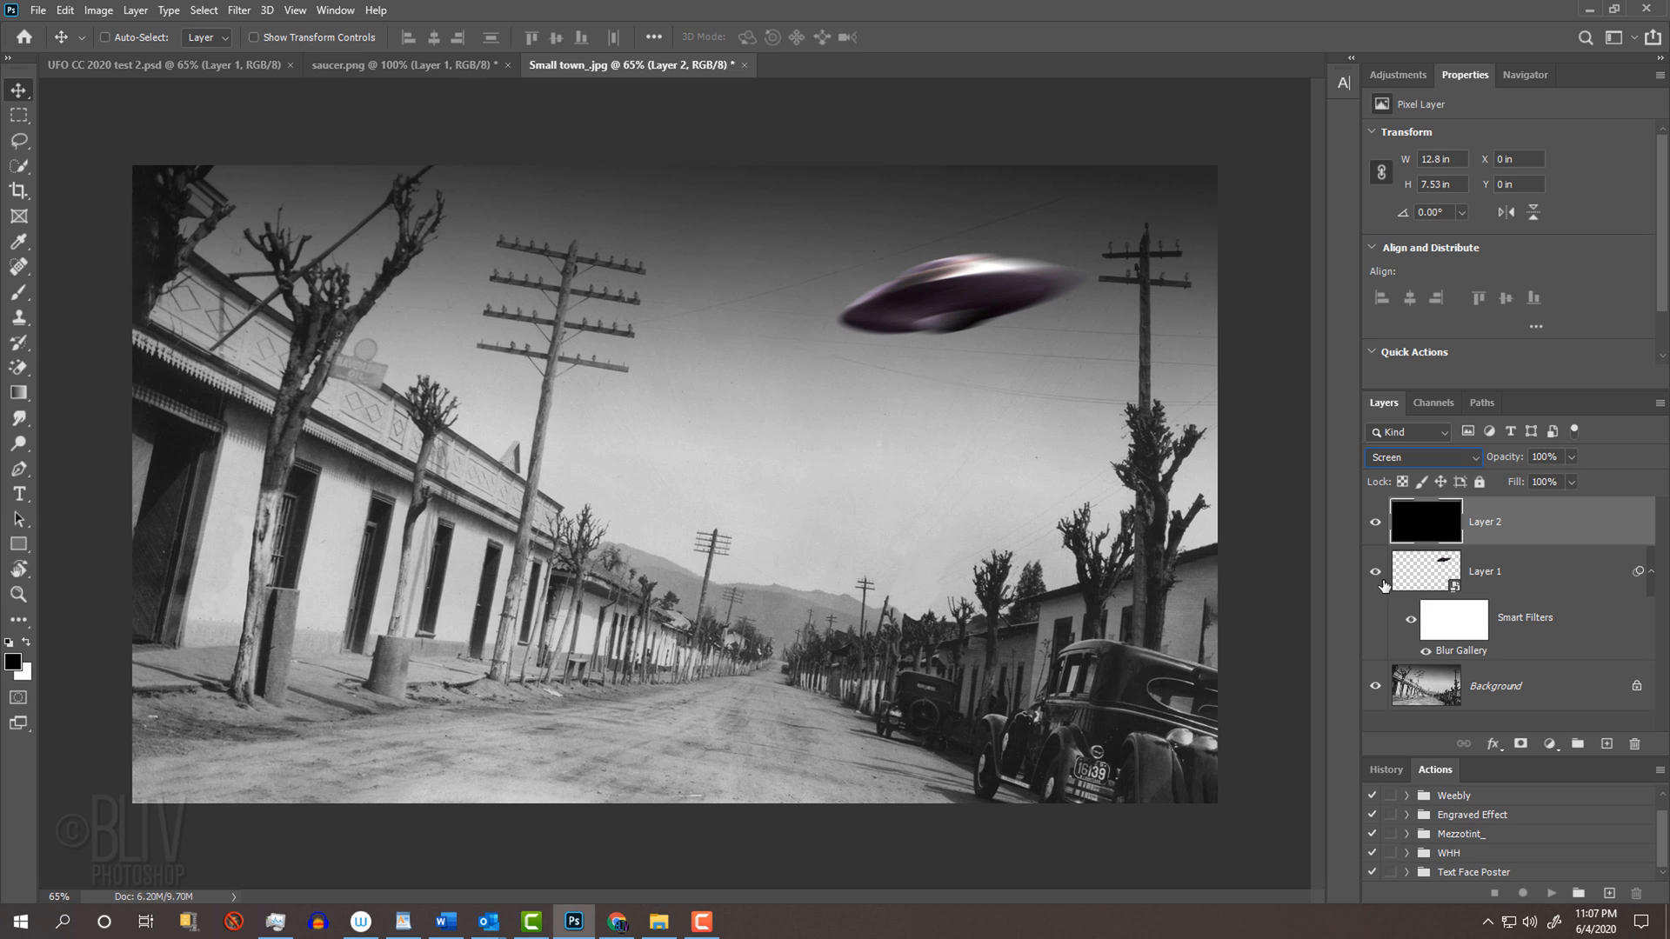
- Reapply the Lens Flare with Ctrl+Alt+F on the black Screen layer
key("Alt+Ctrl+F")
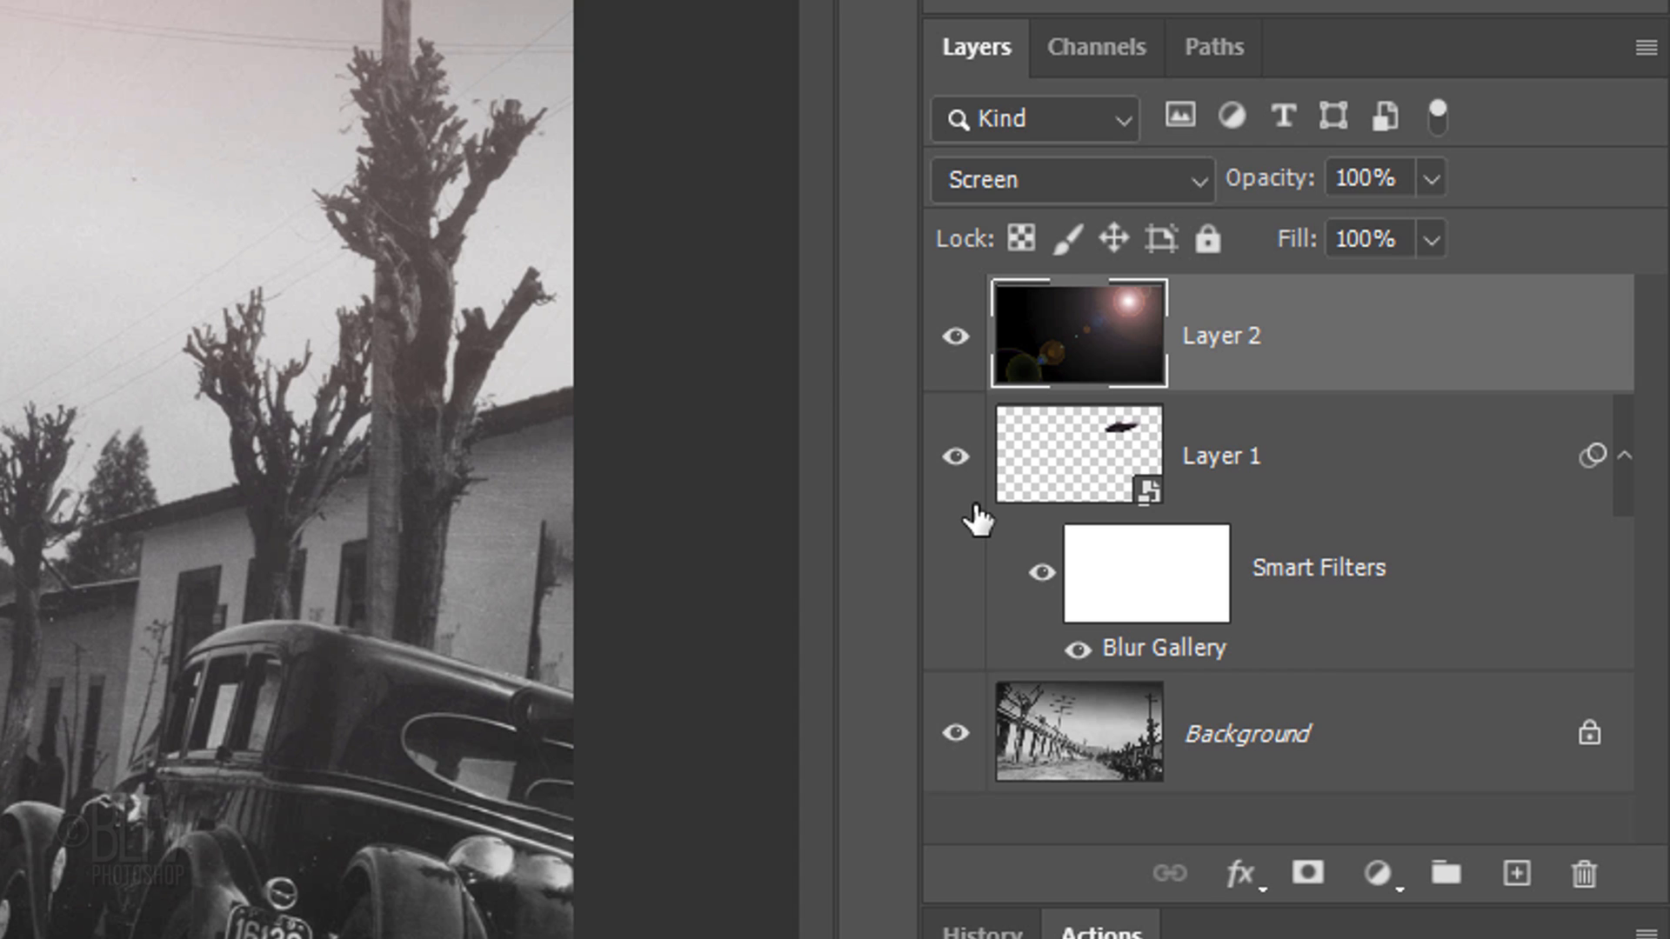
- Merge all layers into Smart Object Layer 2 and add a Black & White adjustment above
left_click(1401, 745)
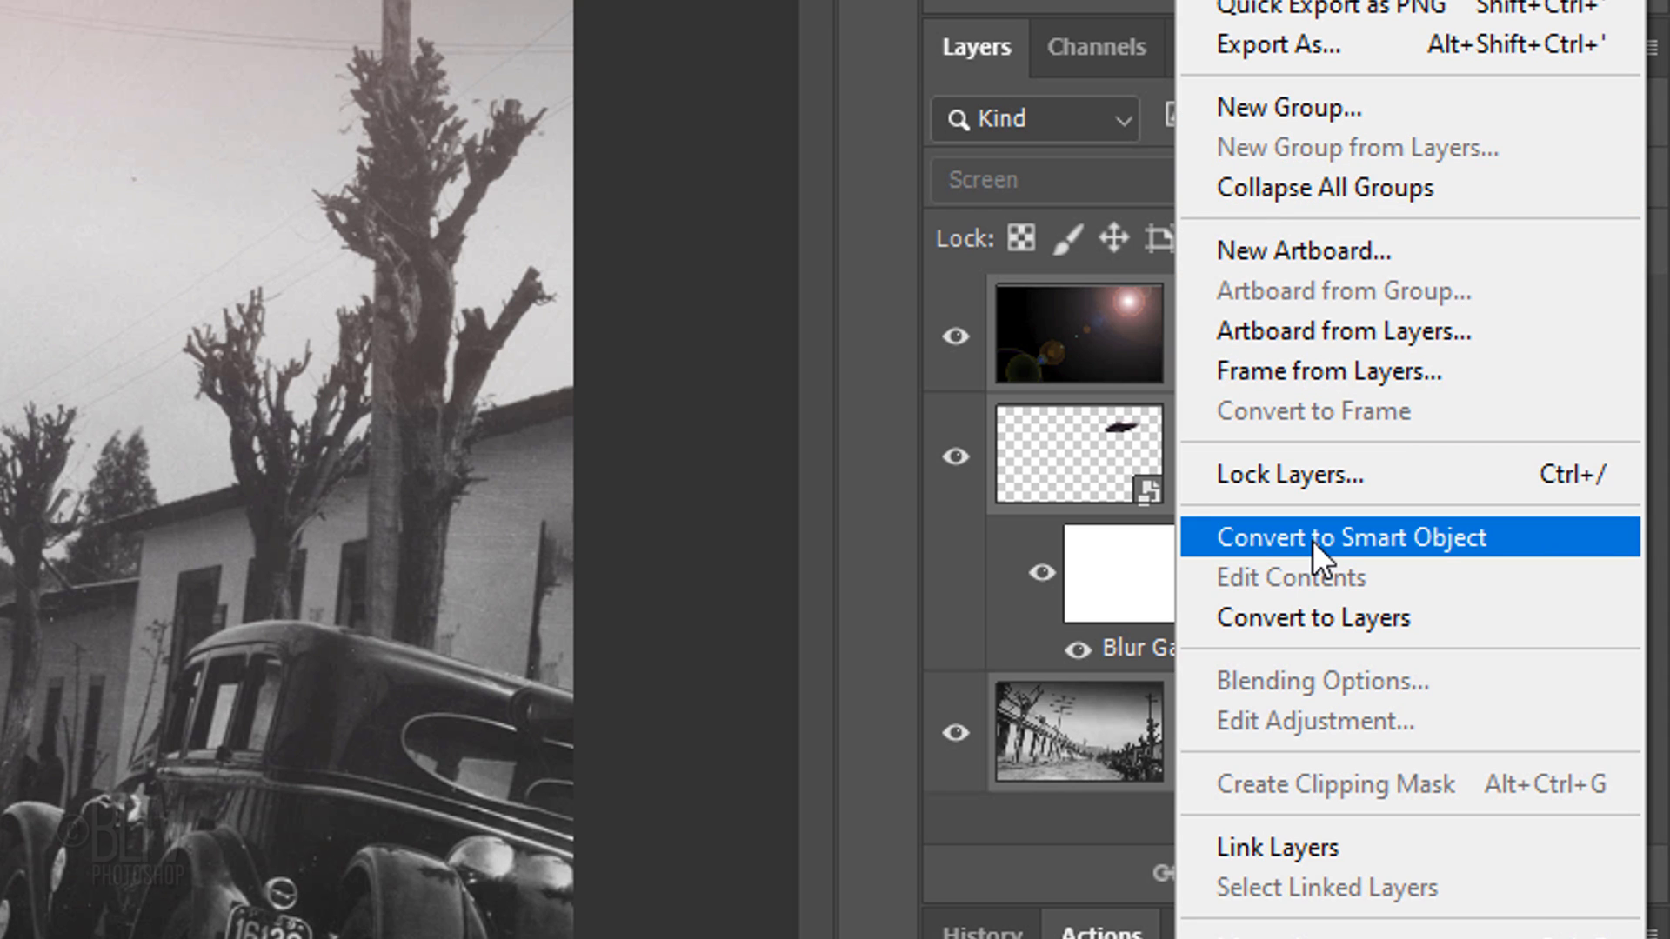
left_click(1353, 537)
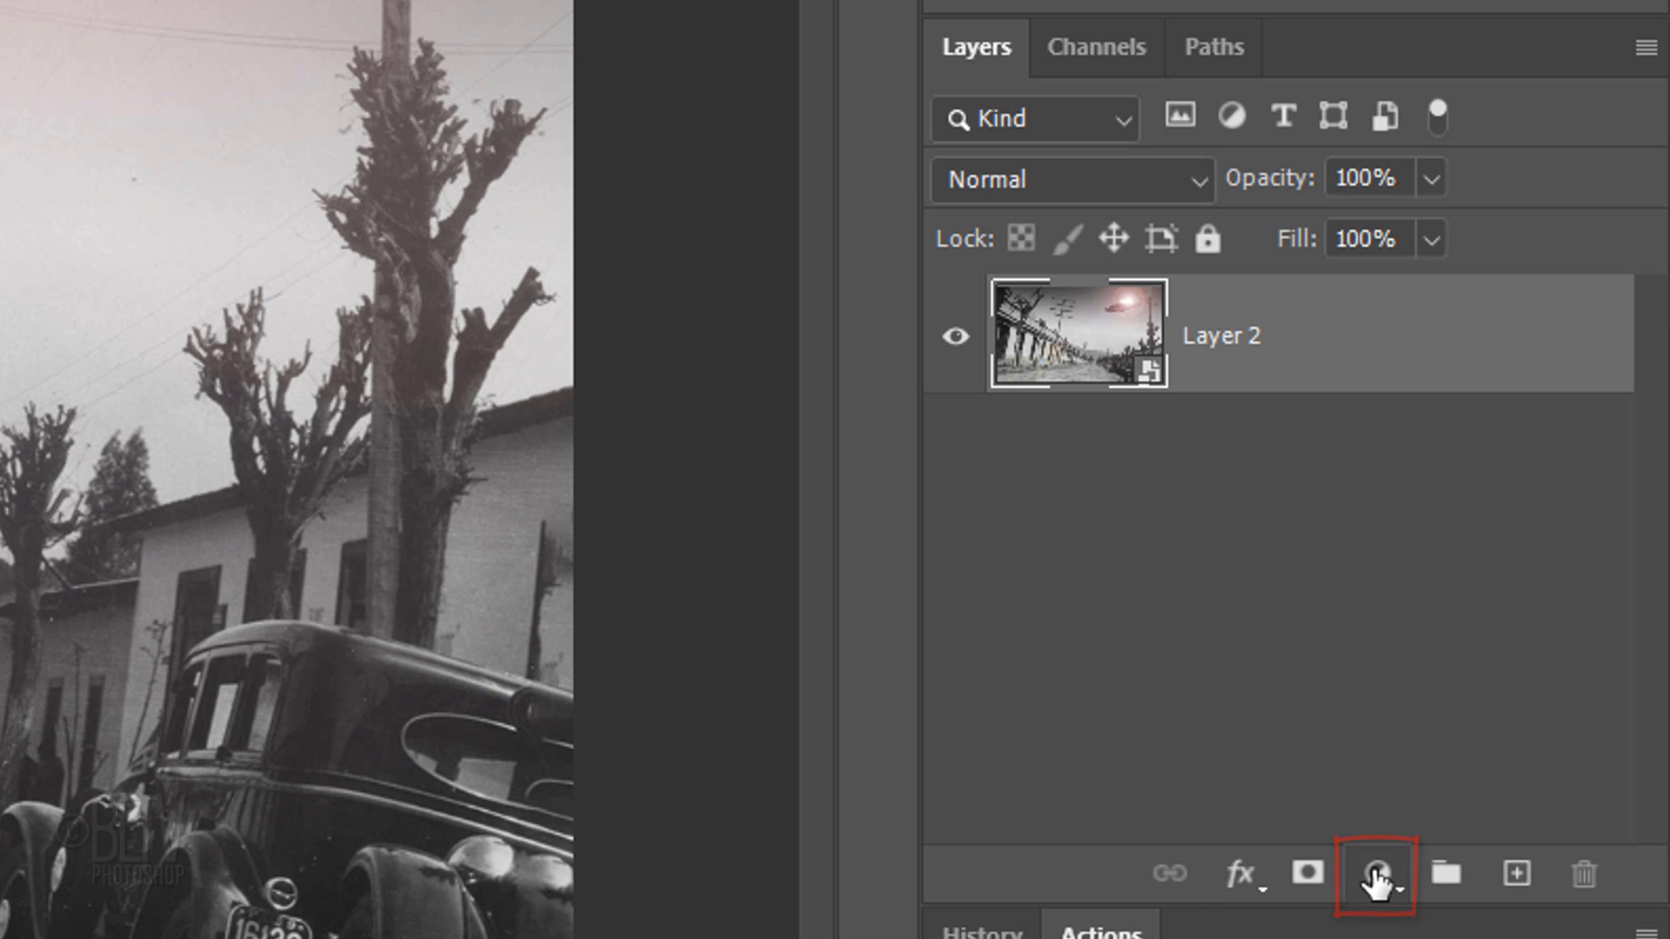
left_click(1376, 875)
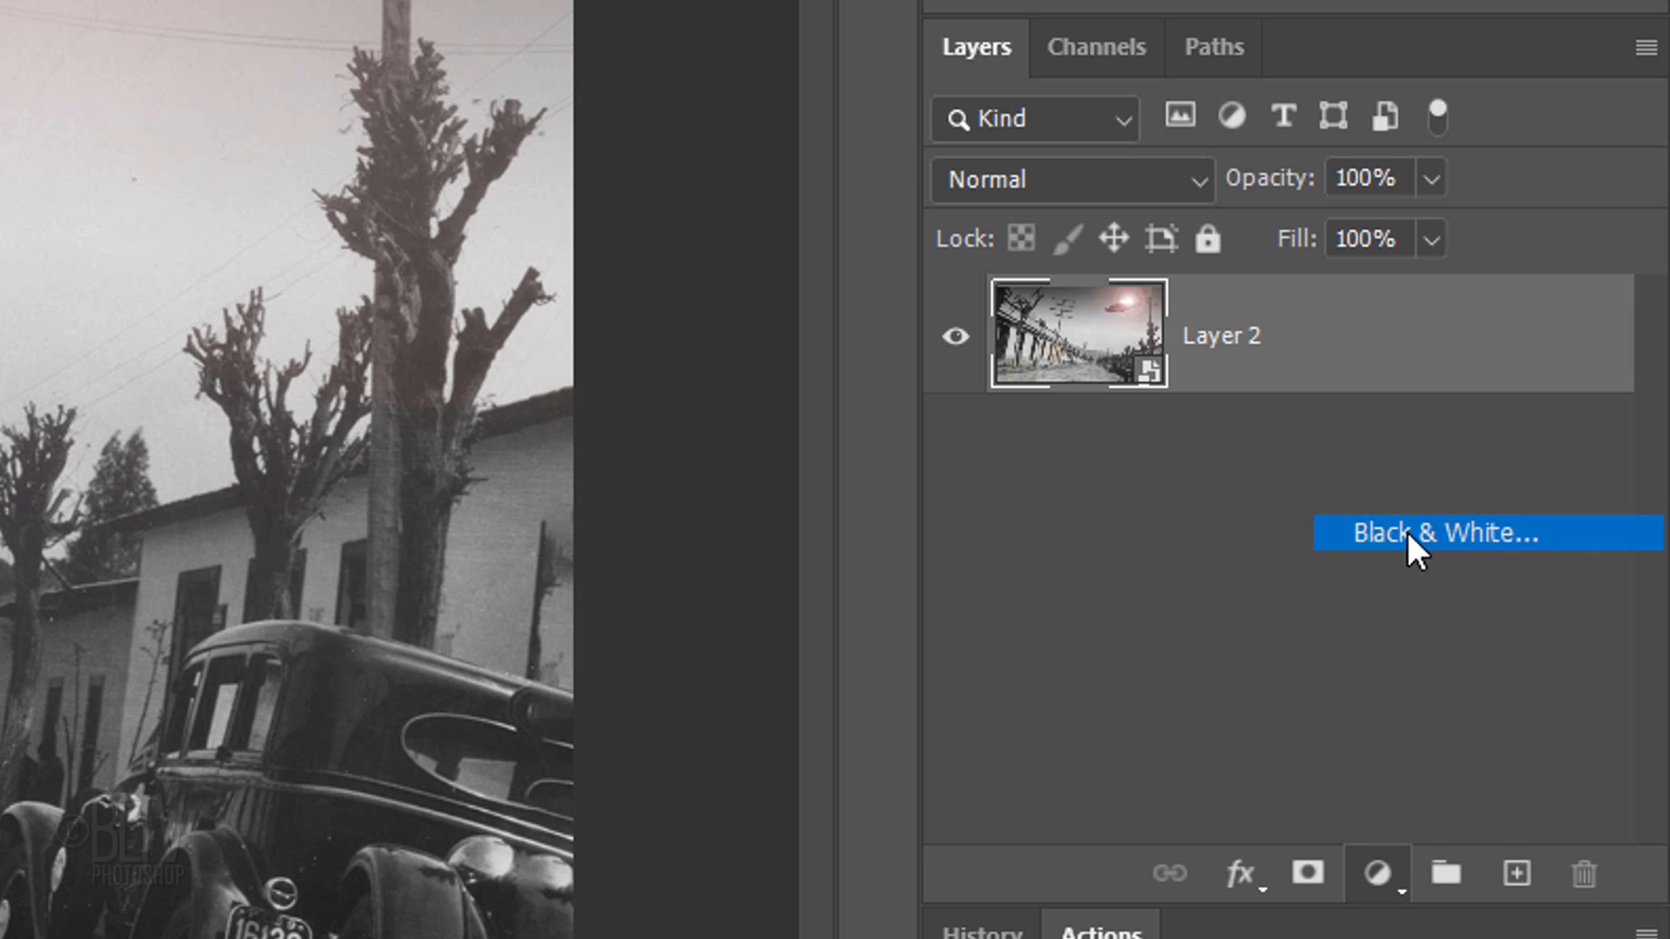
left_click(1413, 534)
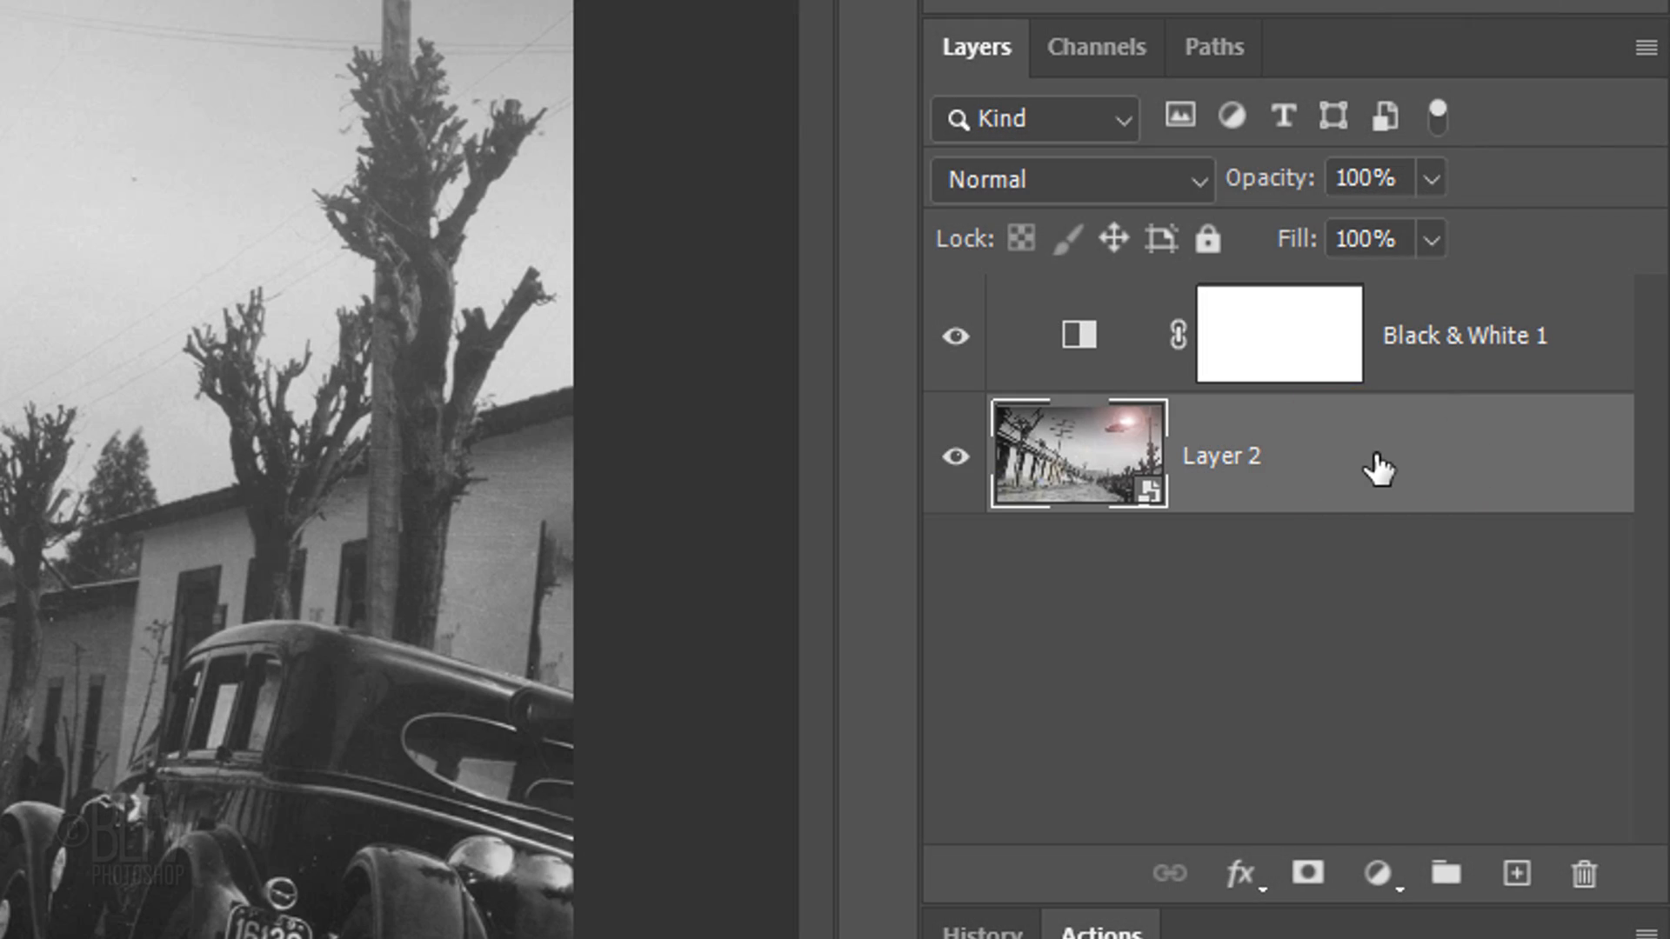
- Apply Camera Raw grain 50/100/70 and a round, fully feathered -25 vignette with midpoint 80
left_click(599, 35)
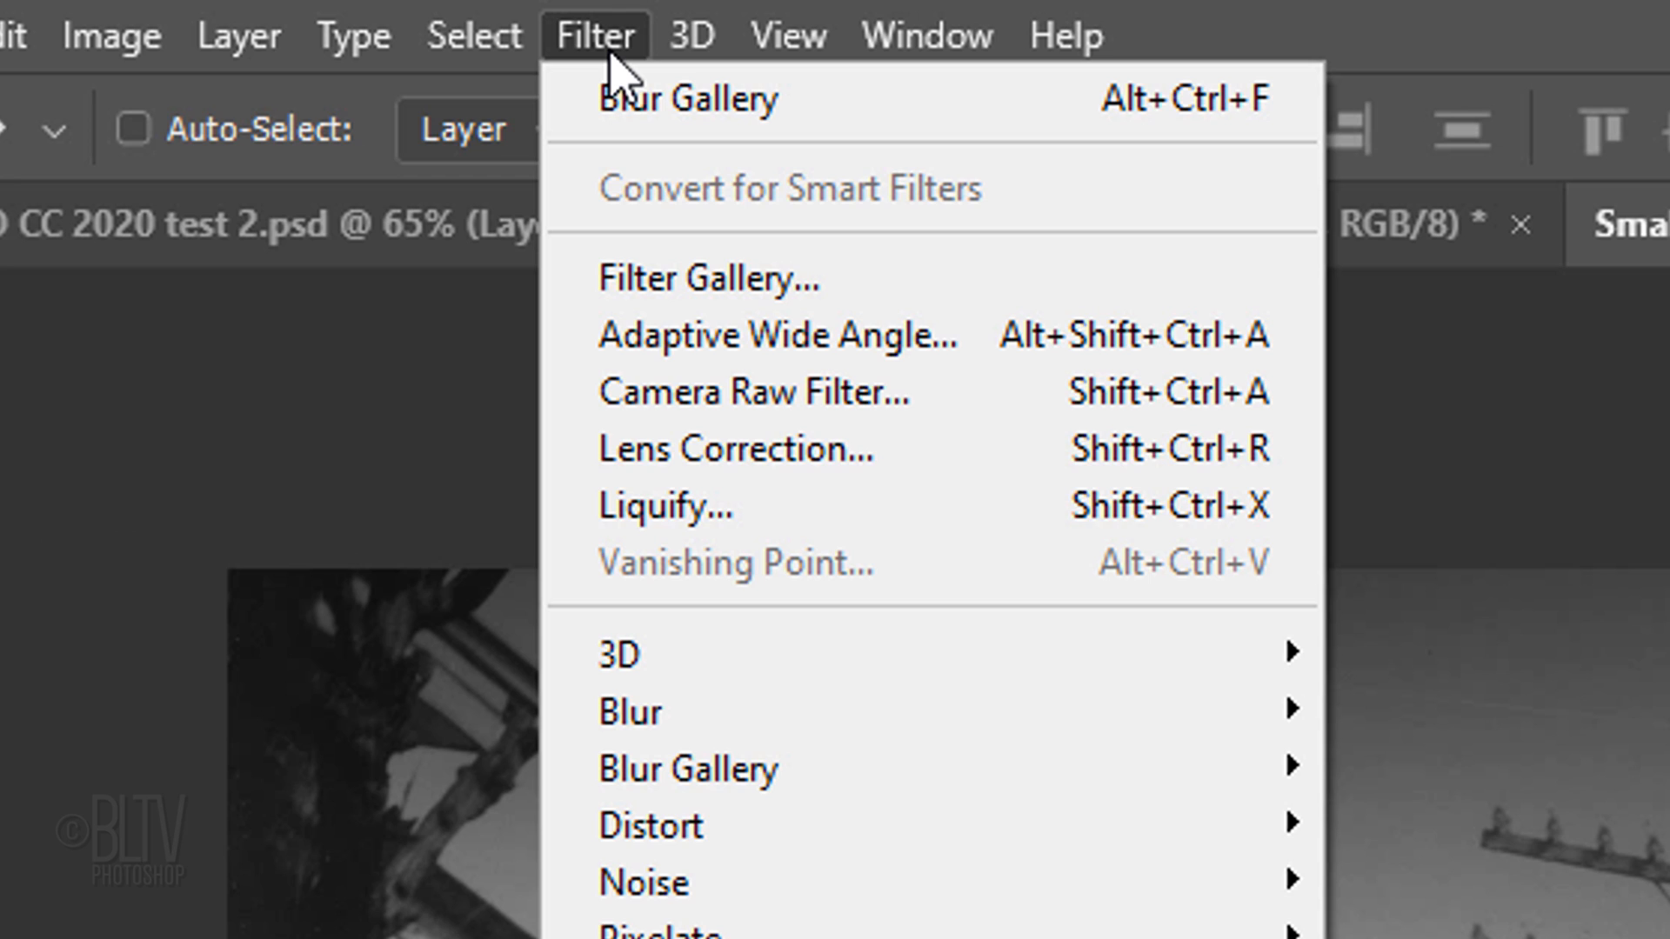
mouse_move(676, 417)
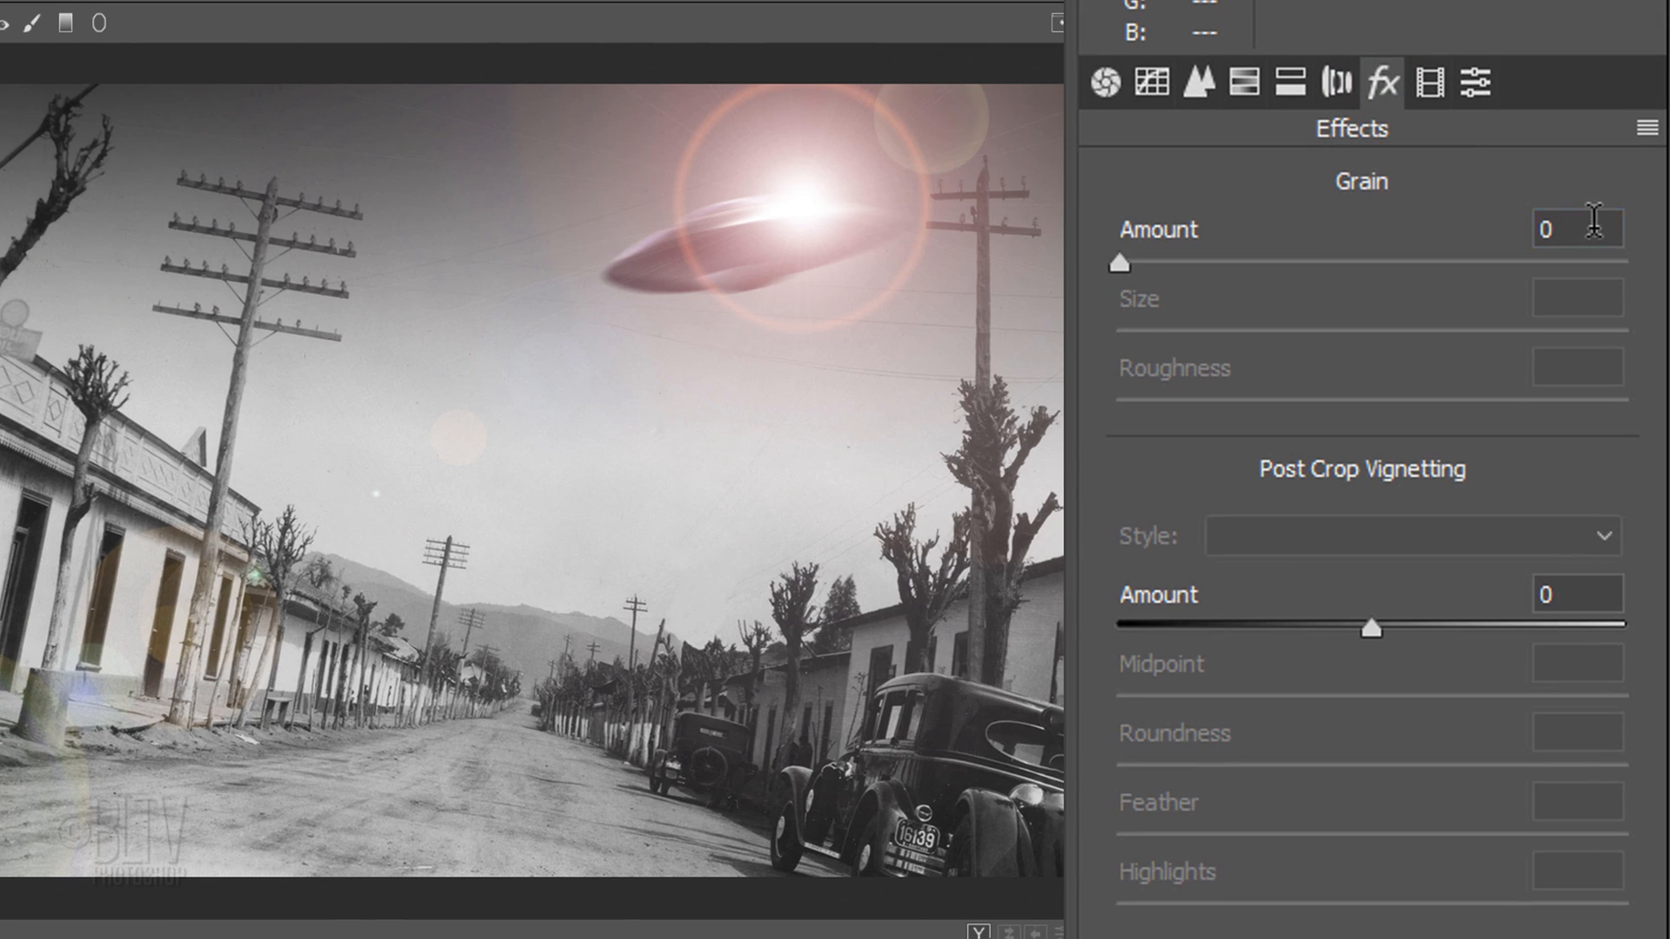
type("50")
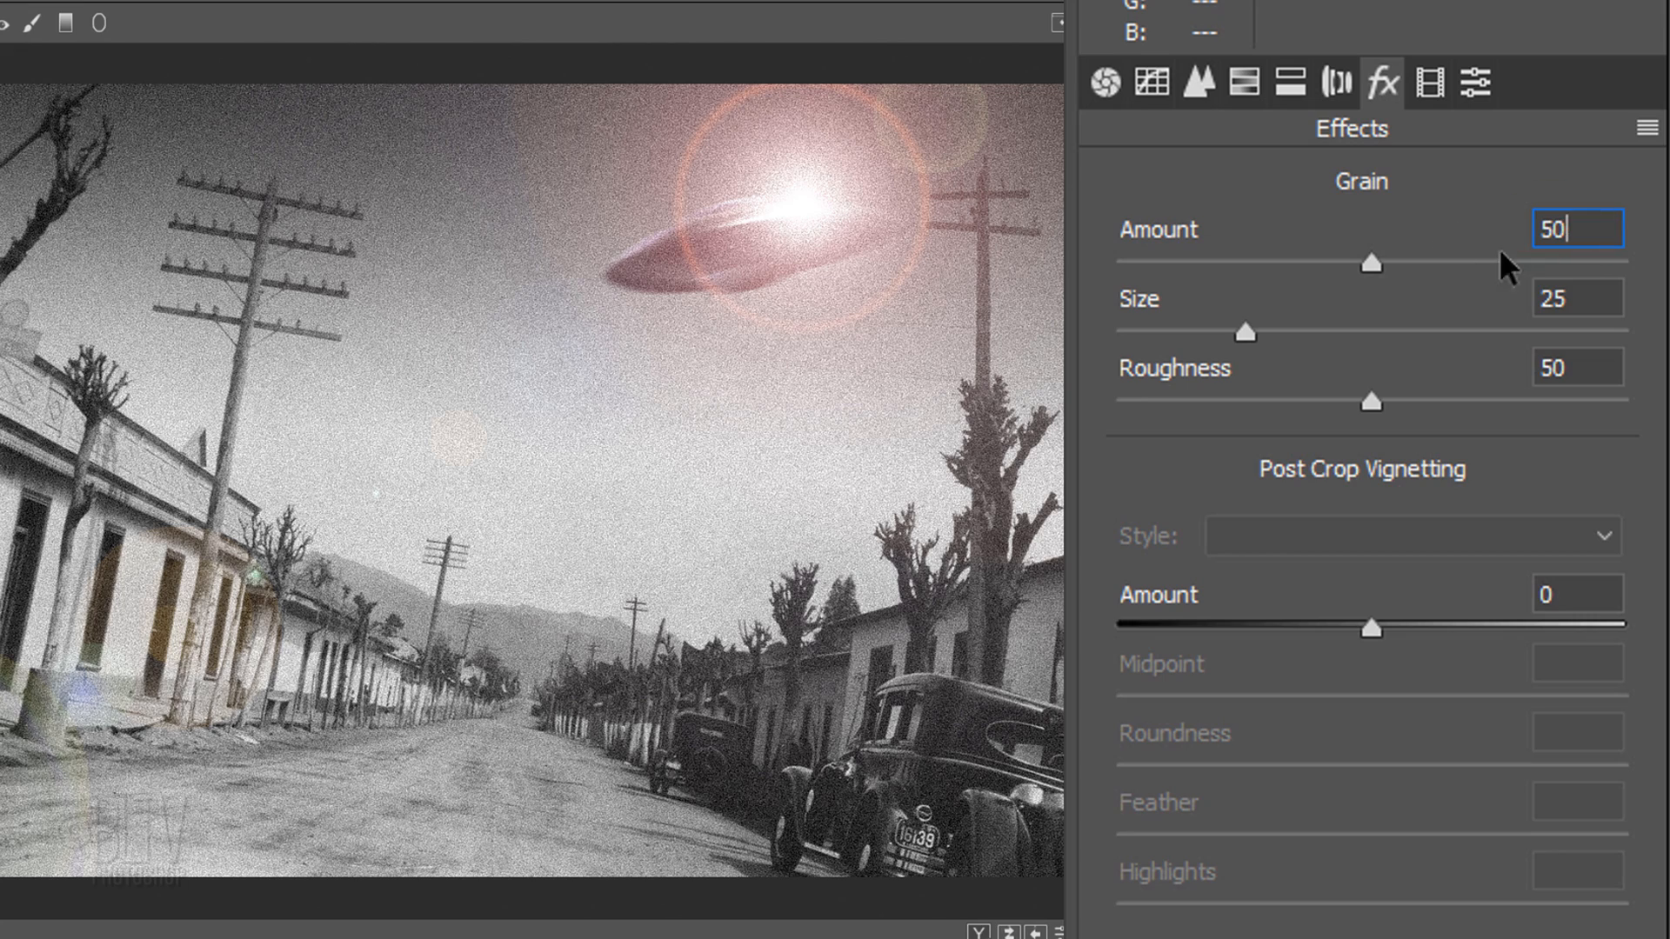
left_click_drag(1246, 332, 1618, 332)
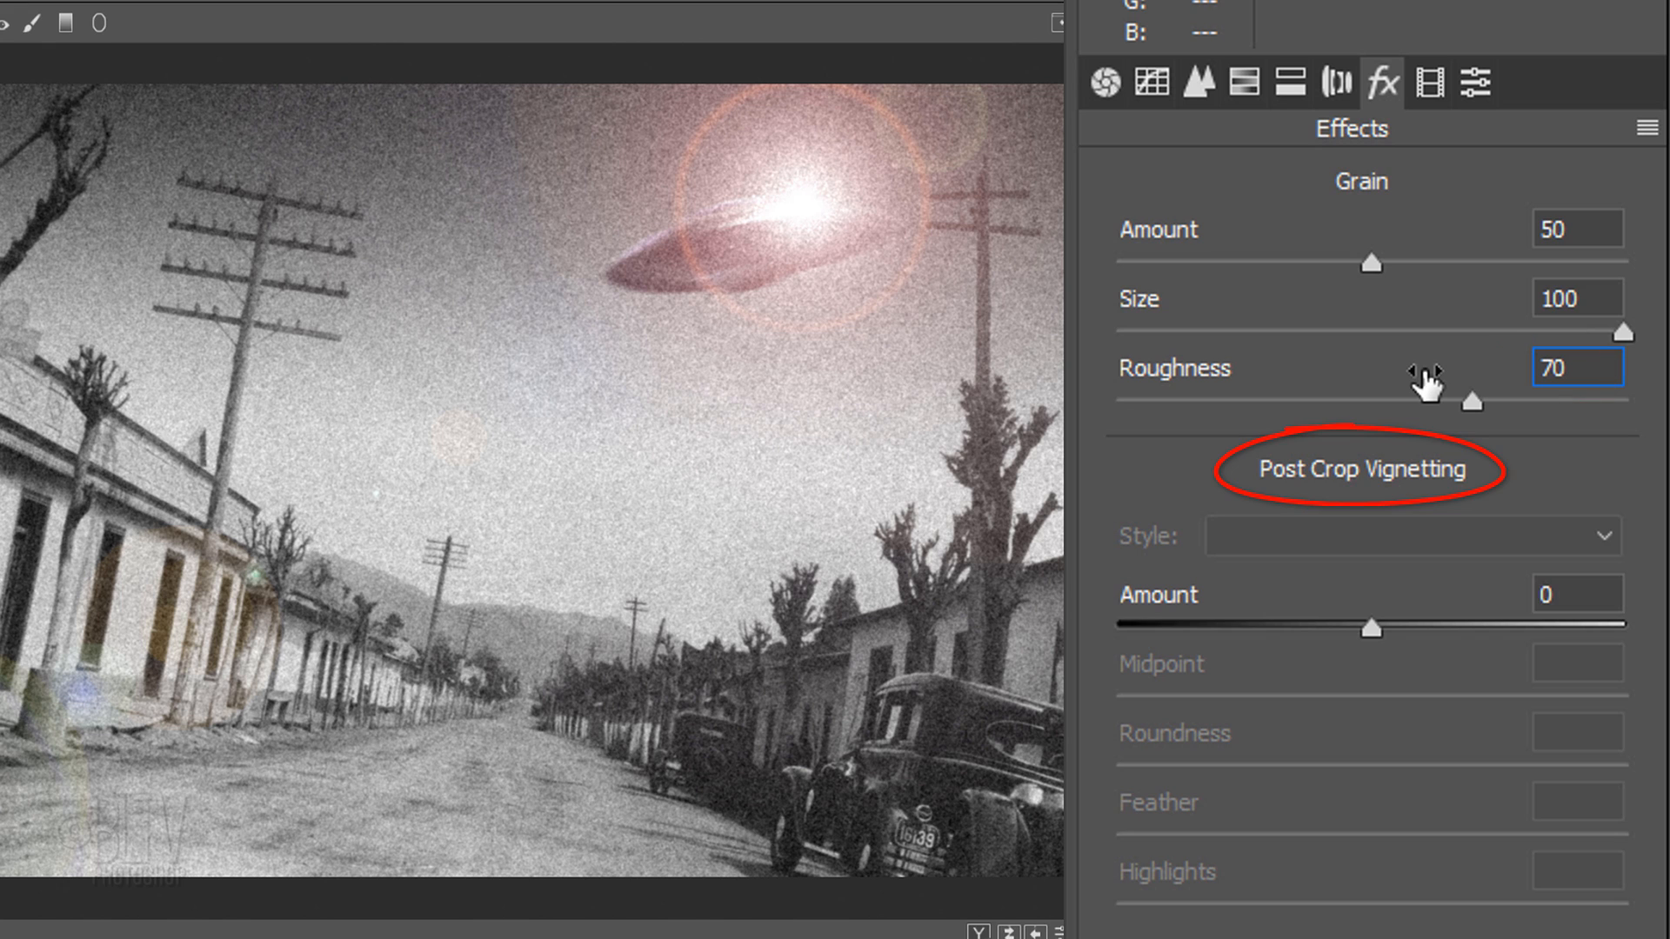
left_click(1563, 593)
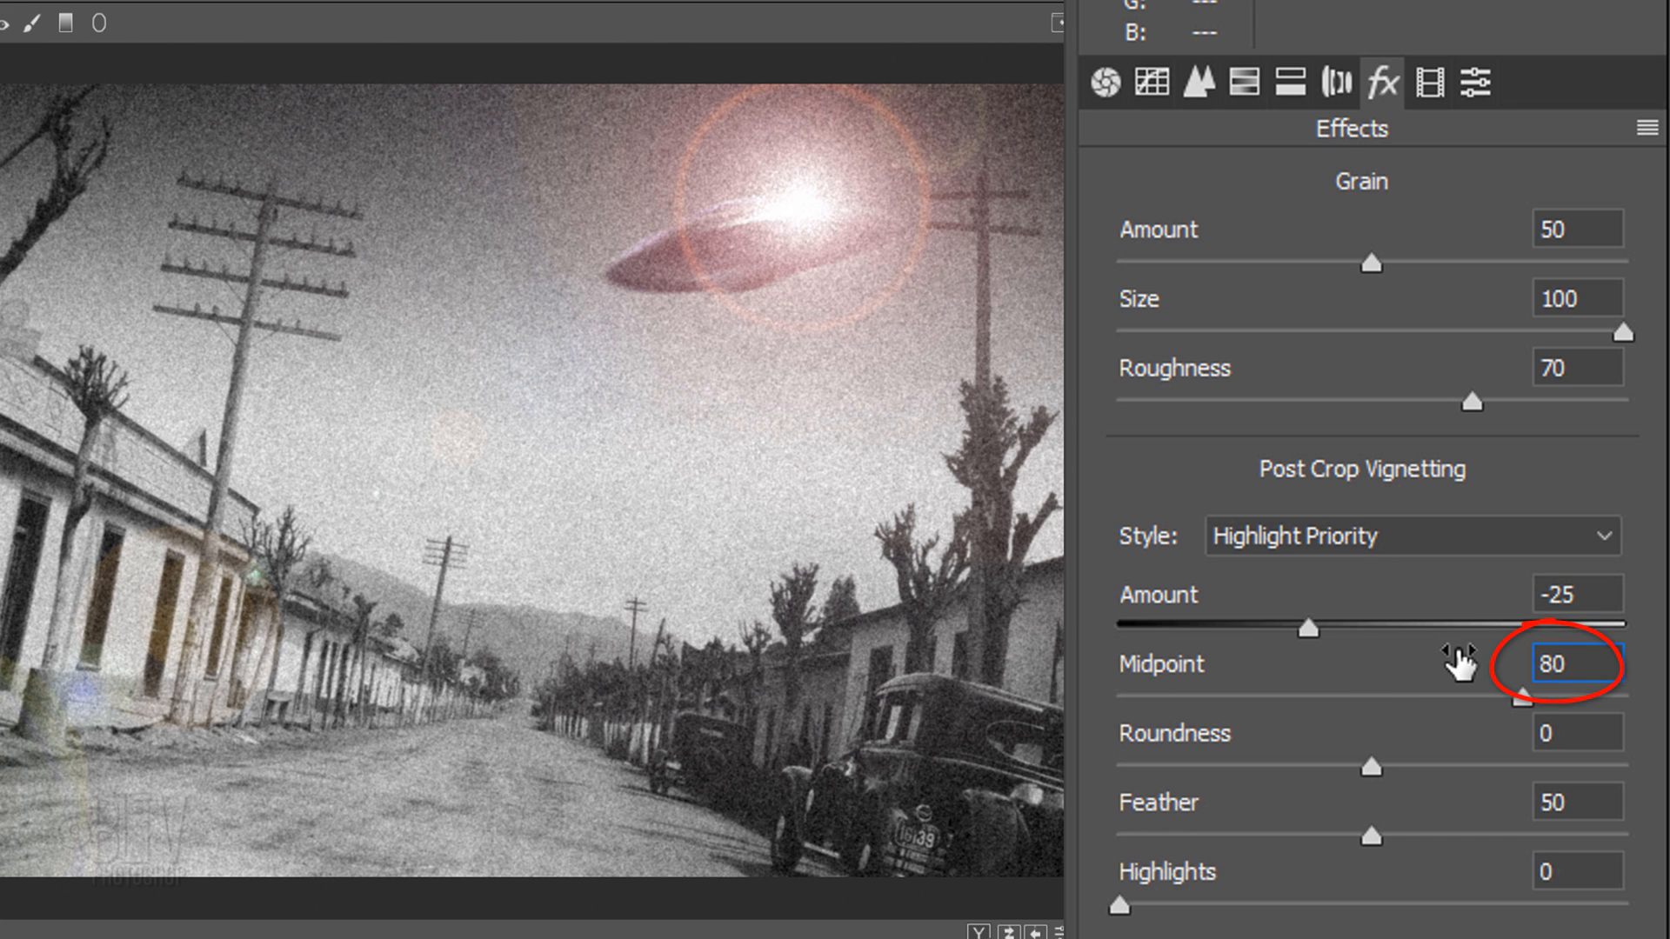
left_click(1563, 750)
type("100")
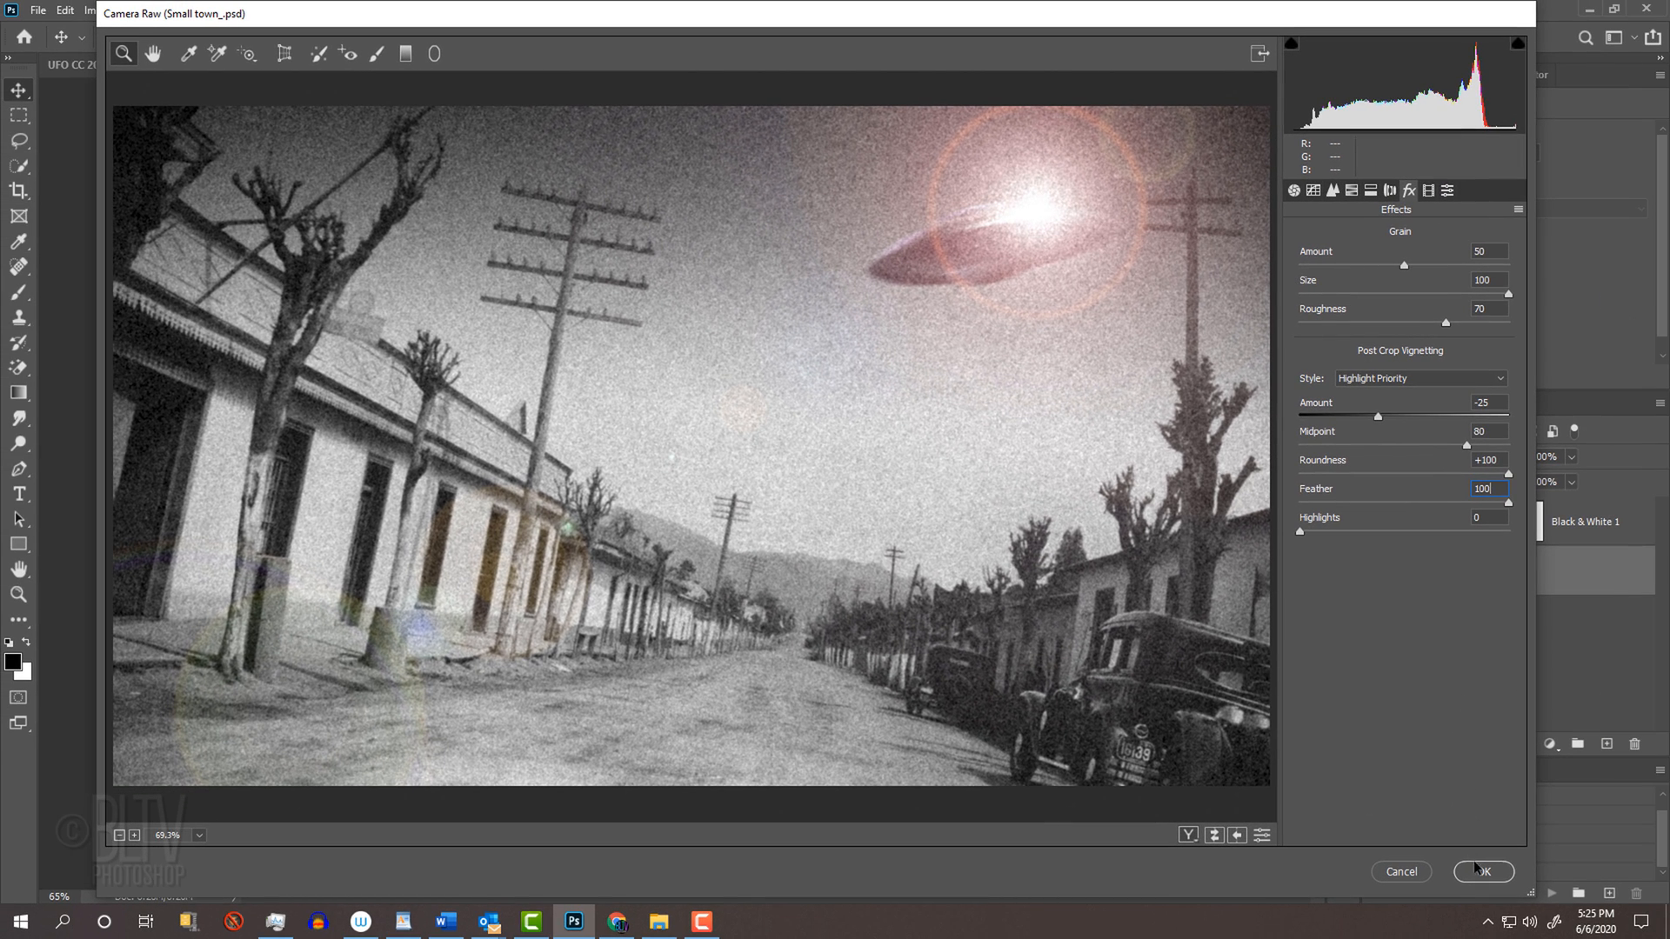
left_click(1485, 871)
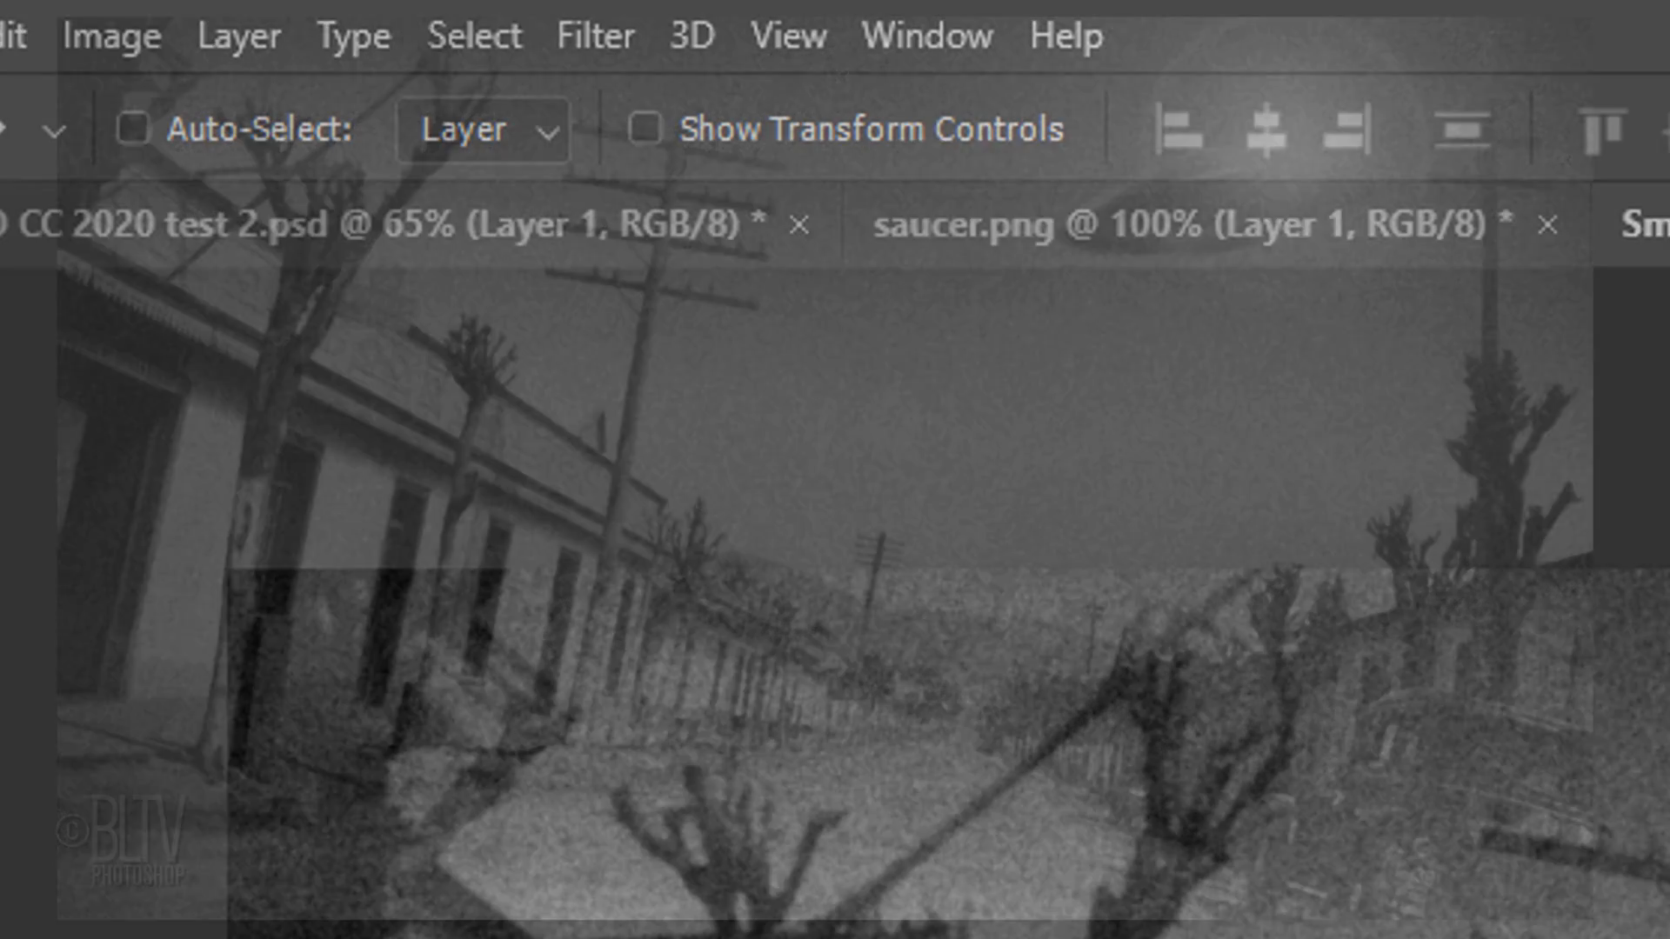
- Apply the Filter Gallery Texture Grain filter with Clumped grain type
left_click(597, 35)
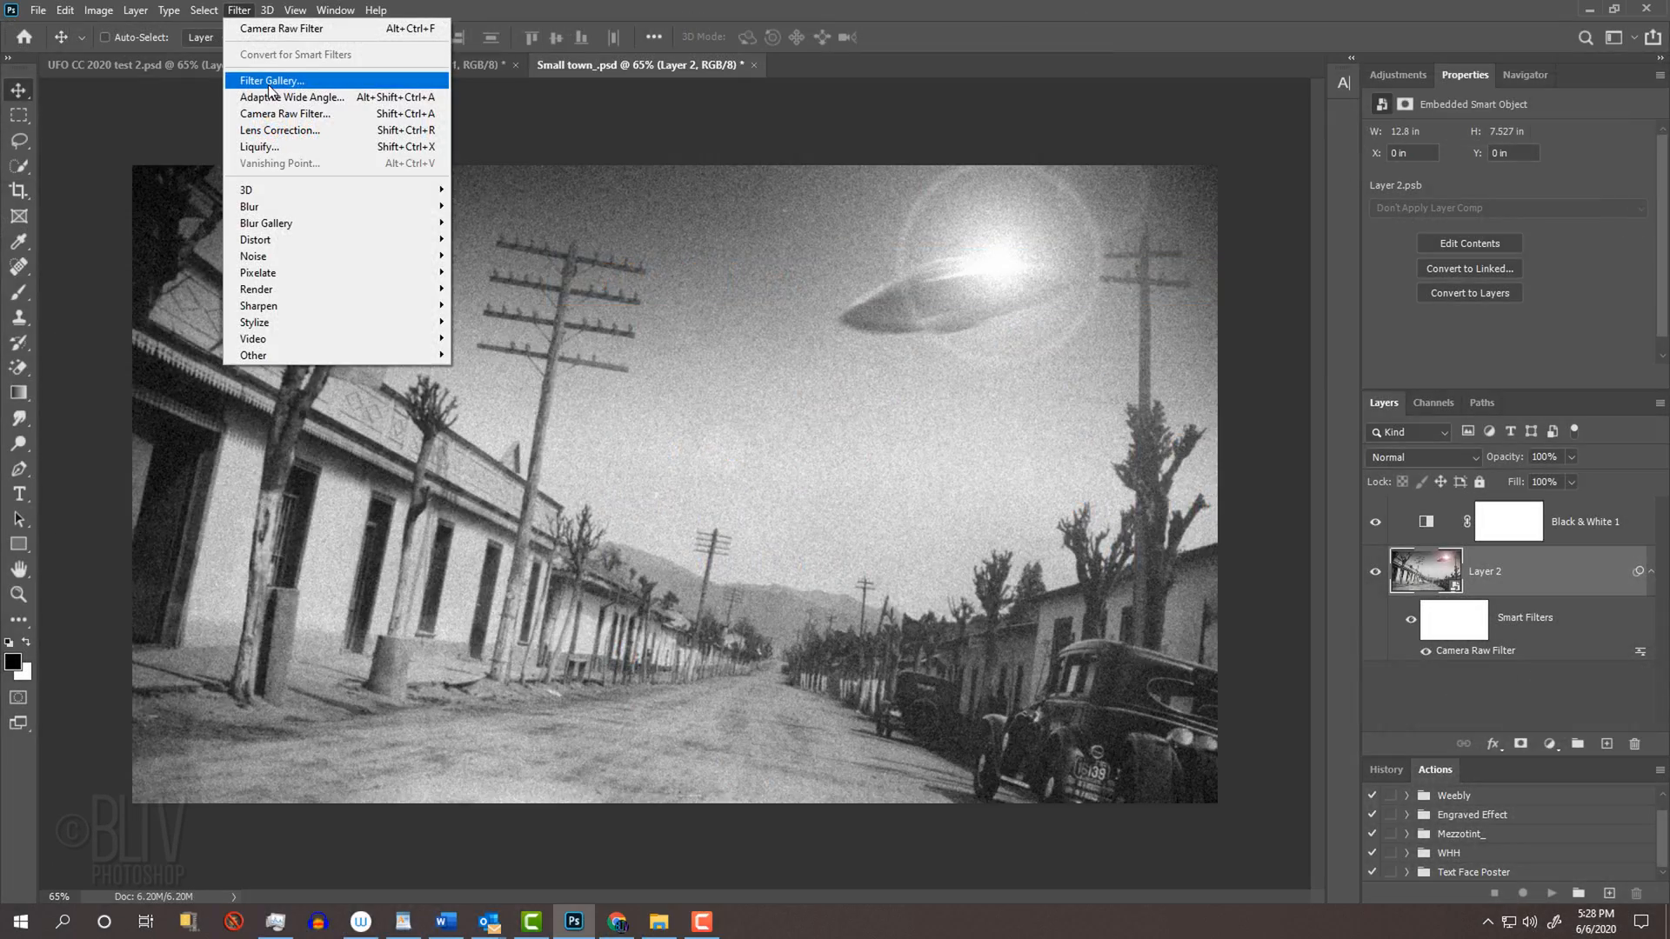
left_click(272, 80)
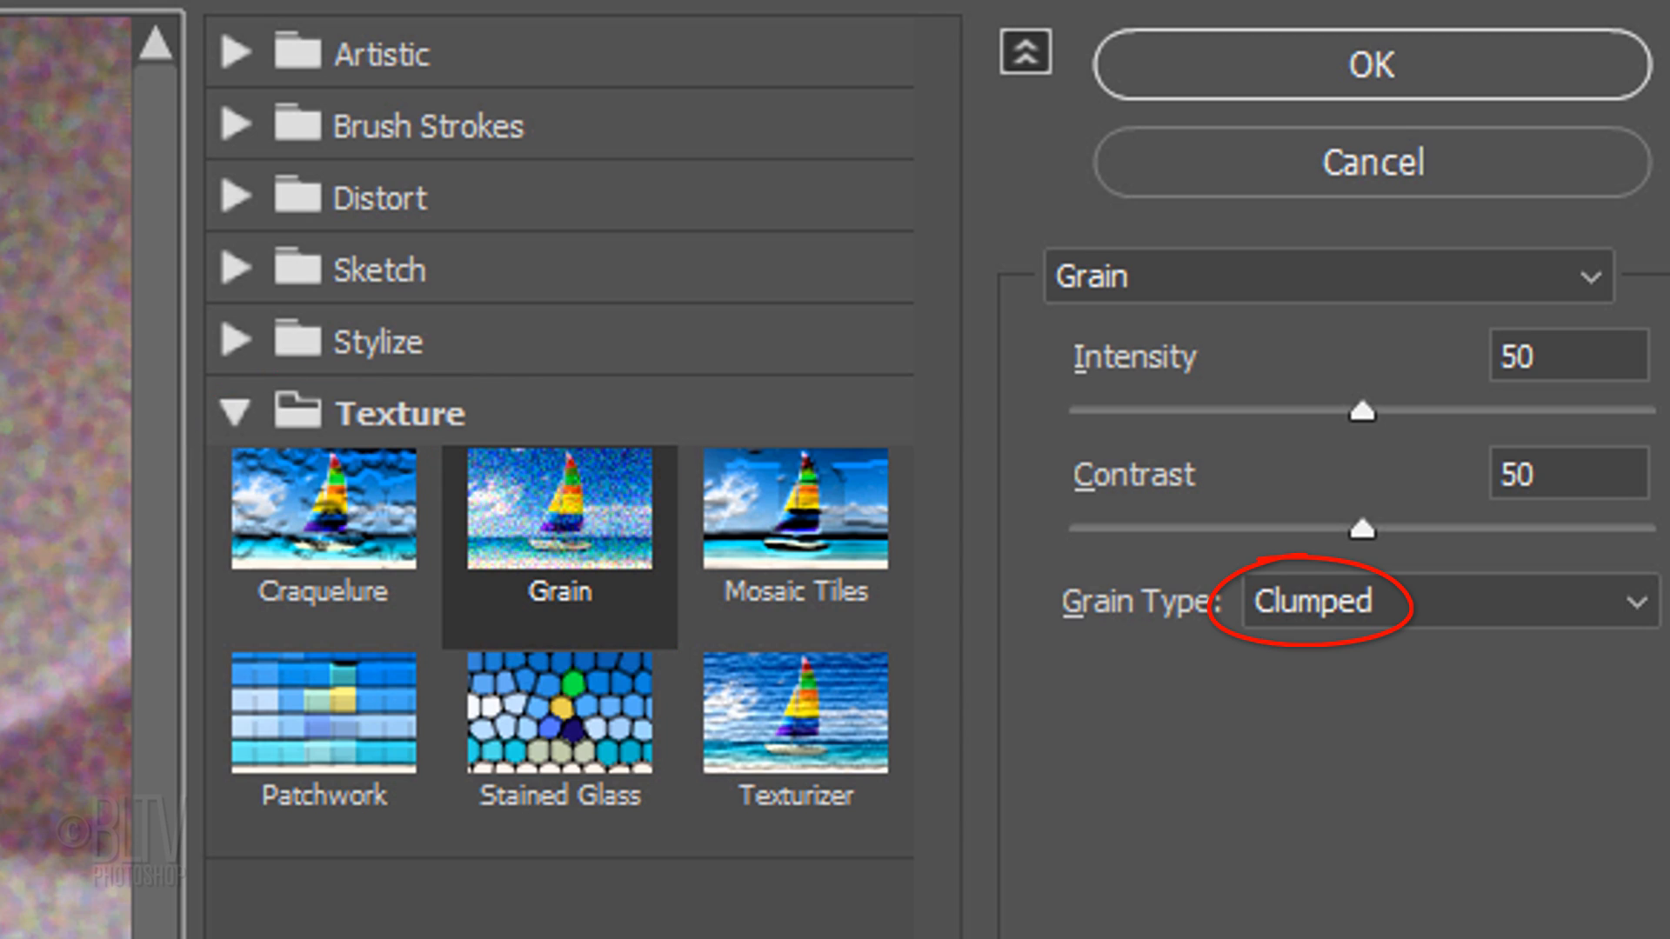
left_click(1567, 355)
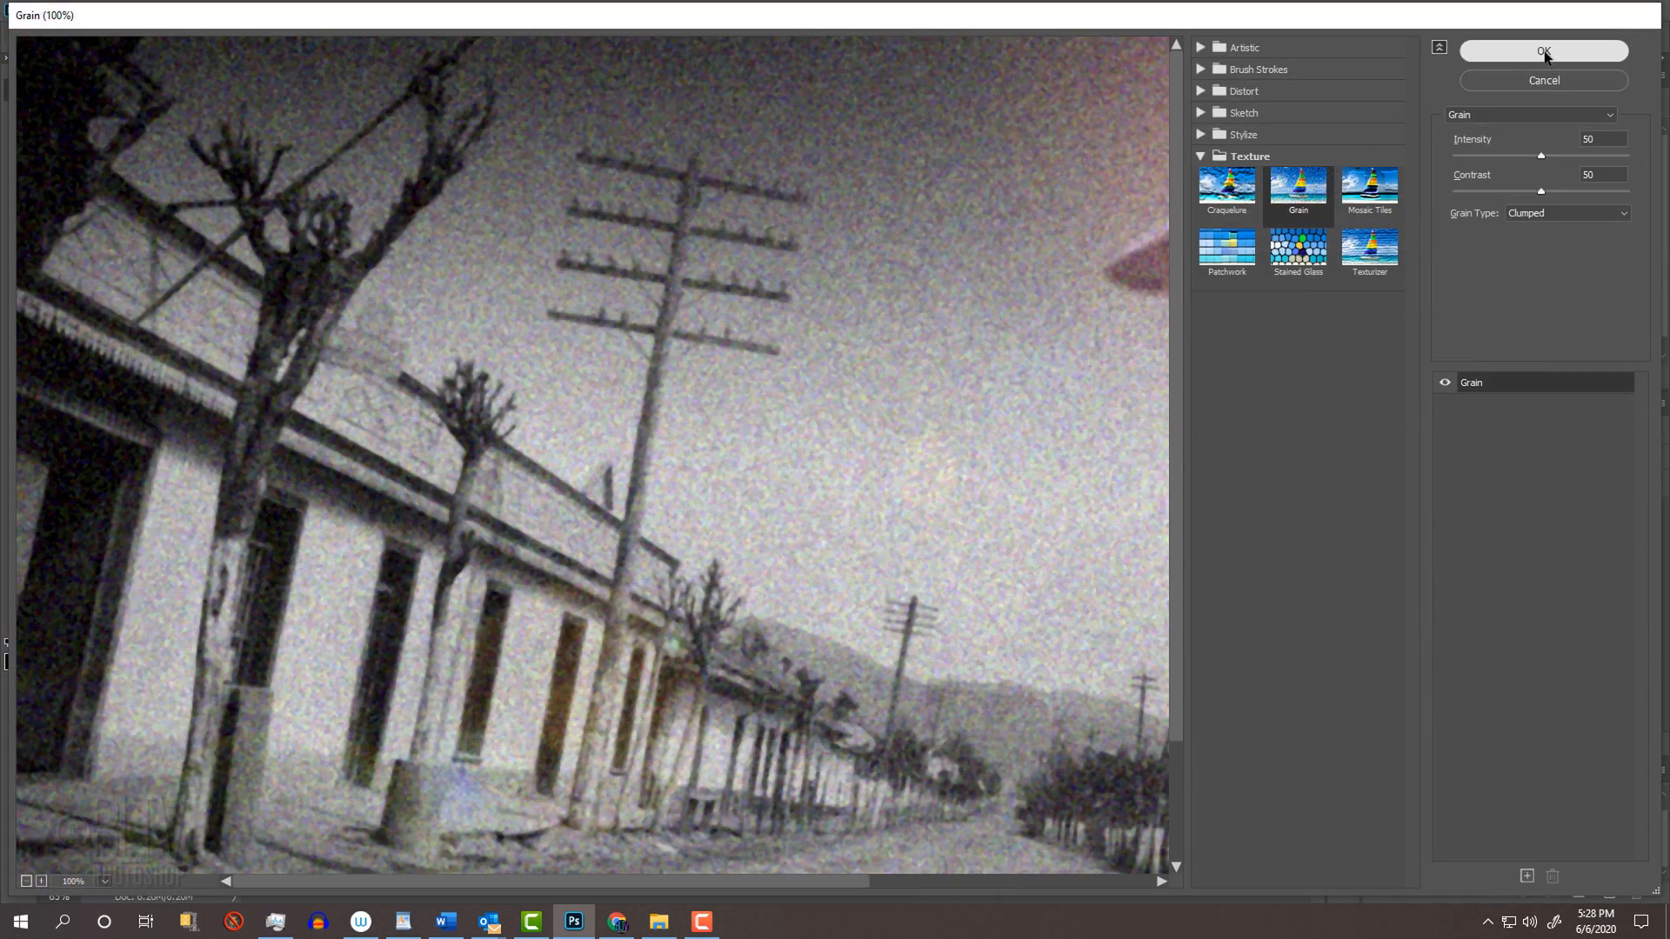
left_click(1540, 51)
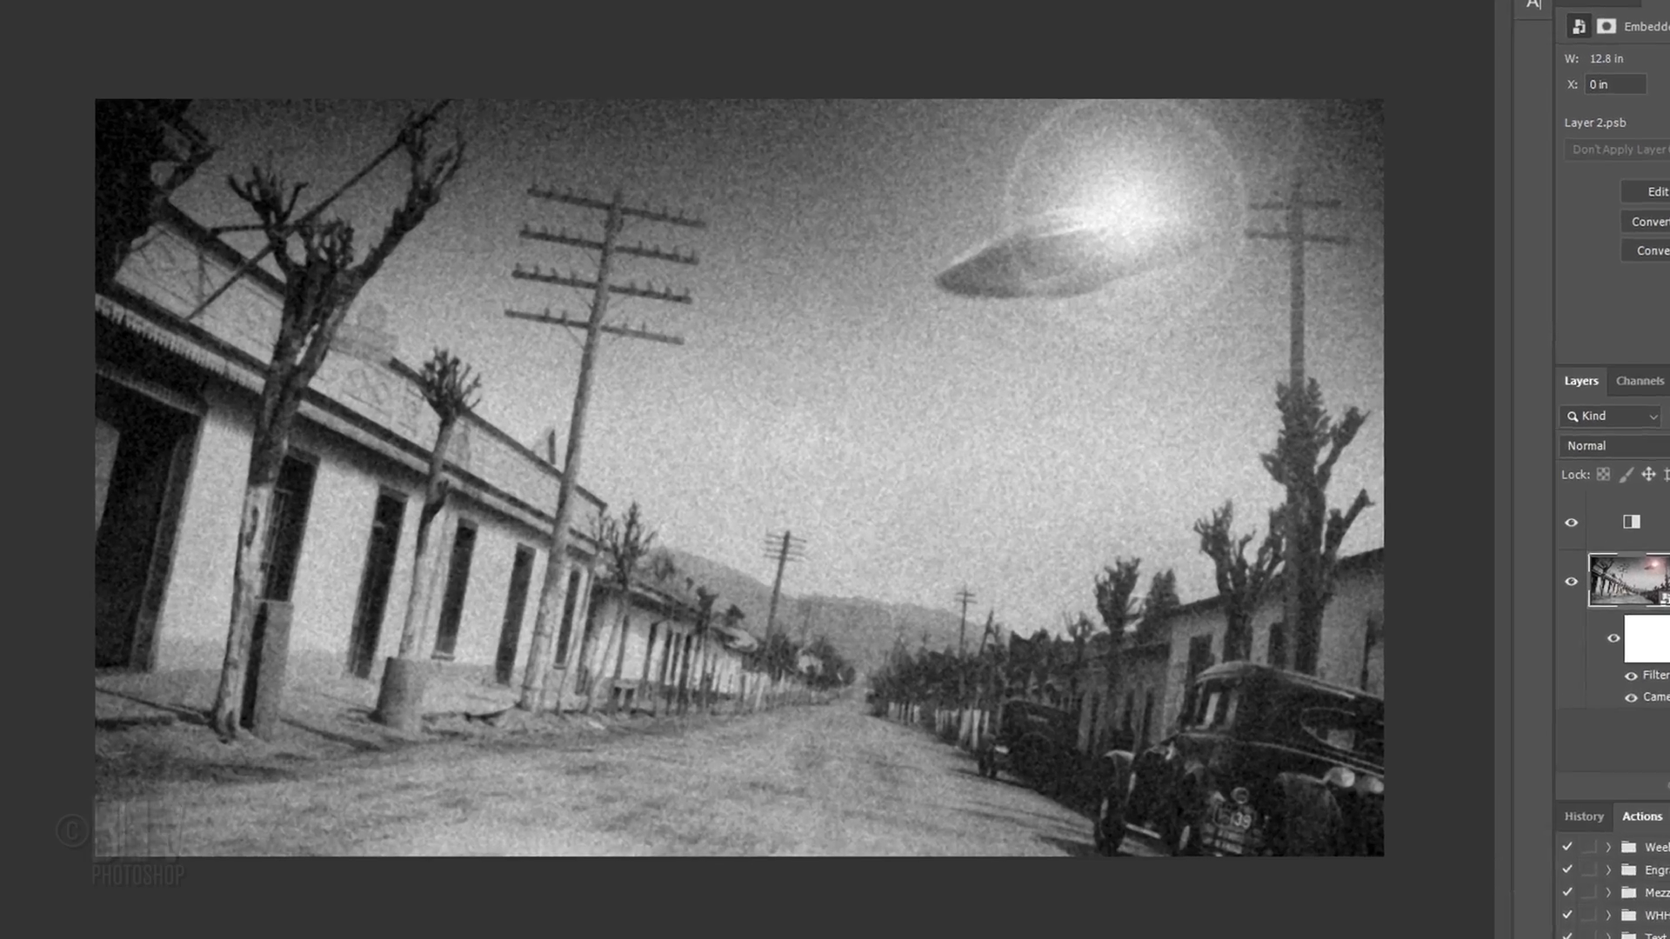